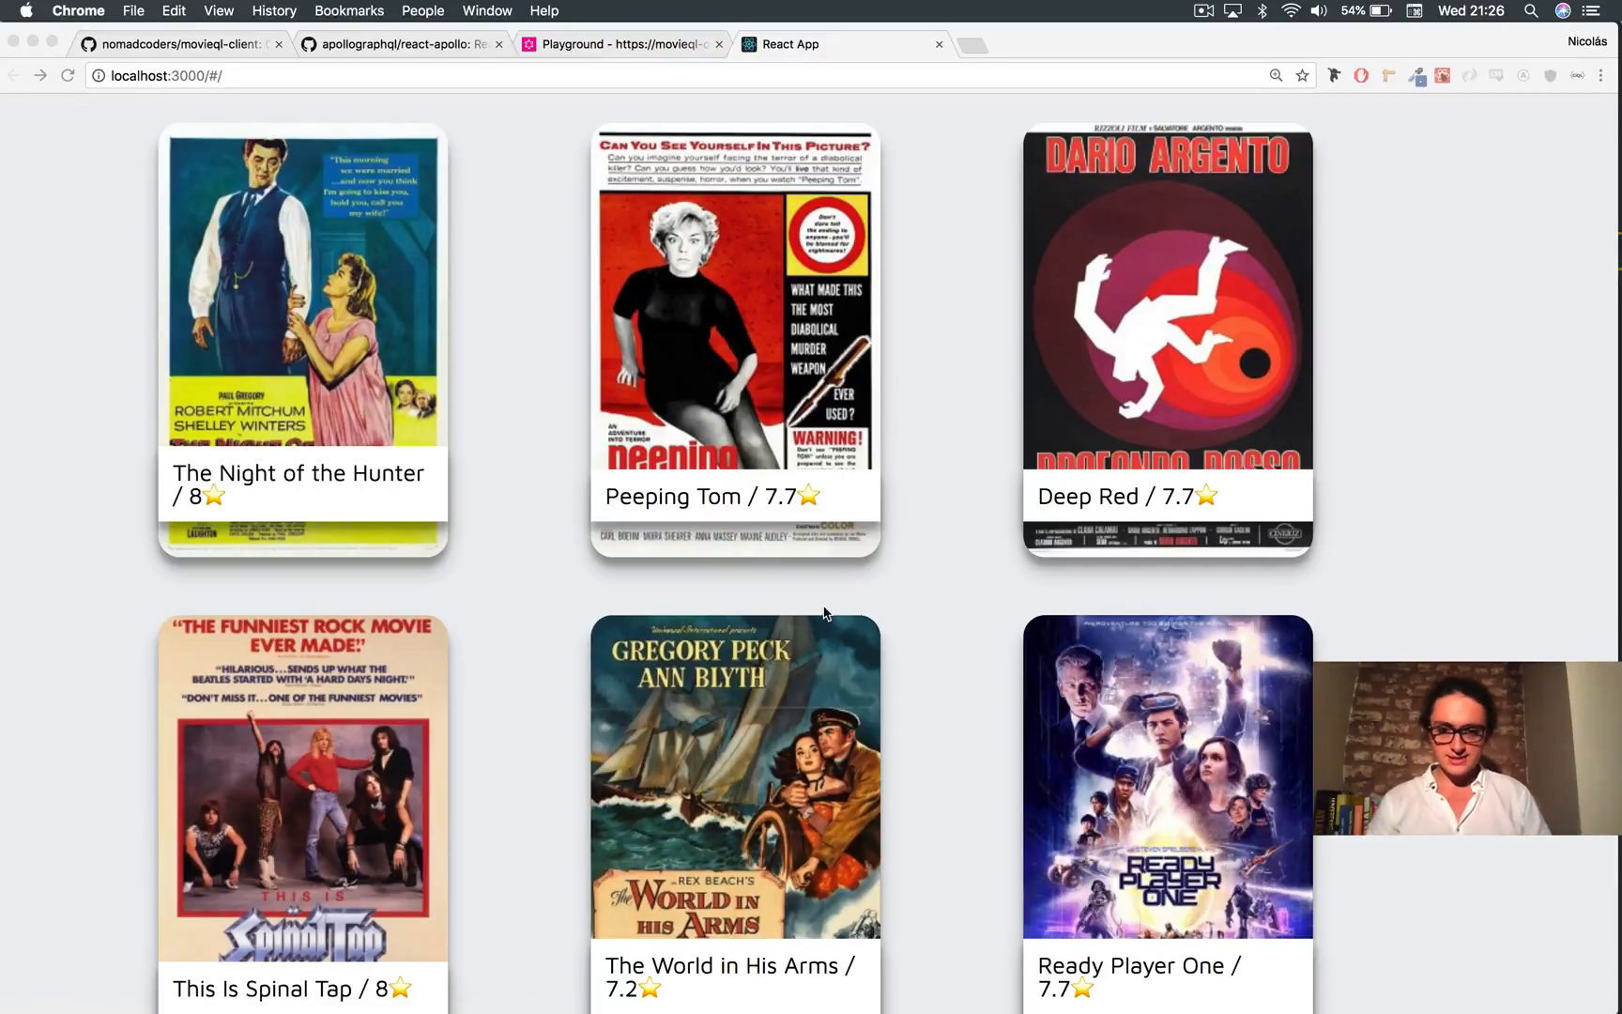
Step: Review Movie.js's Link to /details/id, then the id prop passed to each Movie in Home.js
scroll("down", 3)
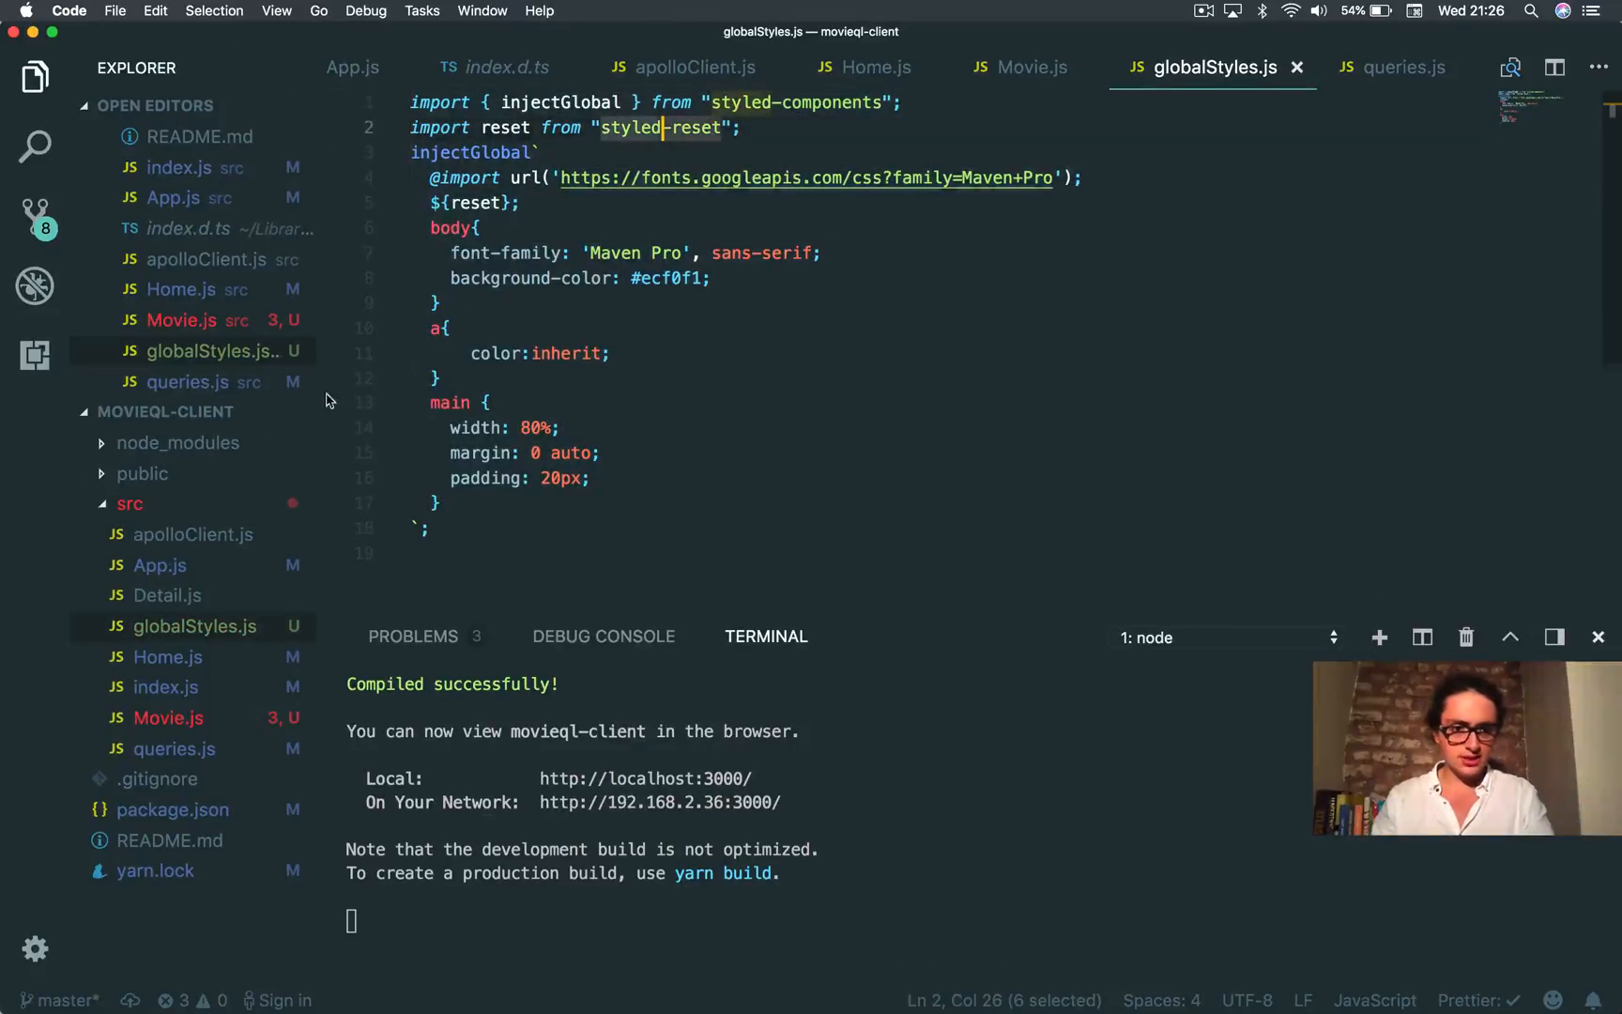
left_click(1031, 67)
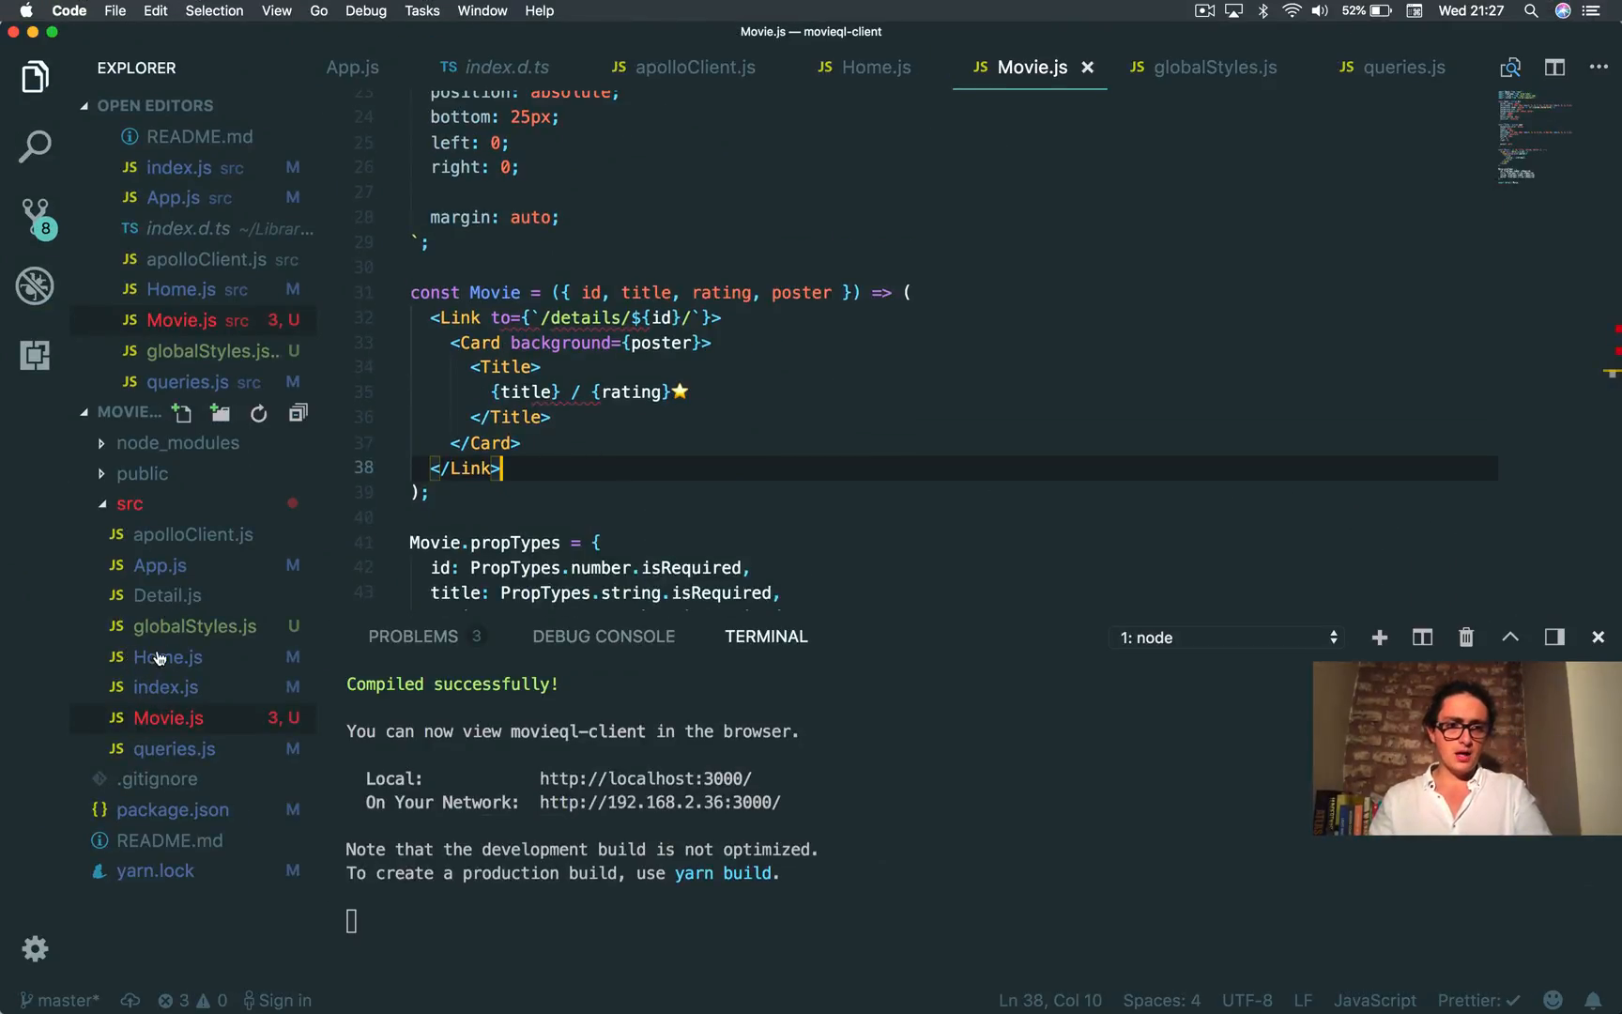
left_click(874, 68)
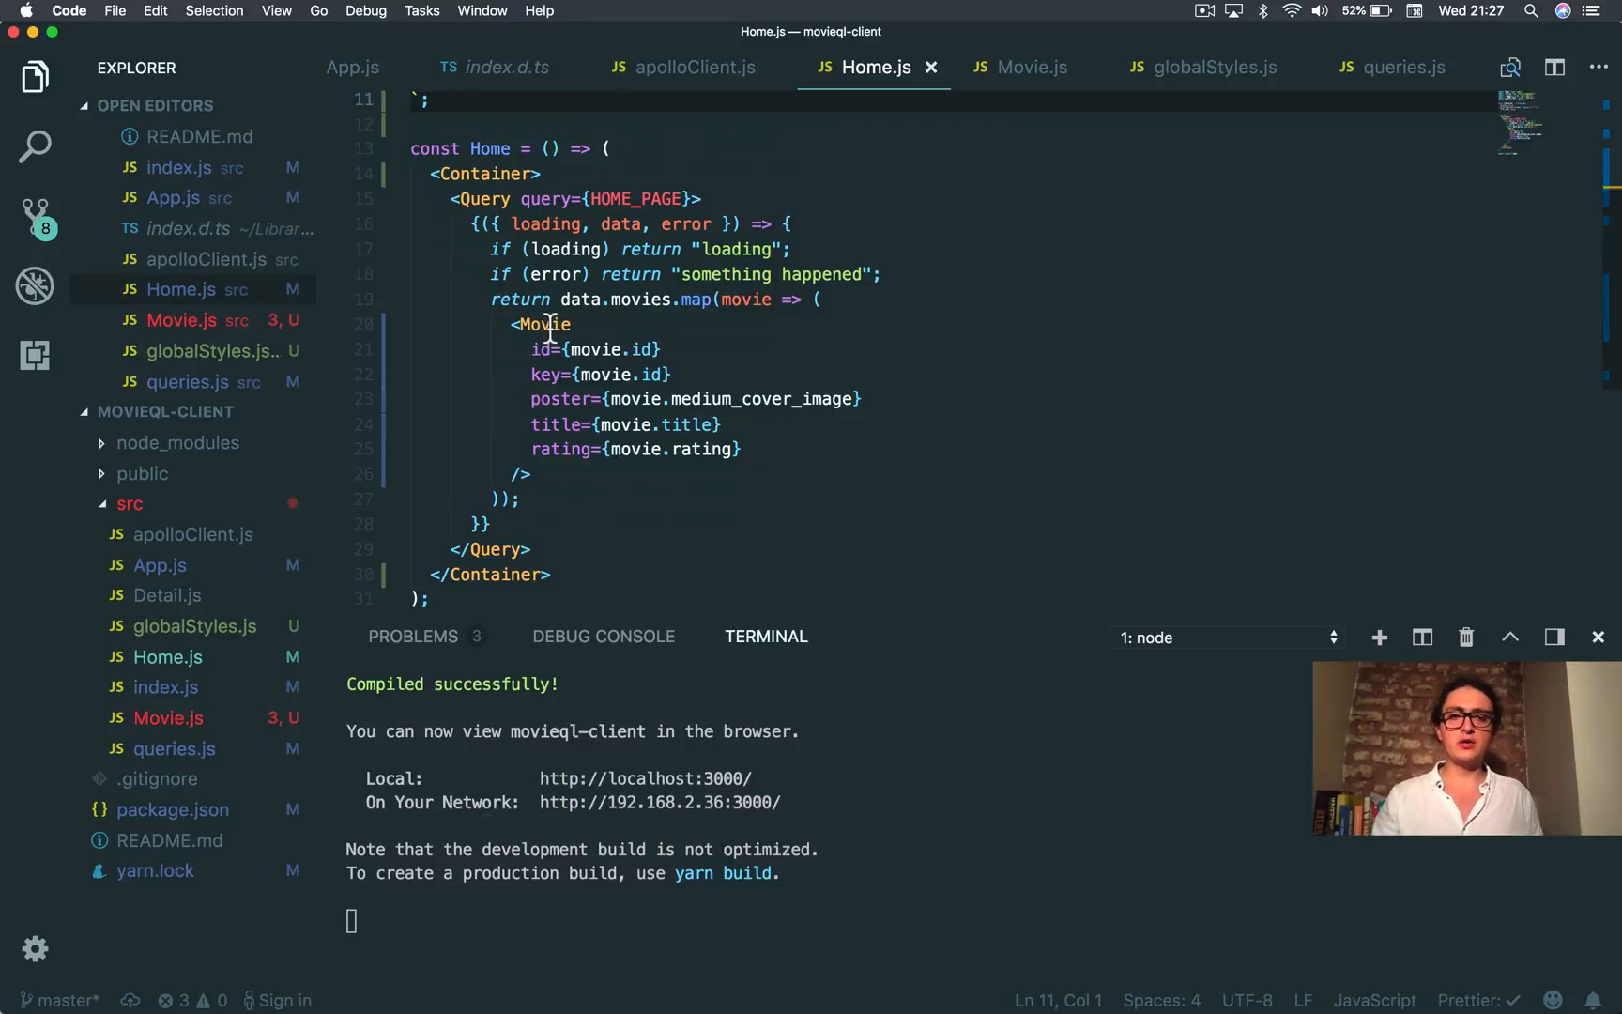
double_click(542, 324)
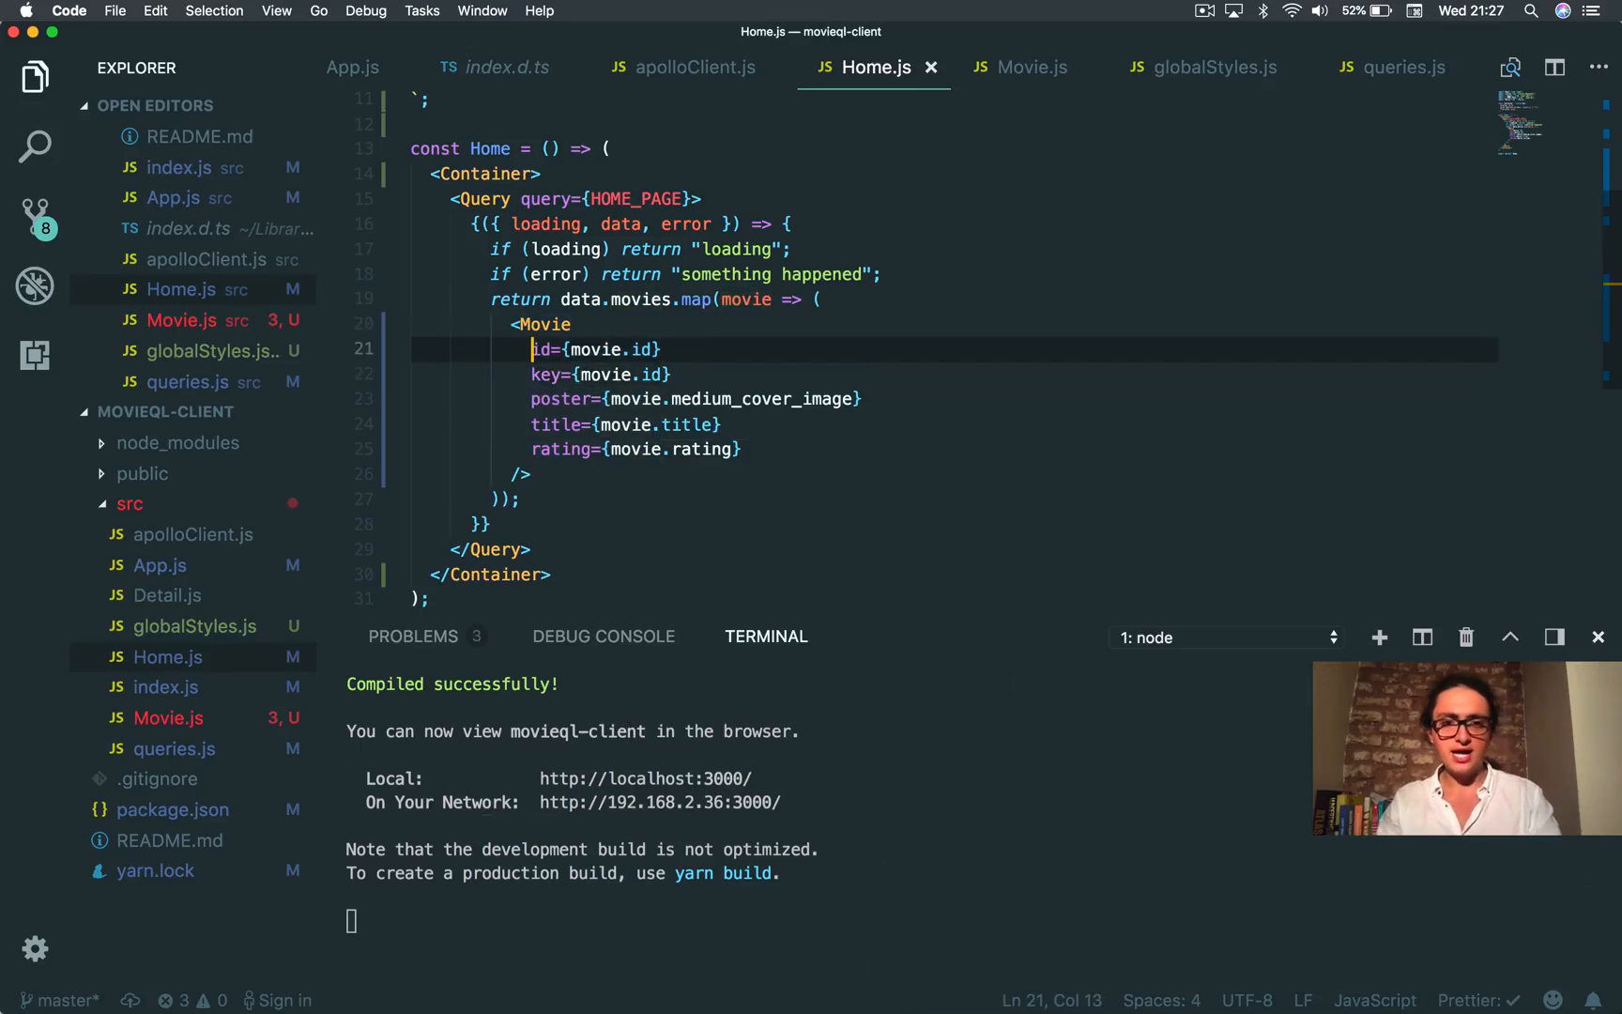
left_click(1033, 67)
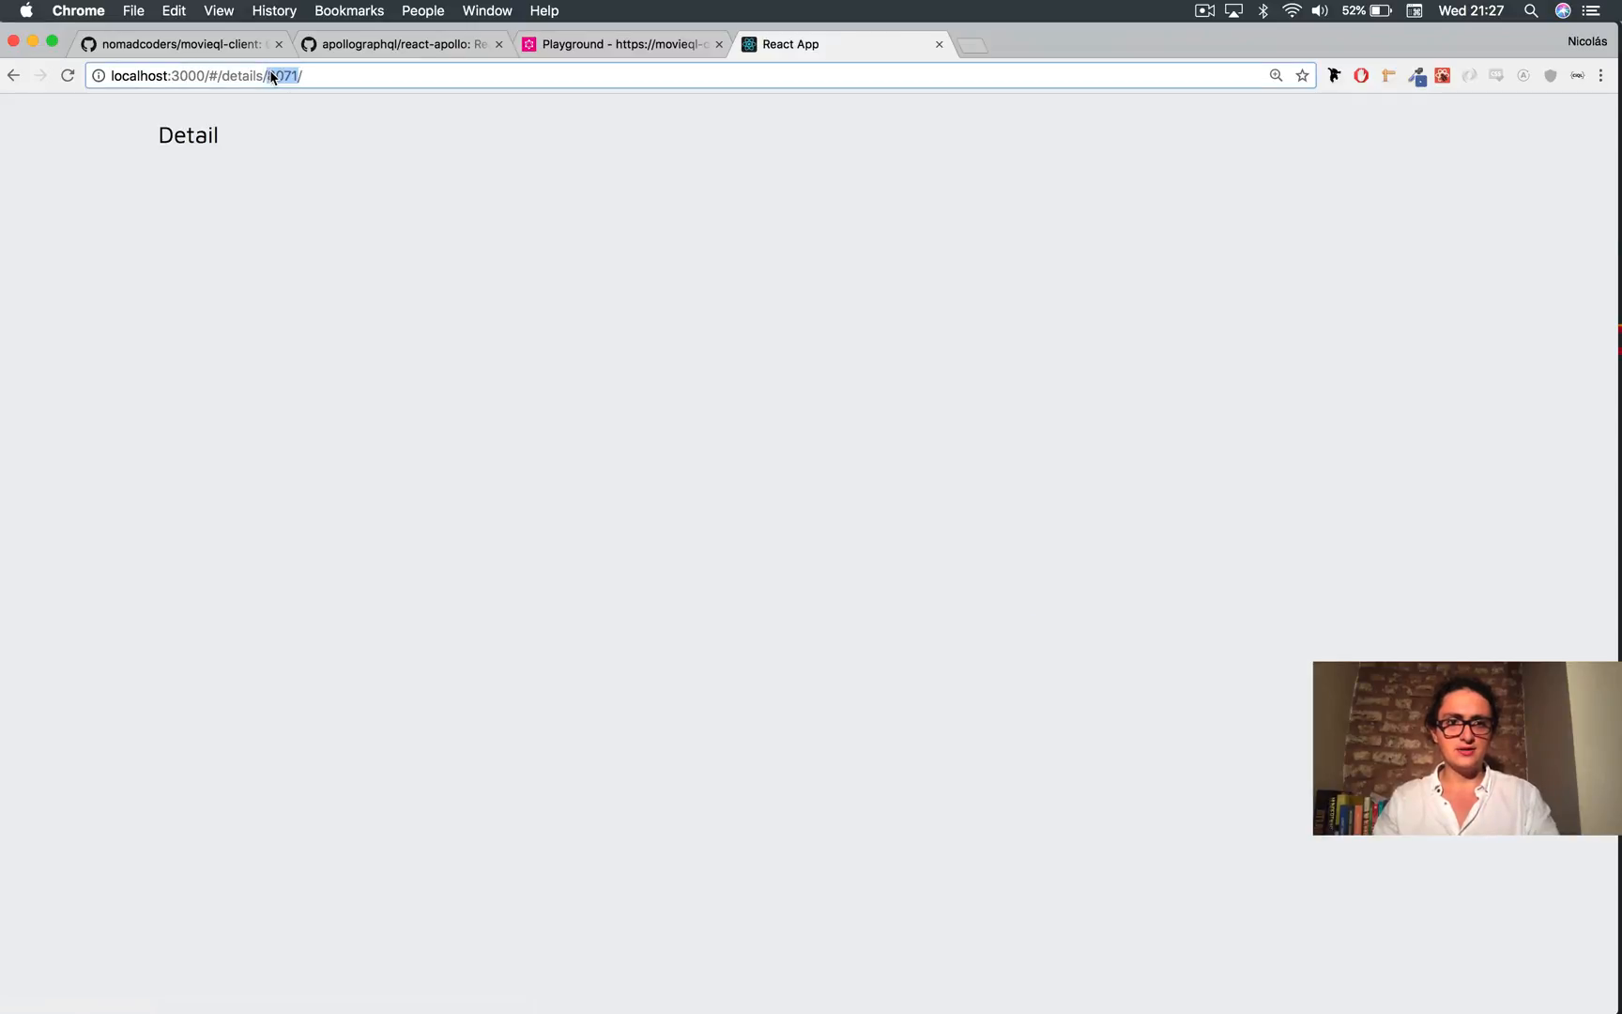
Step: Browse several movie detail pages and go back between details URLs showing placeholder Detail text
left_click(13, 74)
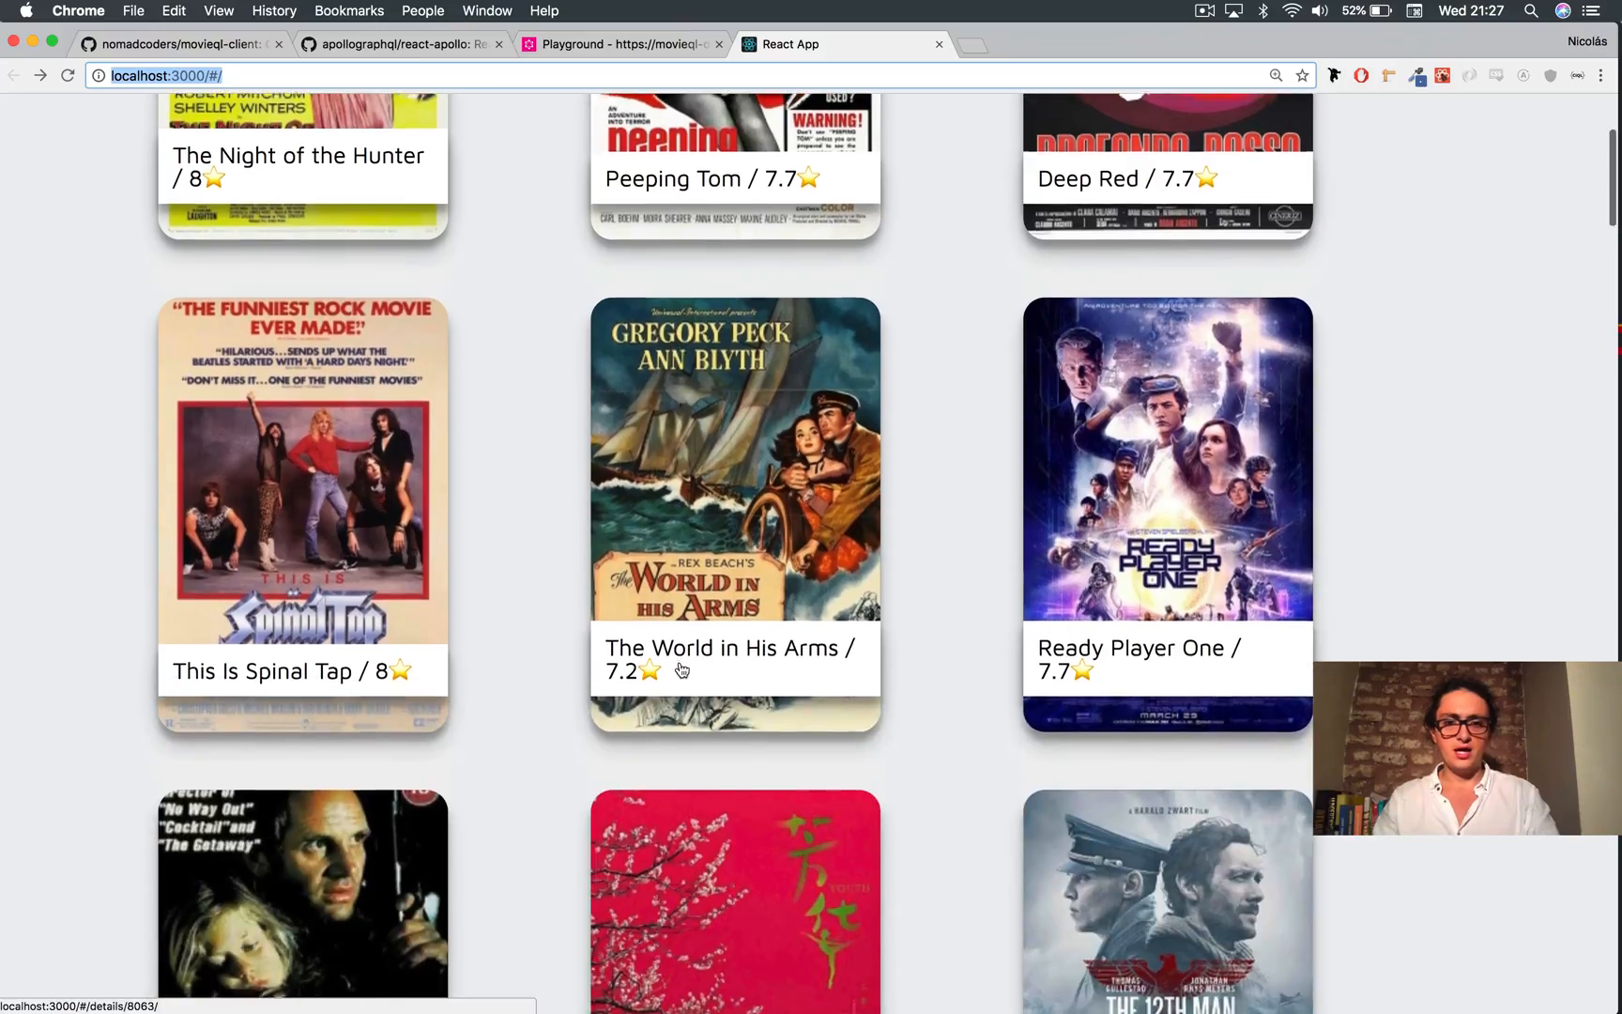
scroll("down", 3)
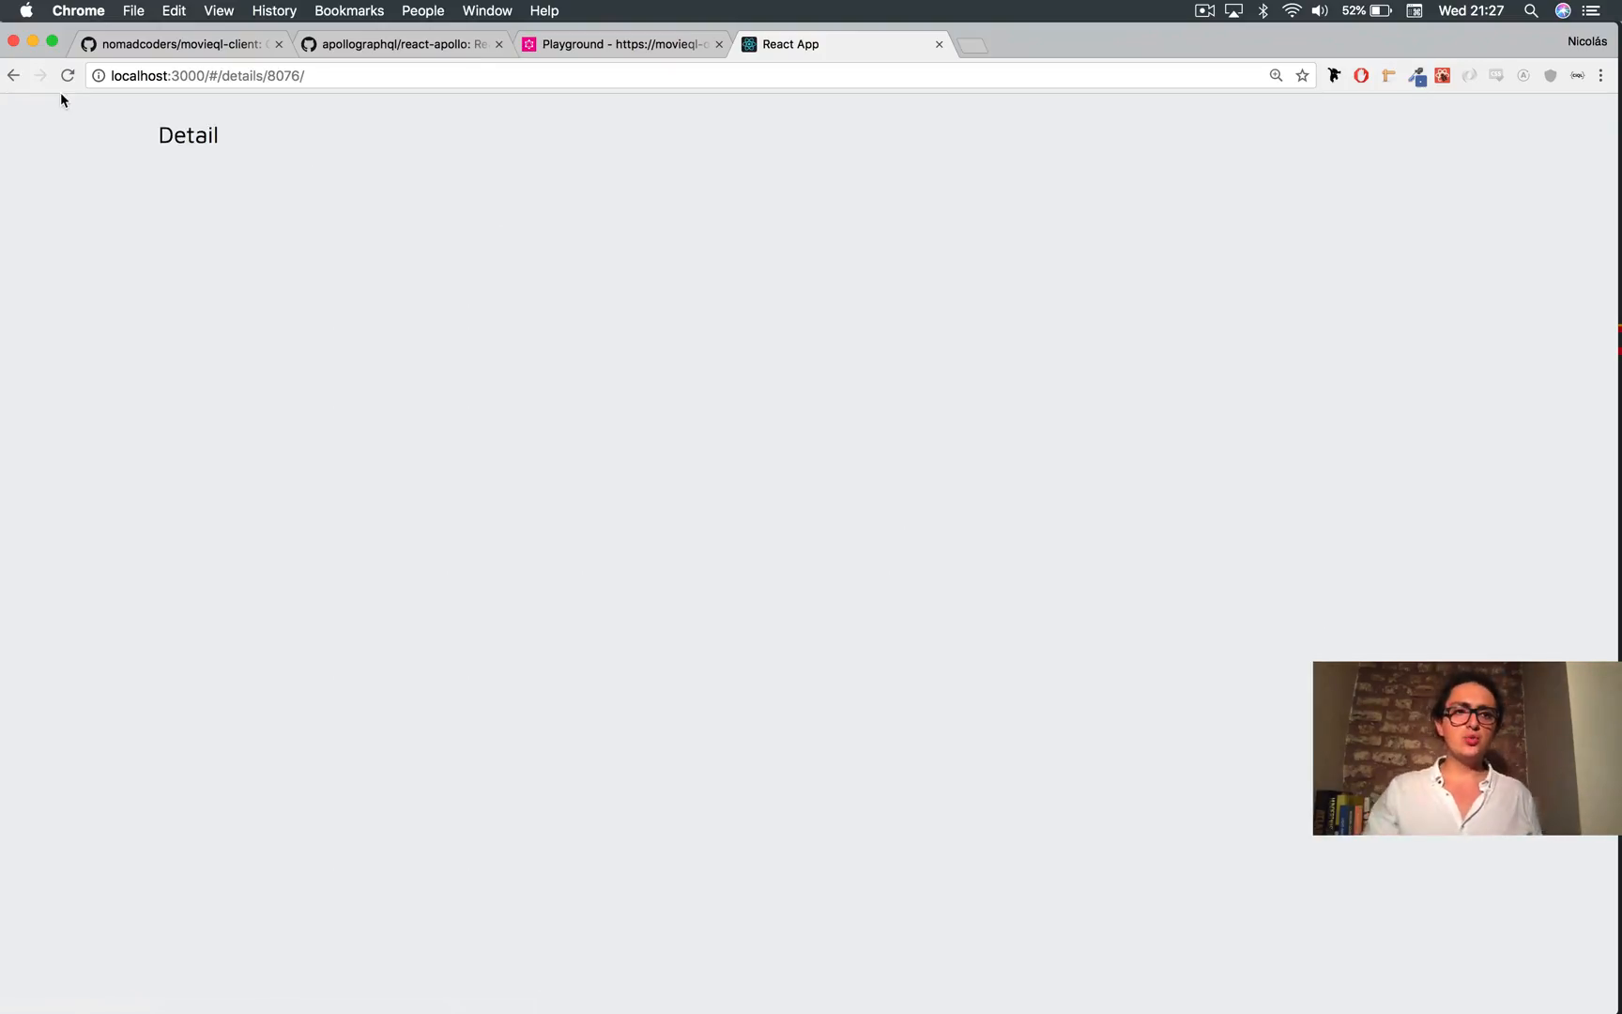
left_click(13, 74)
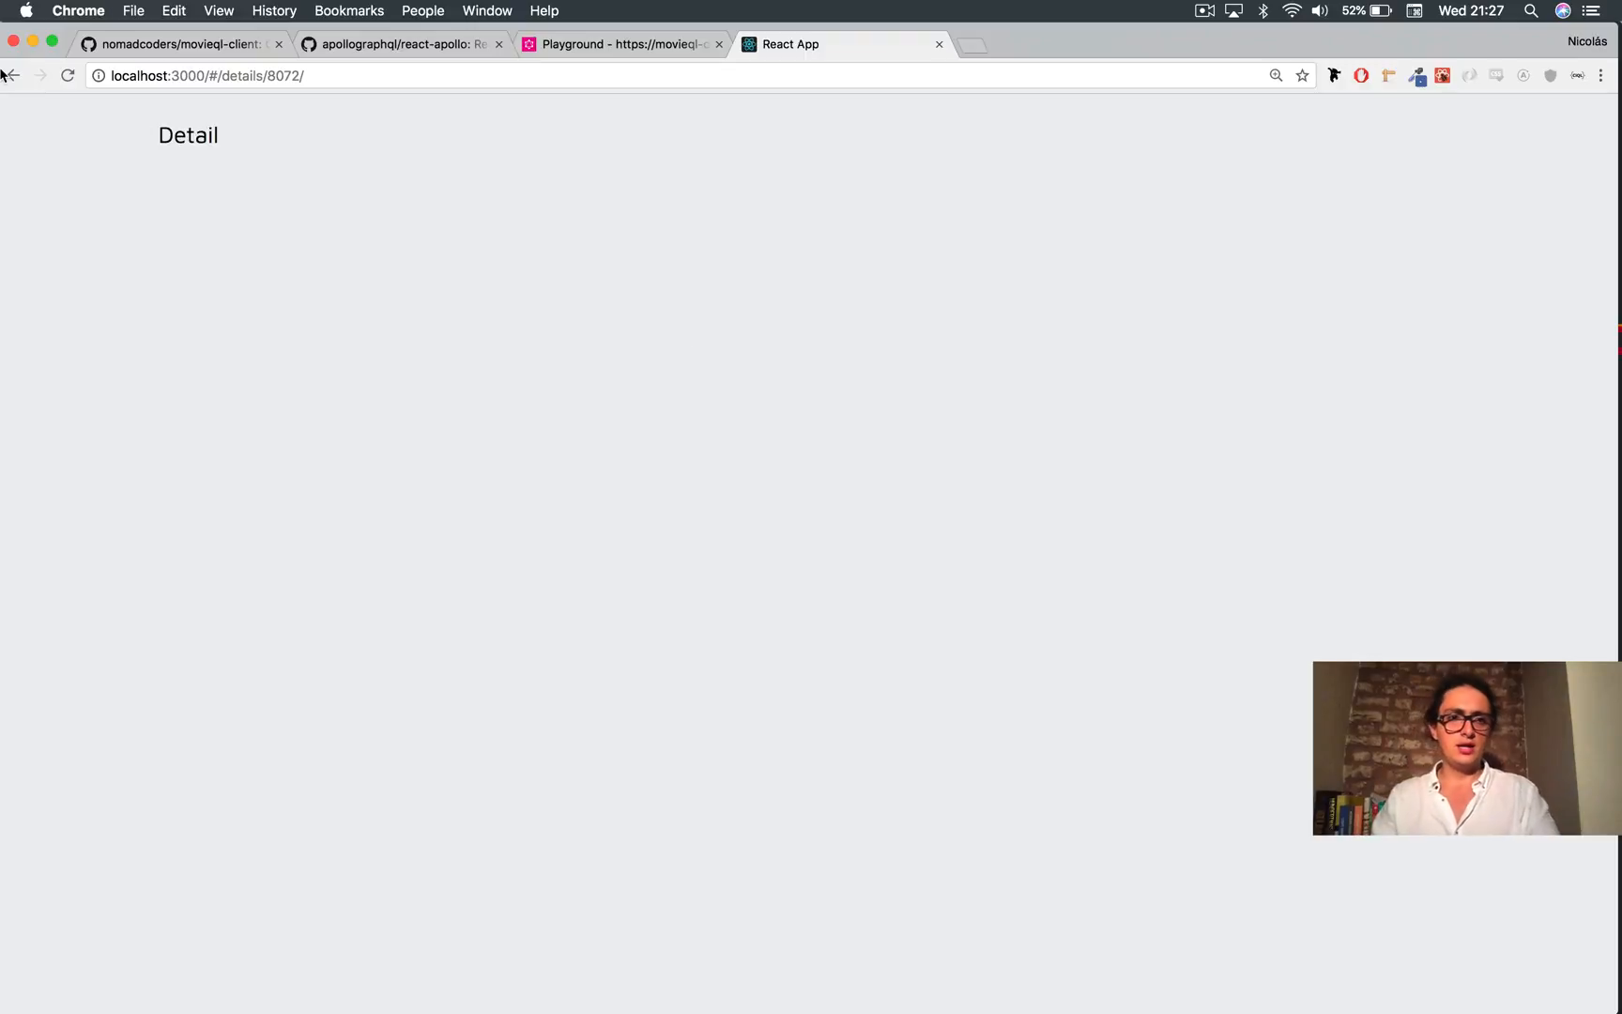
left_click(621, 43)
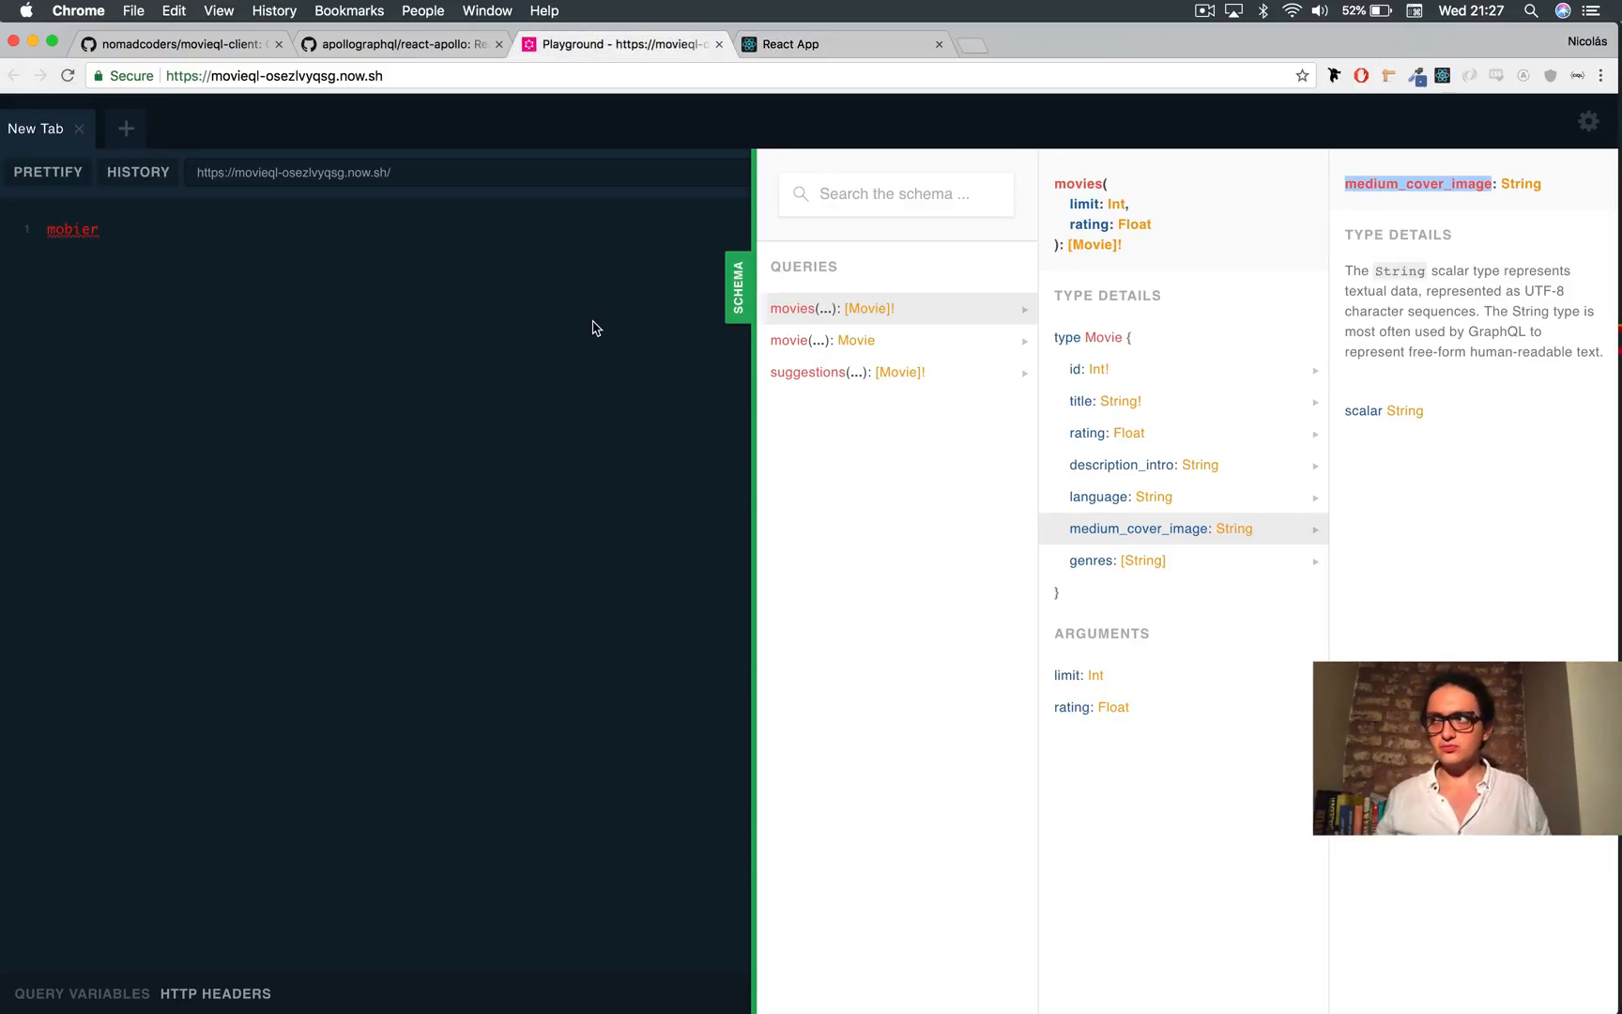
Step: Inspect the movie query in the Playground schema and its required integer id argument
left_click(818, 339)
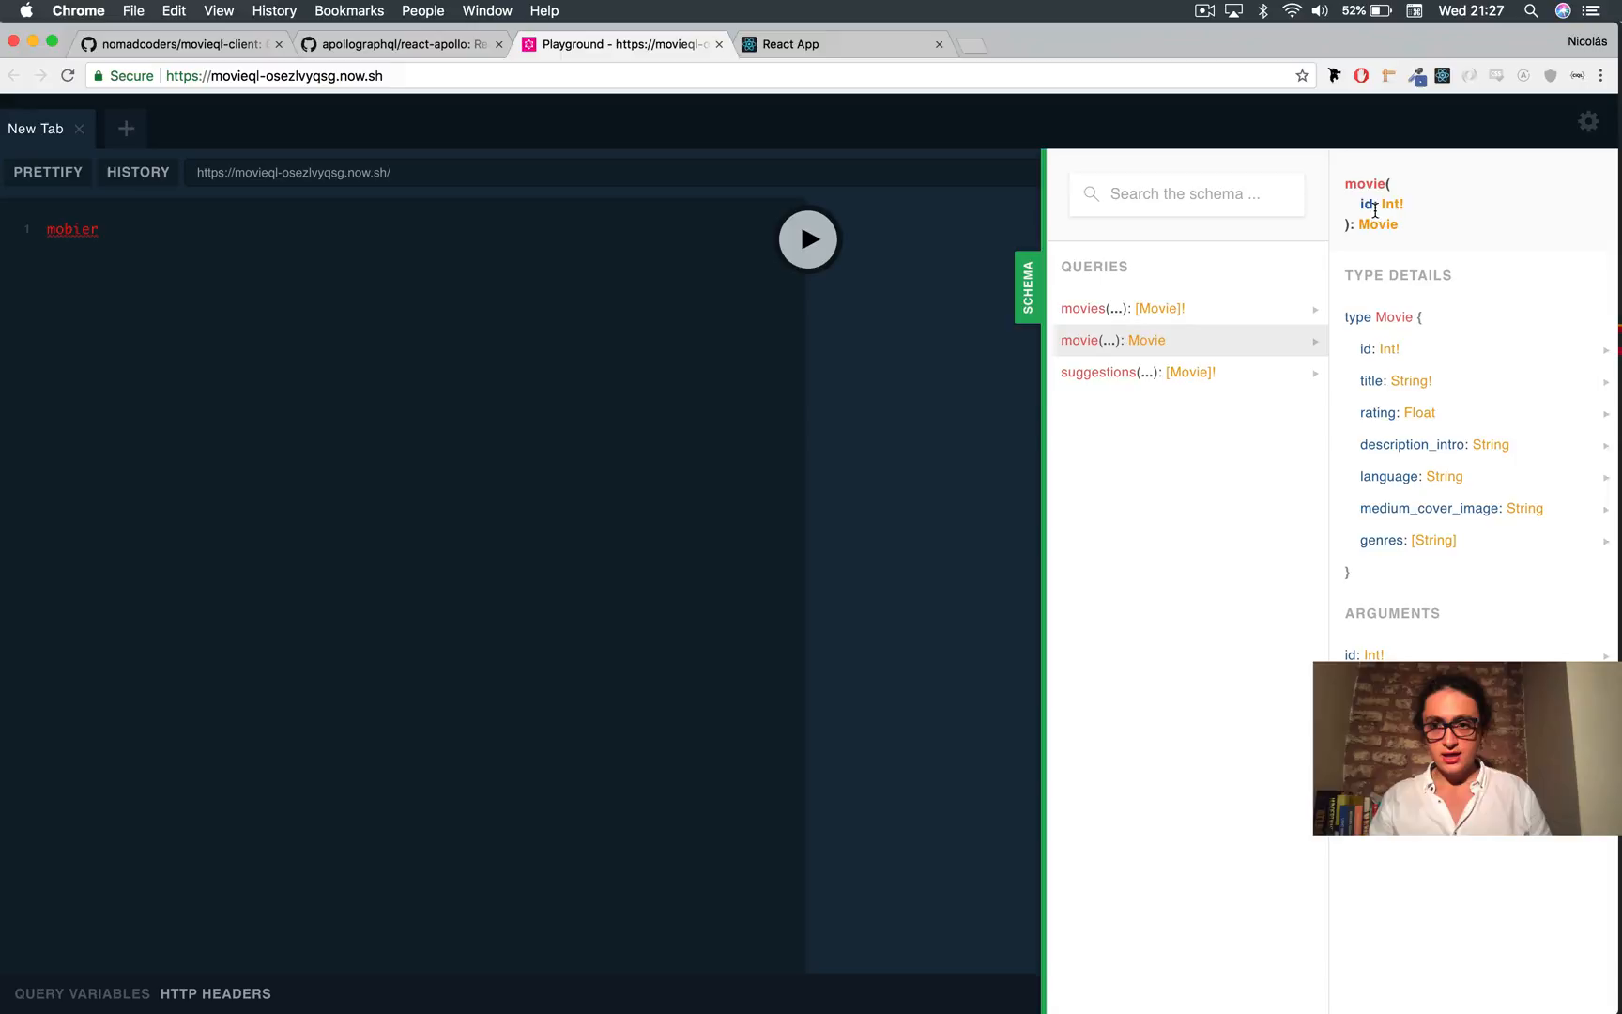
double_click(1381, 203)
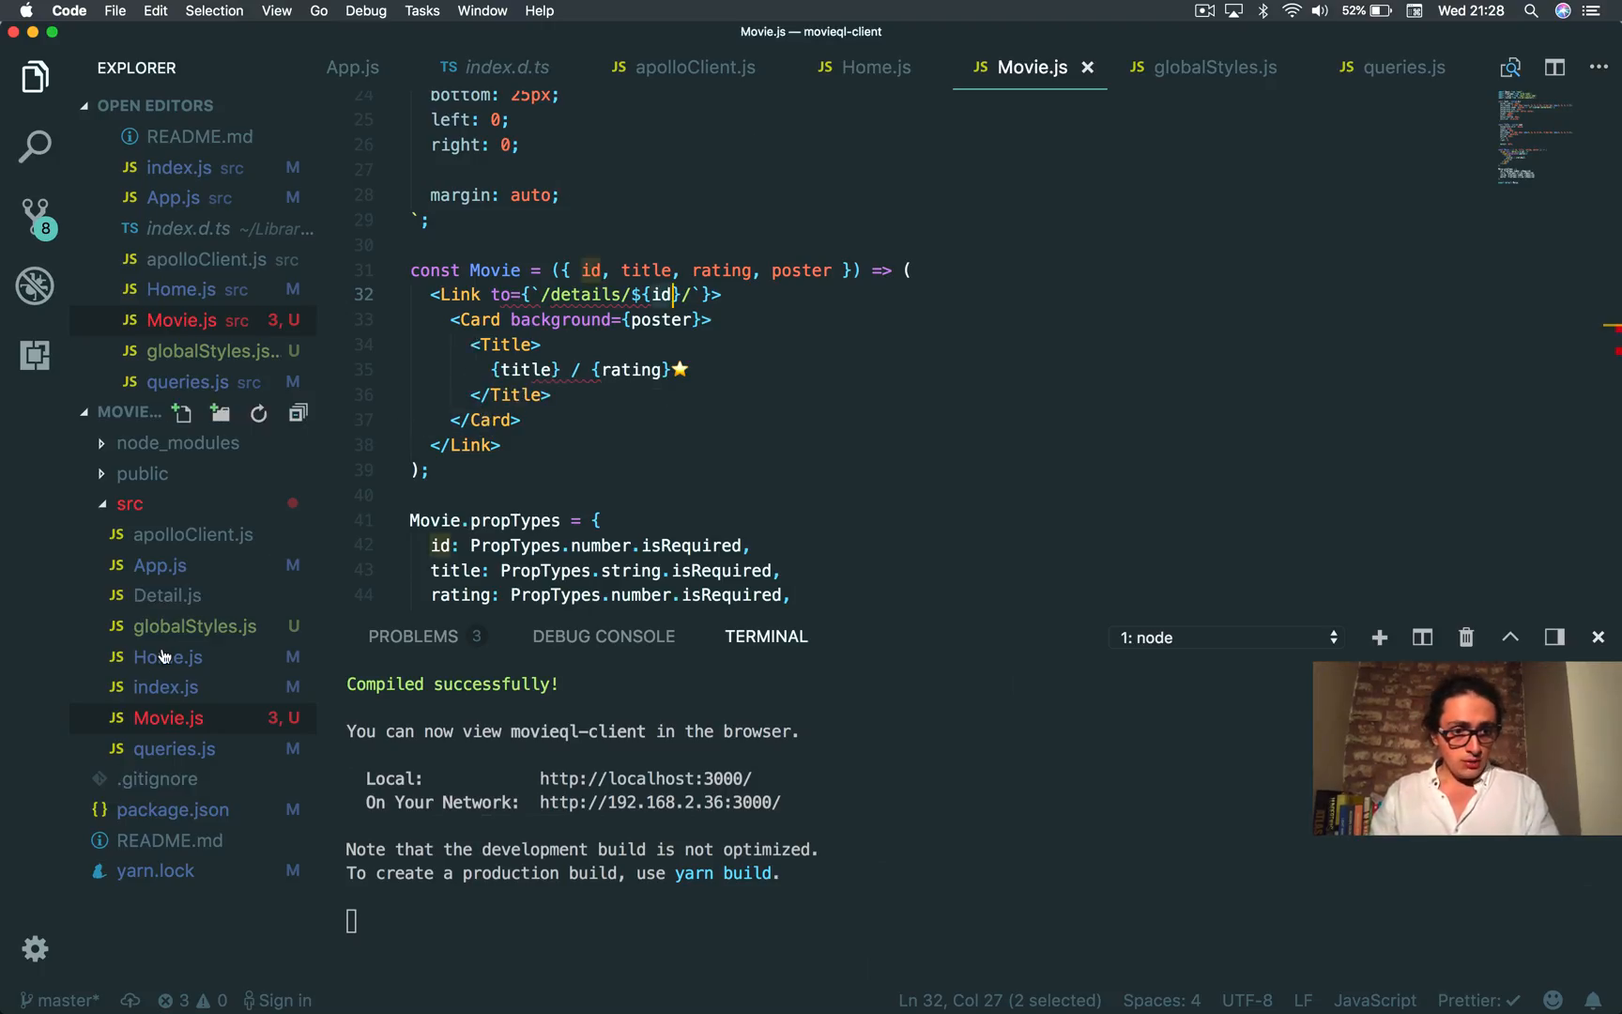
Step: Import Query from react-apollo in Detail.js and save
left_click(166, 595)
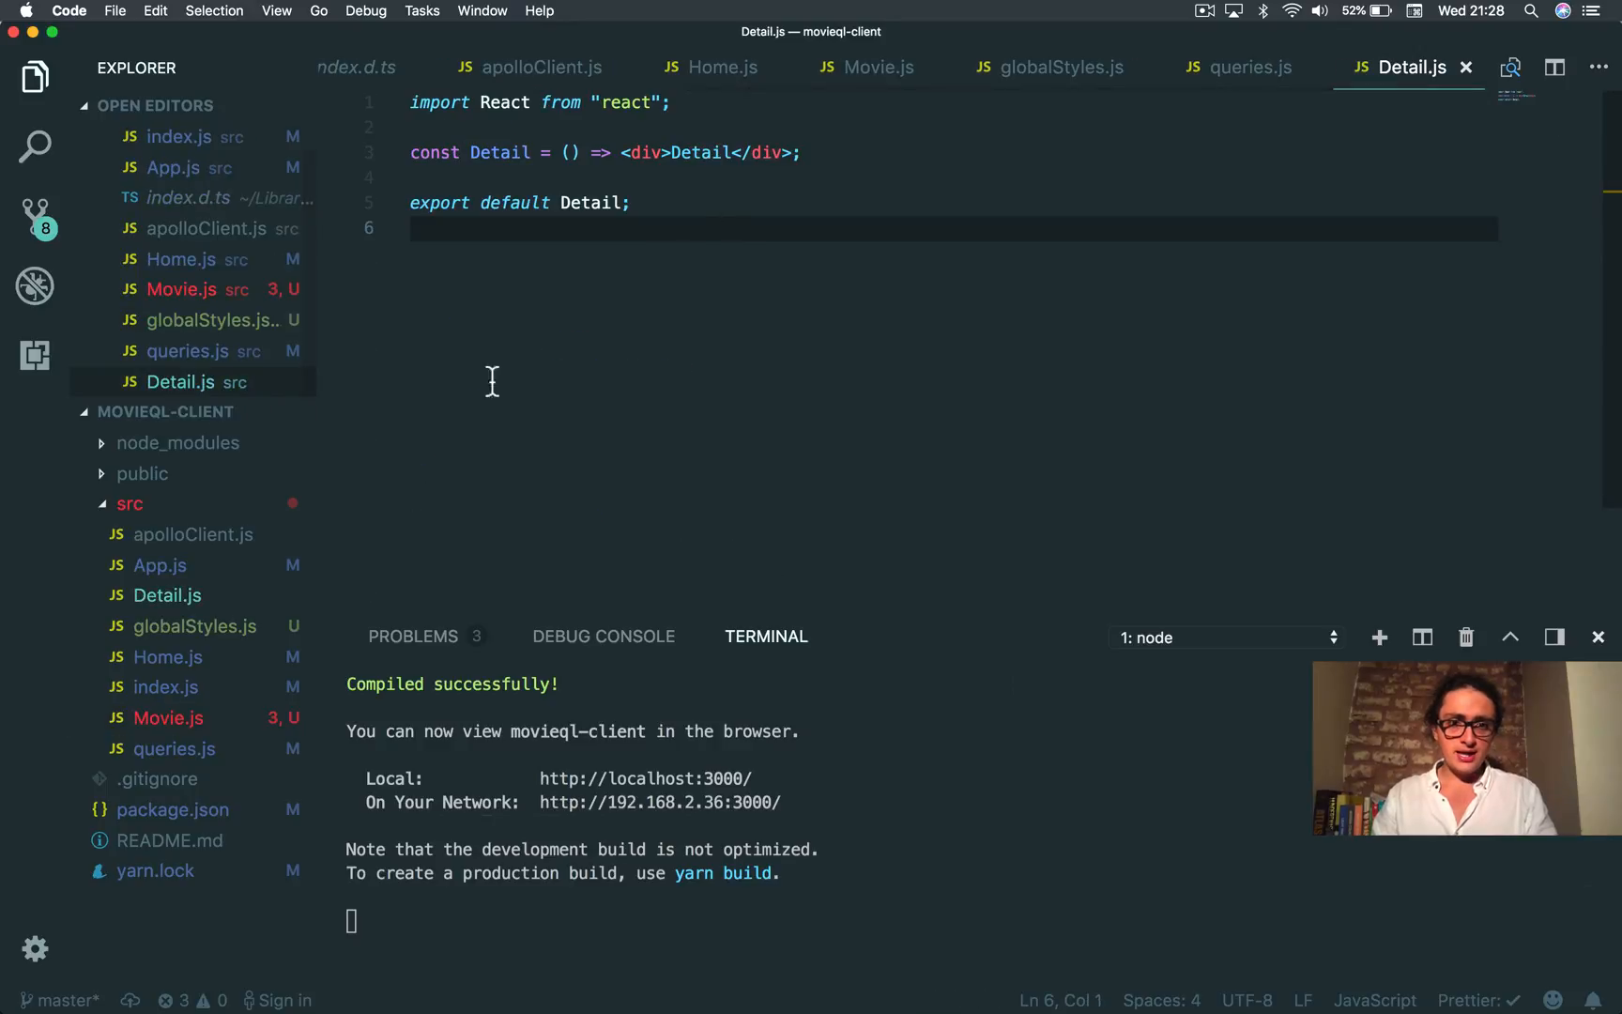
type("import")
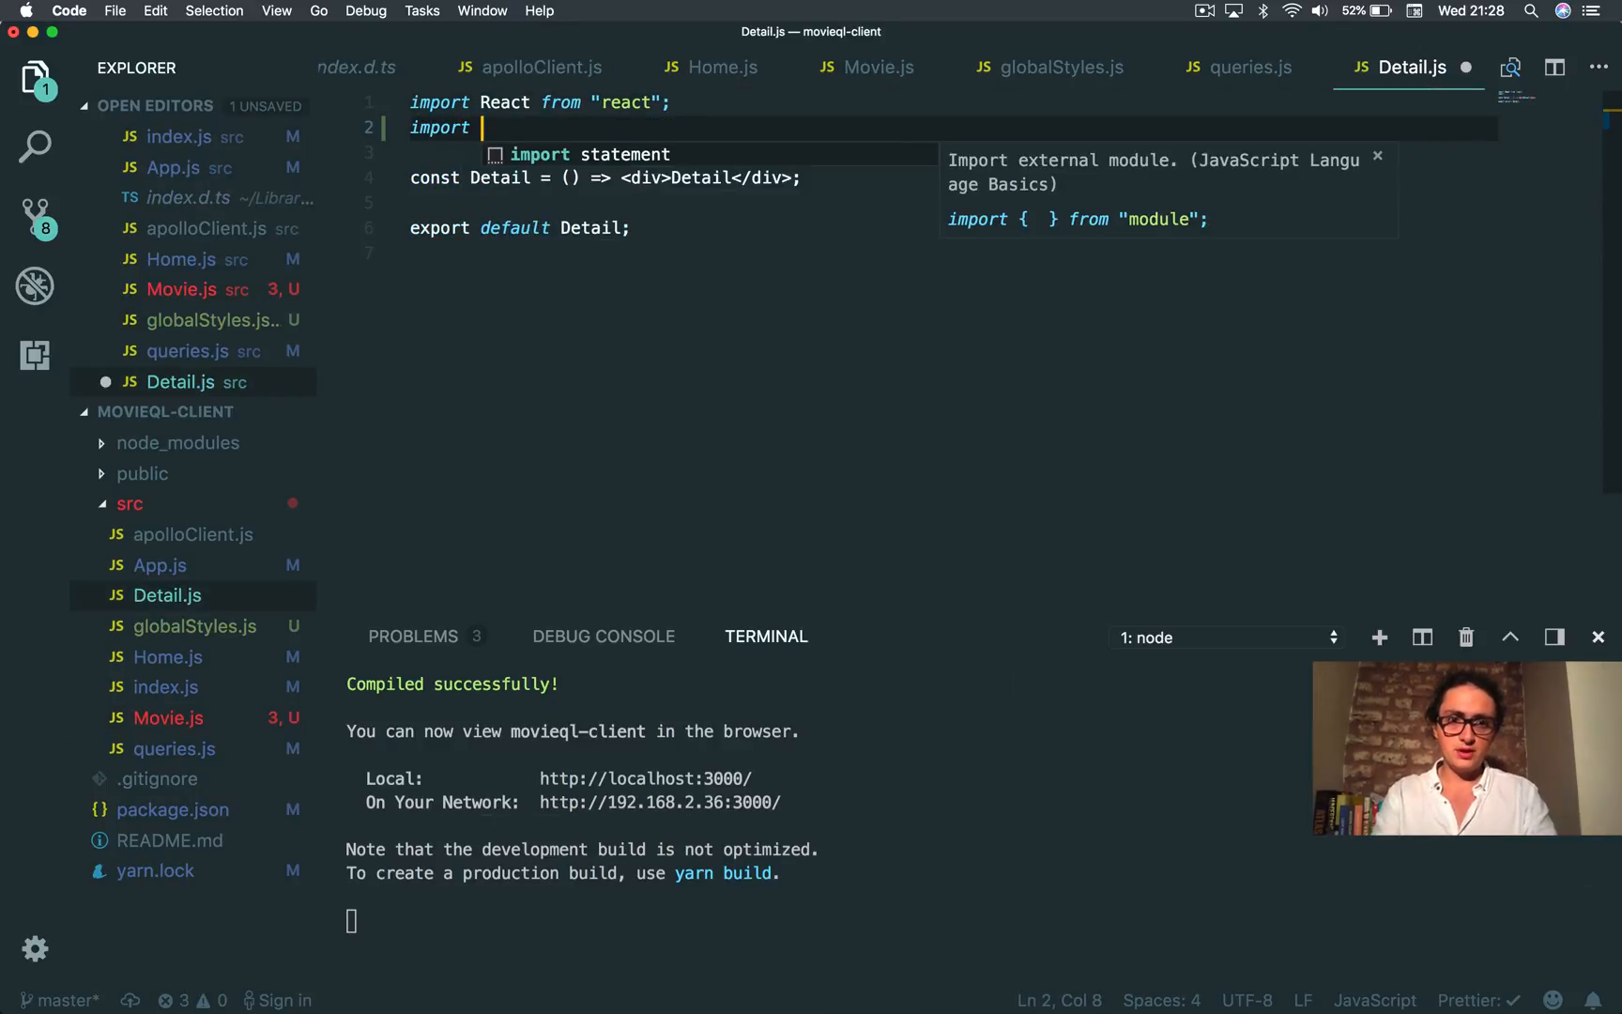
type("Query from \"react-apollo\";")
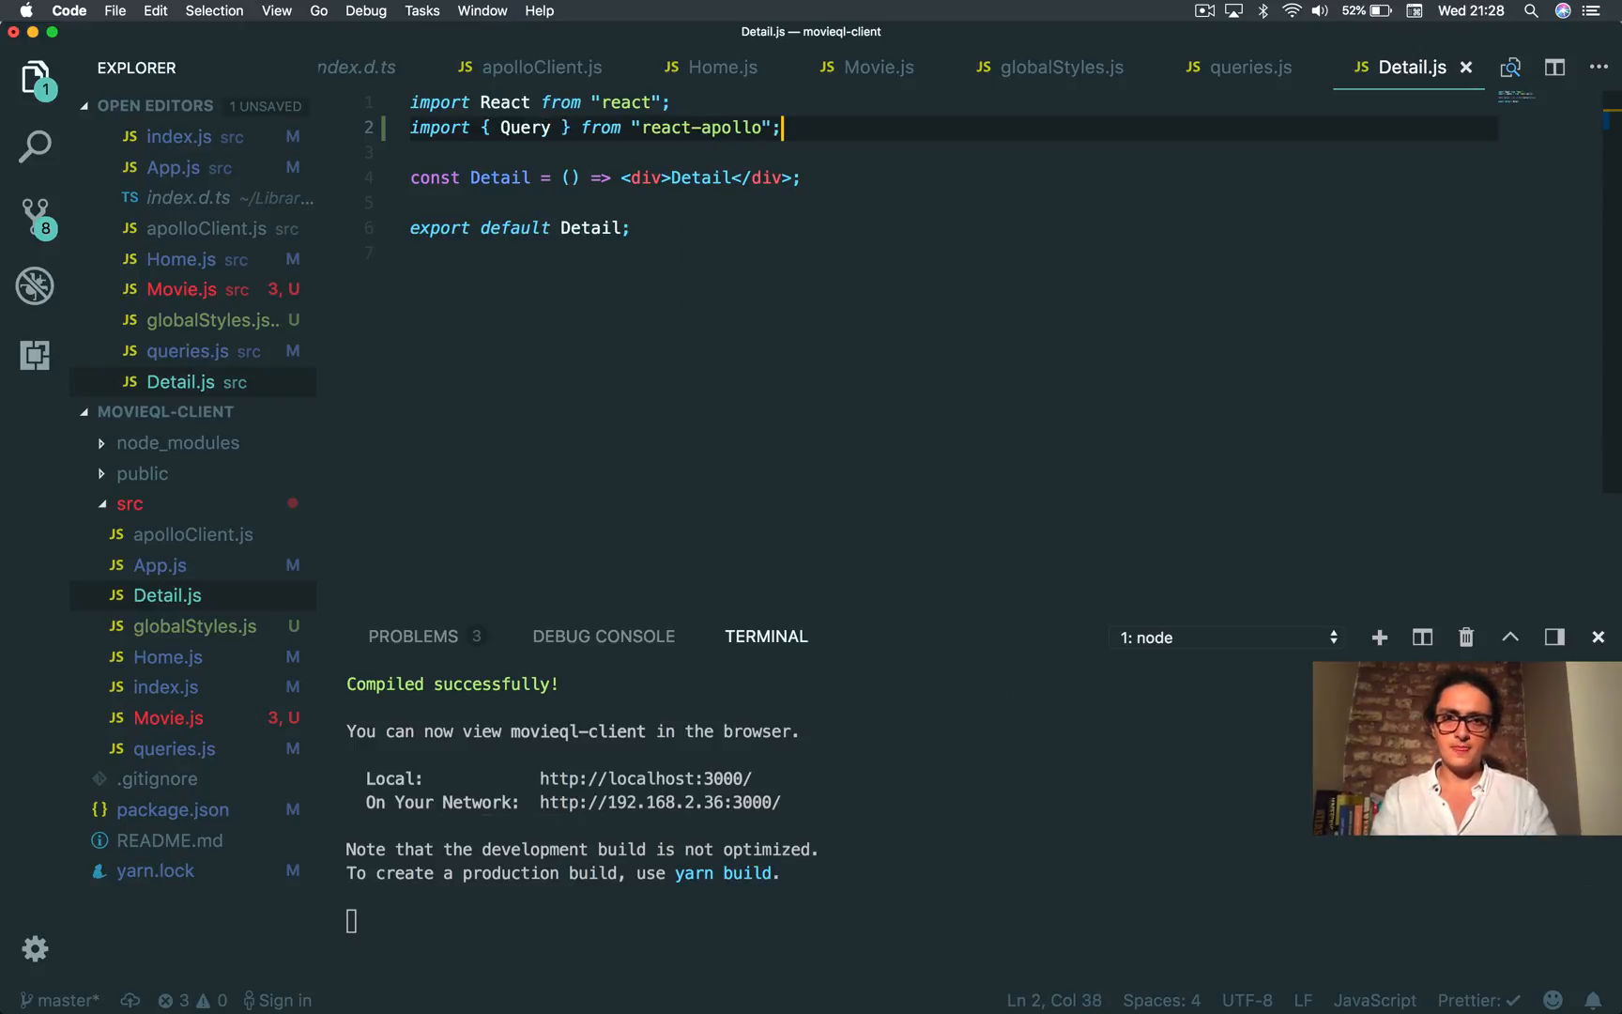
key("cmd+s")
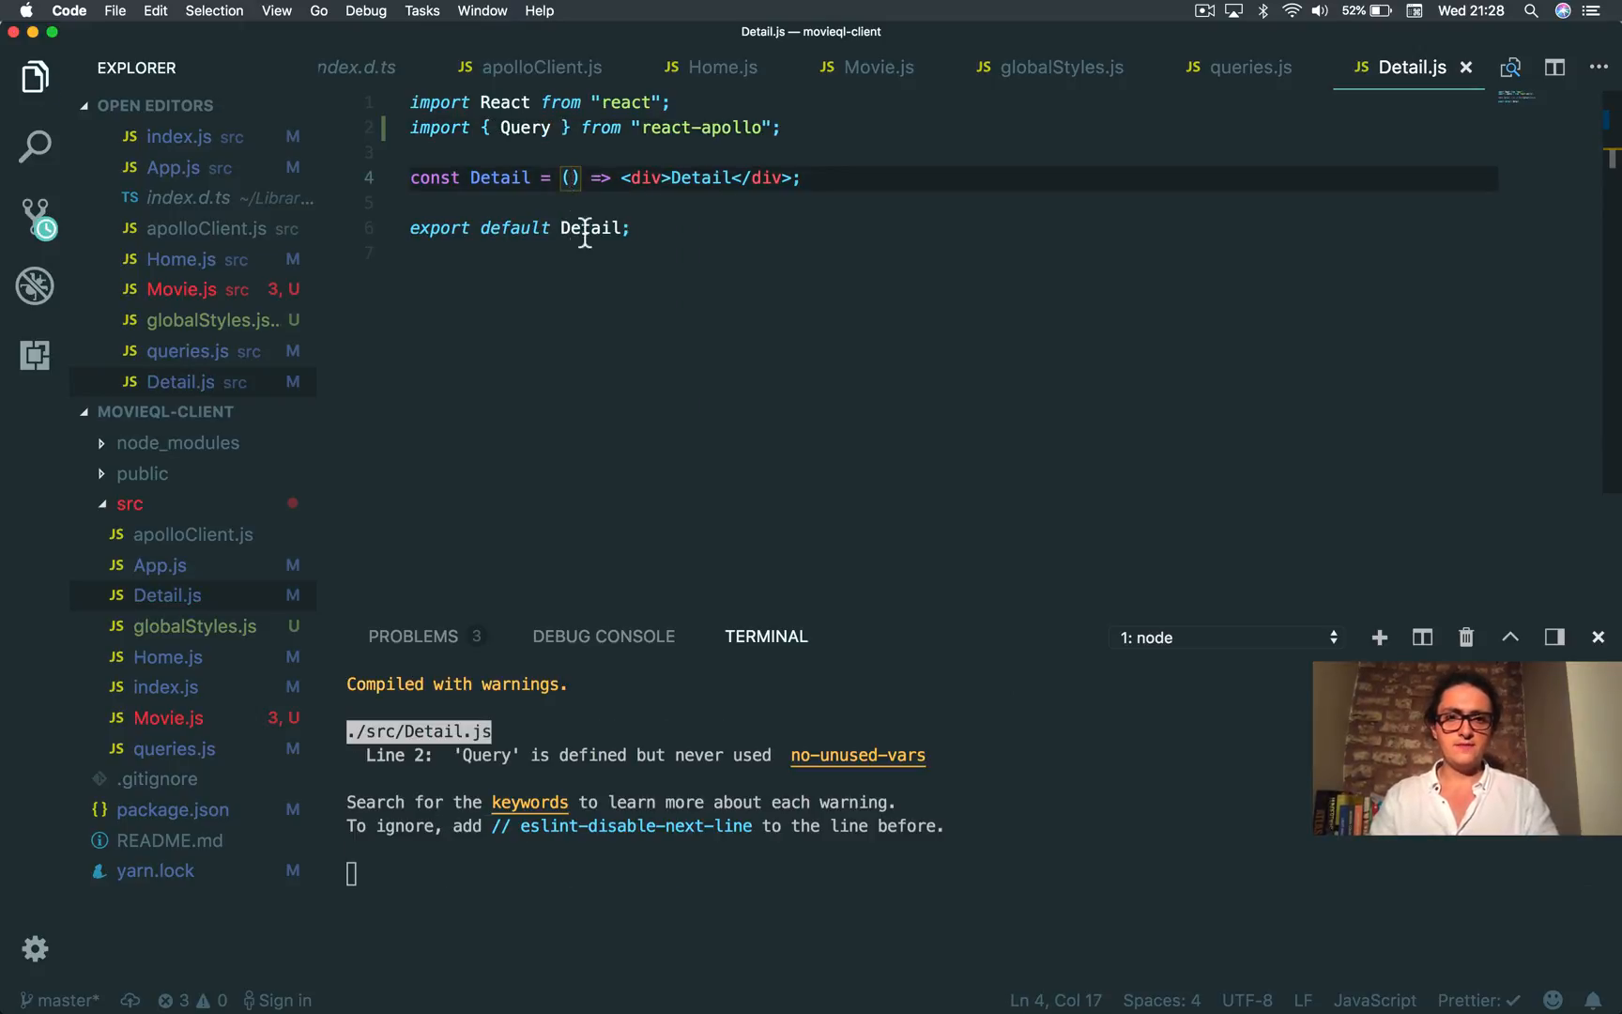
Step: Begin importing withRouter from react-router in Detail.js
type("import {wit")
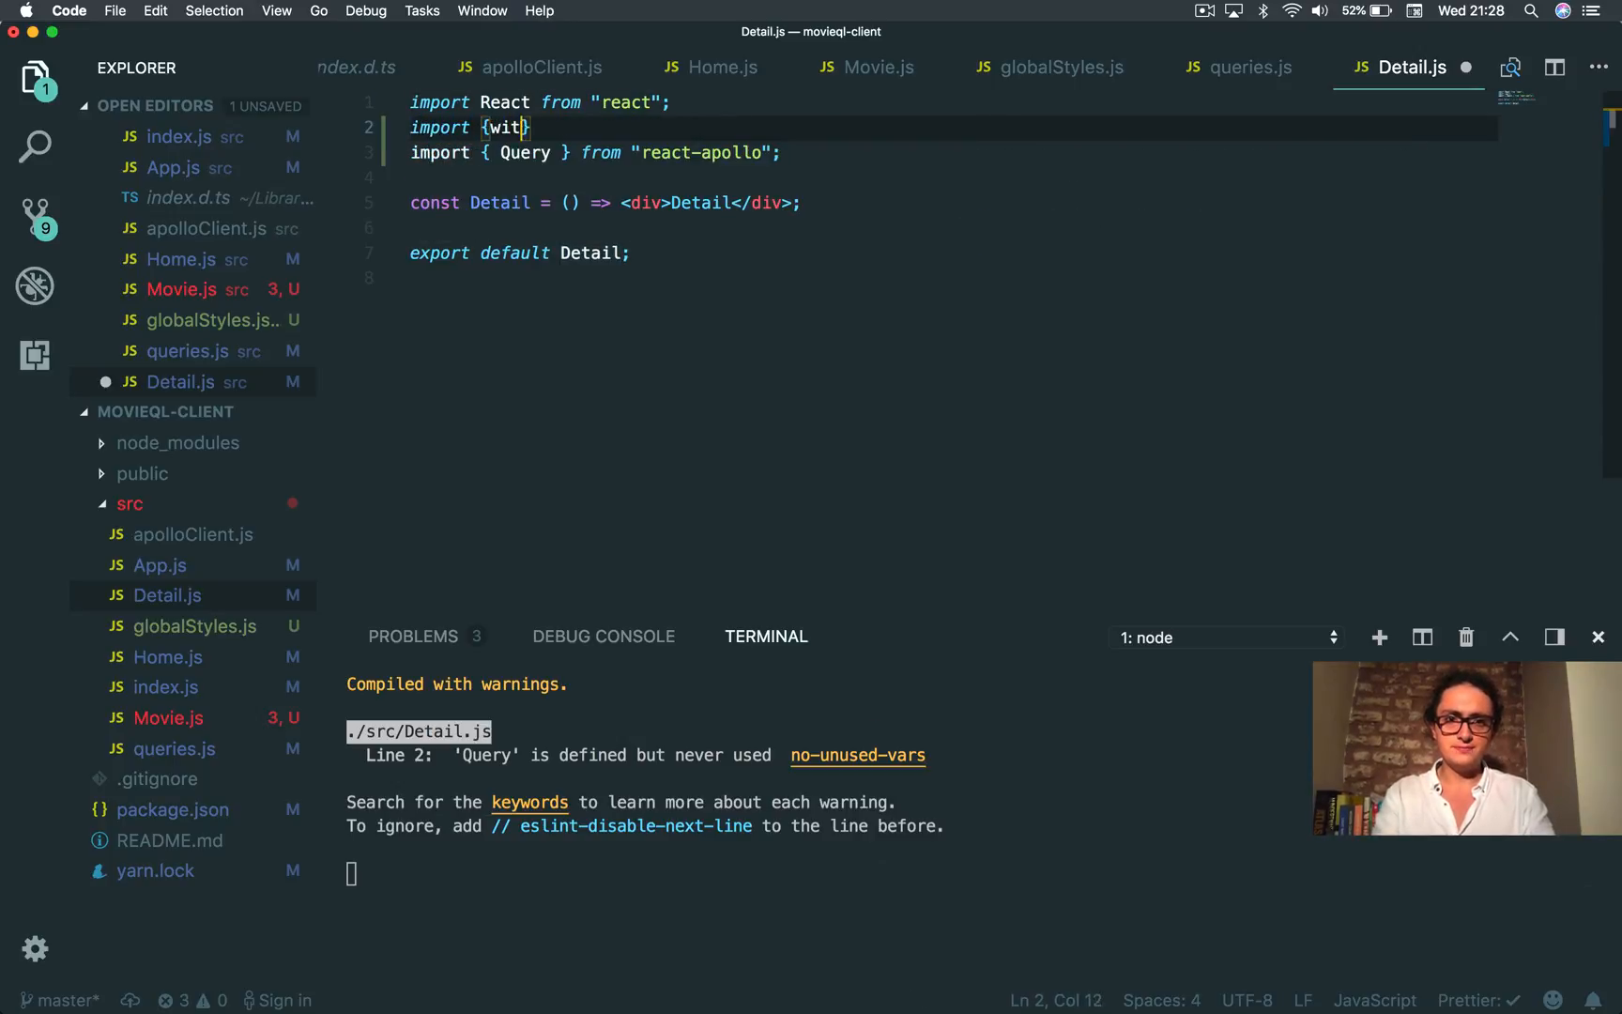
type("hRouter } from")
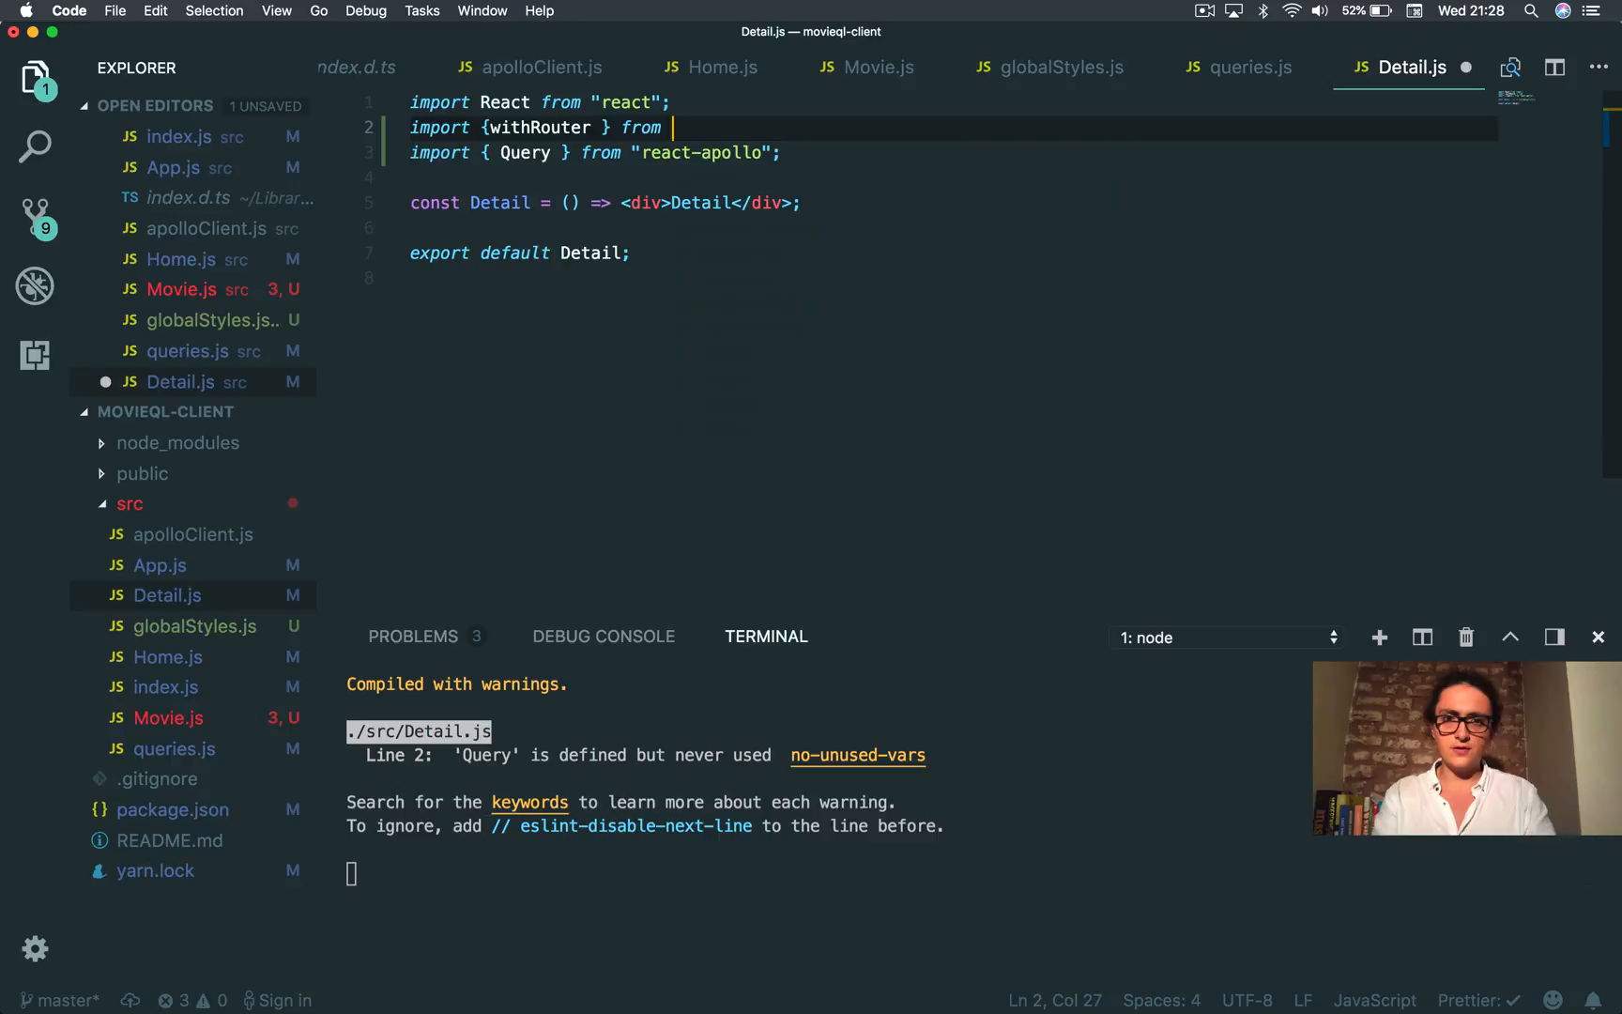
type("\"react-rou")
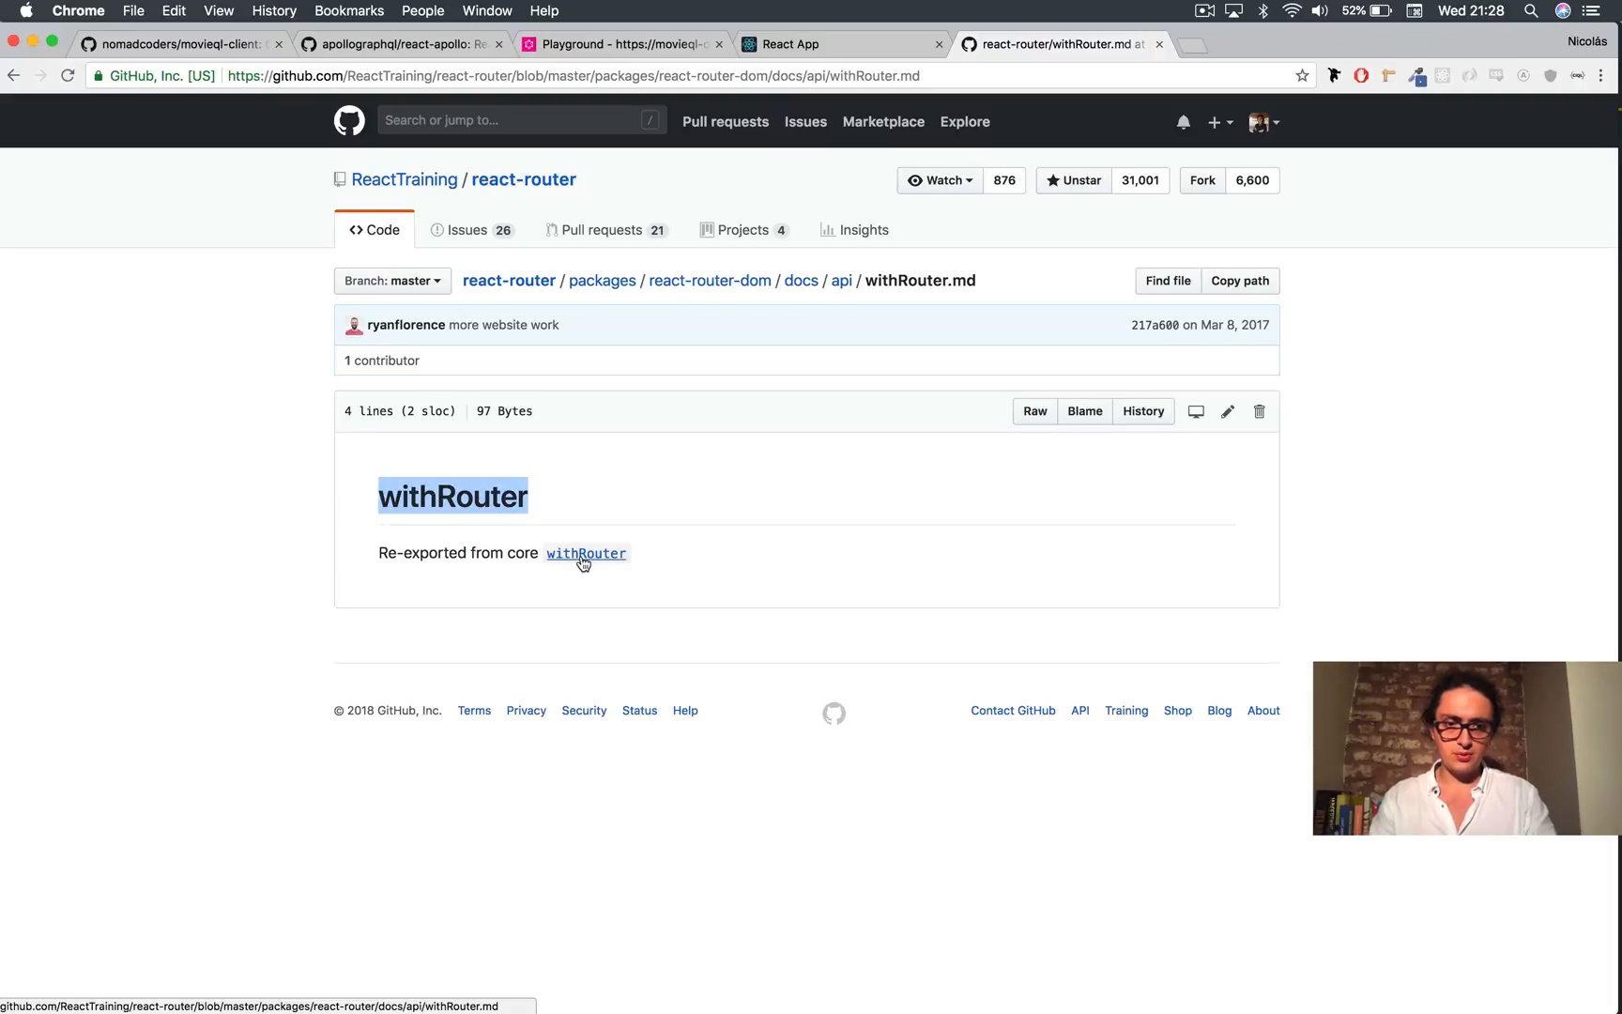
Step: Open the core react-router withRouter docs and finish the withRouter import from react-router-dom
left_click(585, 552)
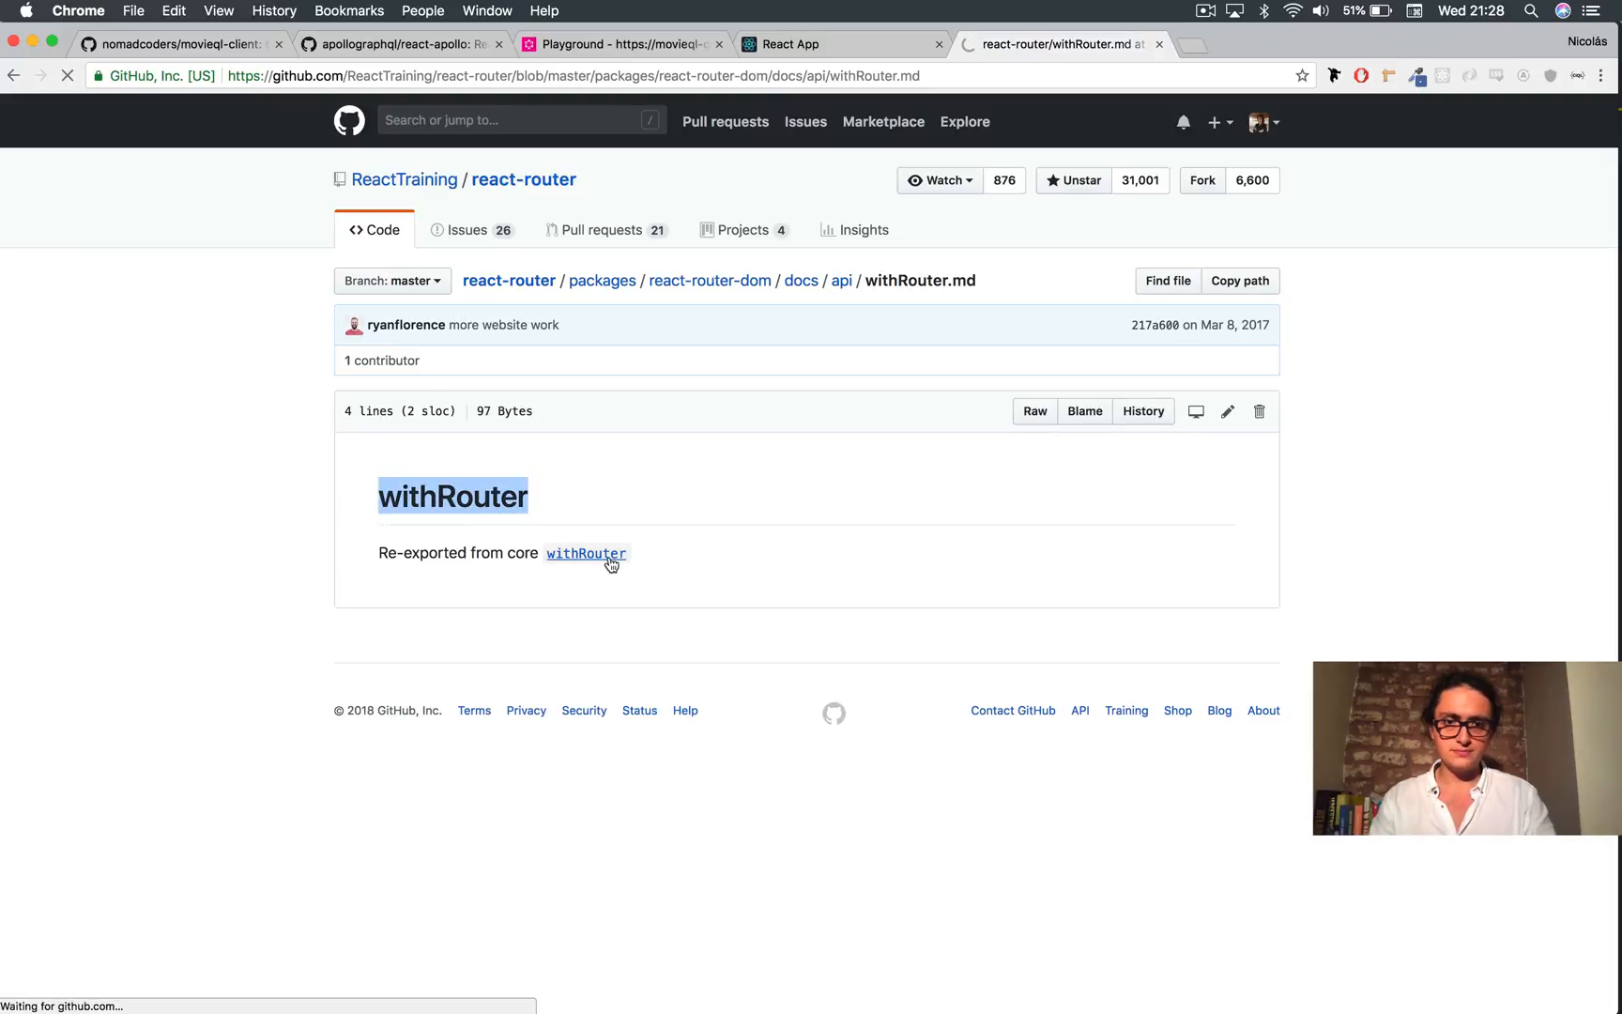
left_click(586, 552)
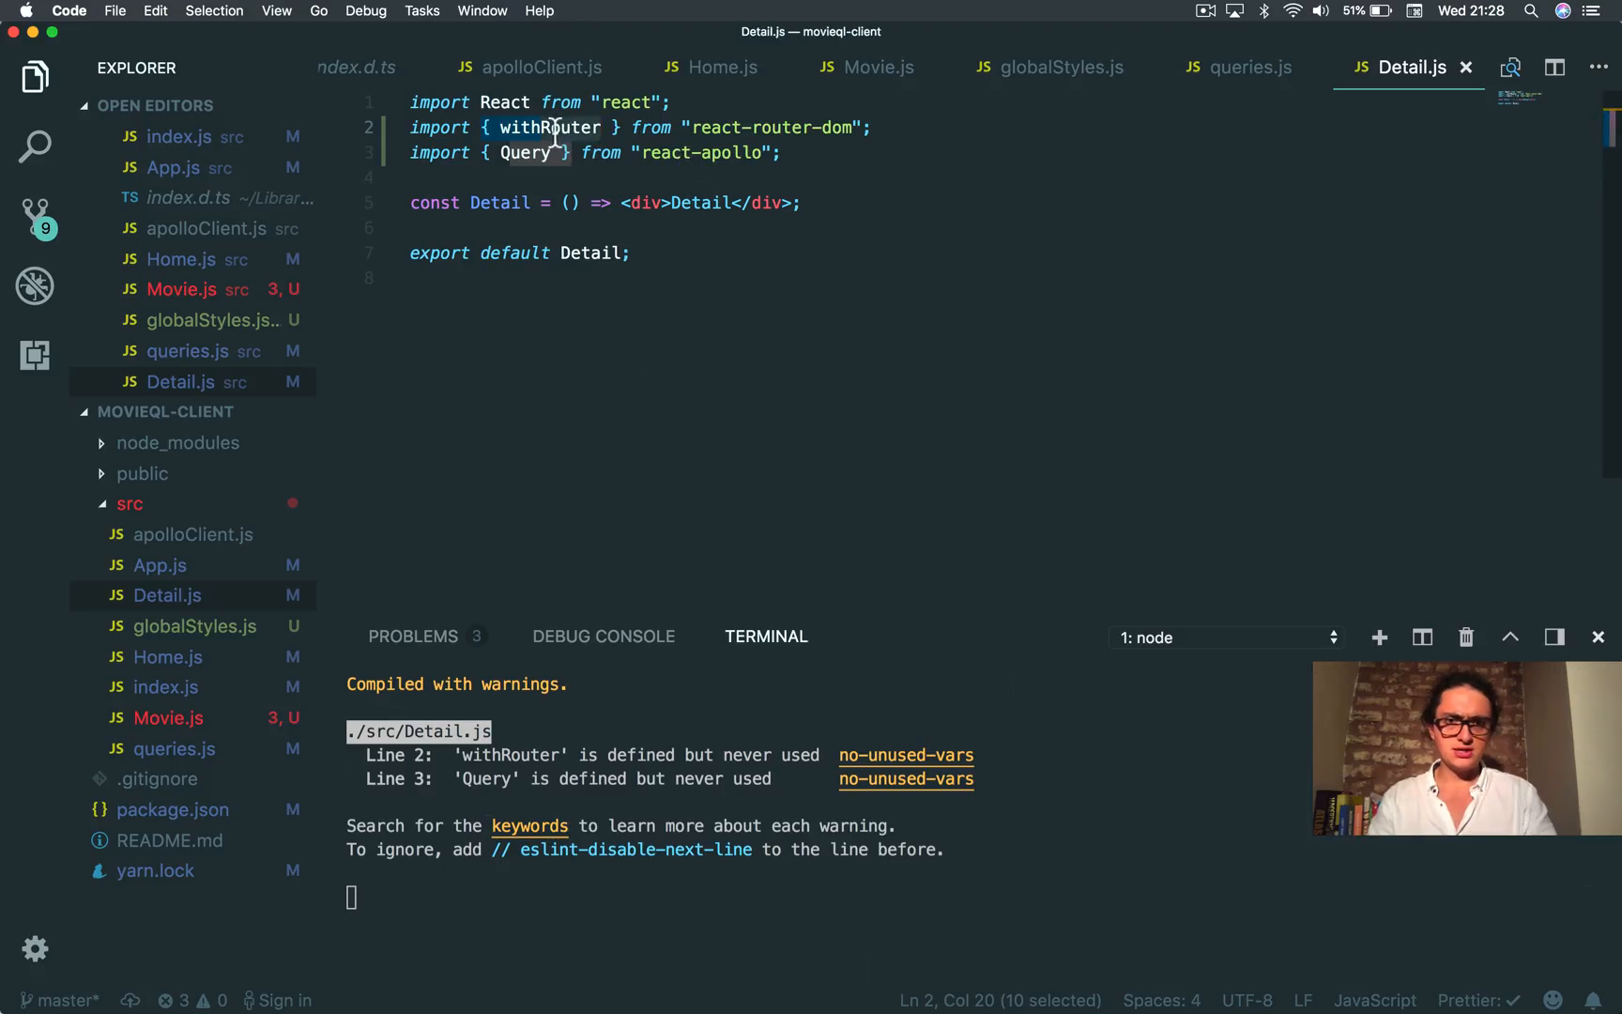
type("withRouter.md")
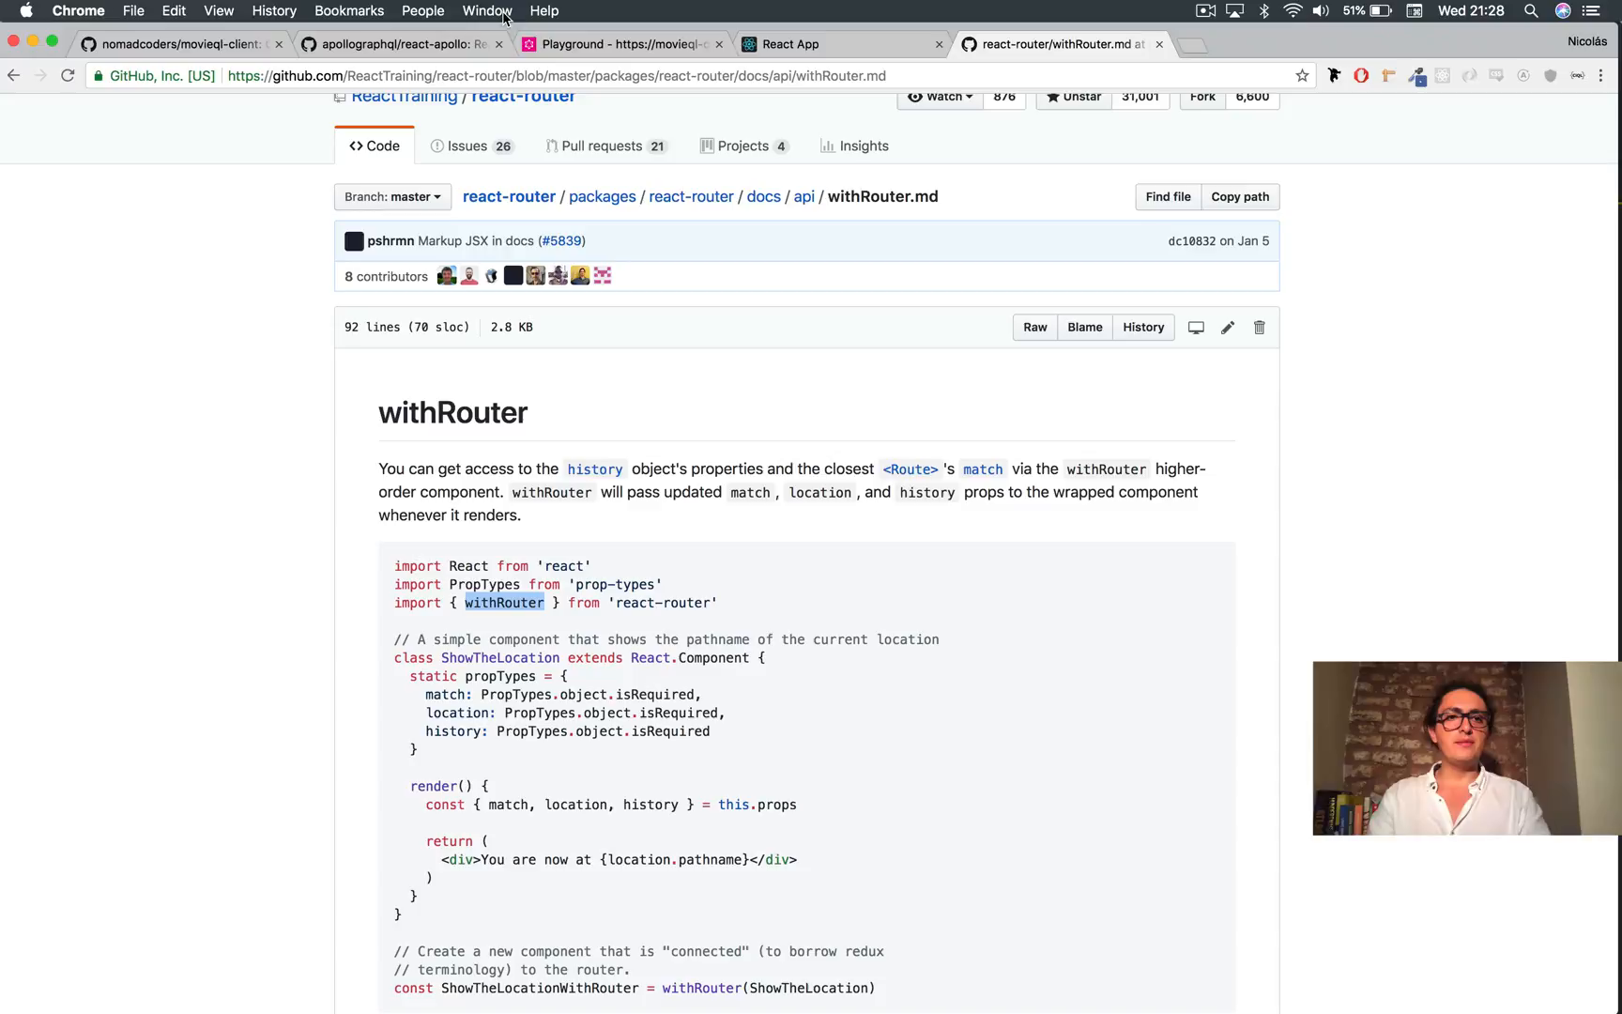
Step: Change Detail.js to export default withRouter(Detail)
left_click(812, 43)
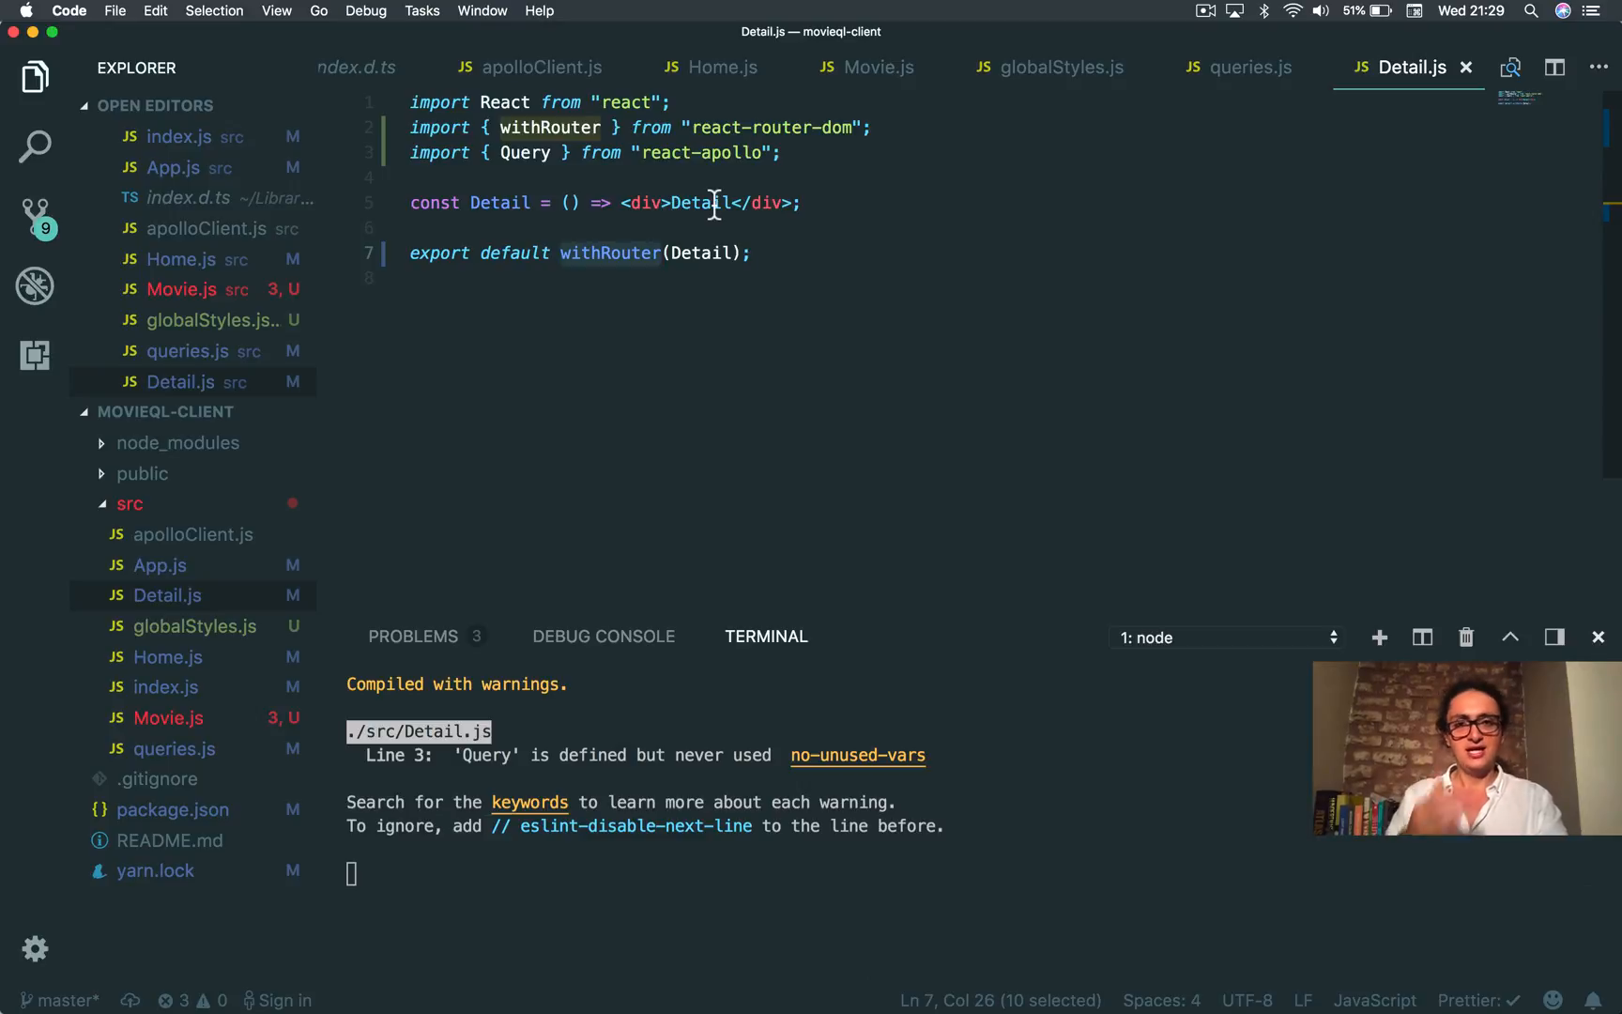
mouse_move(567, 203)
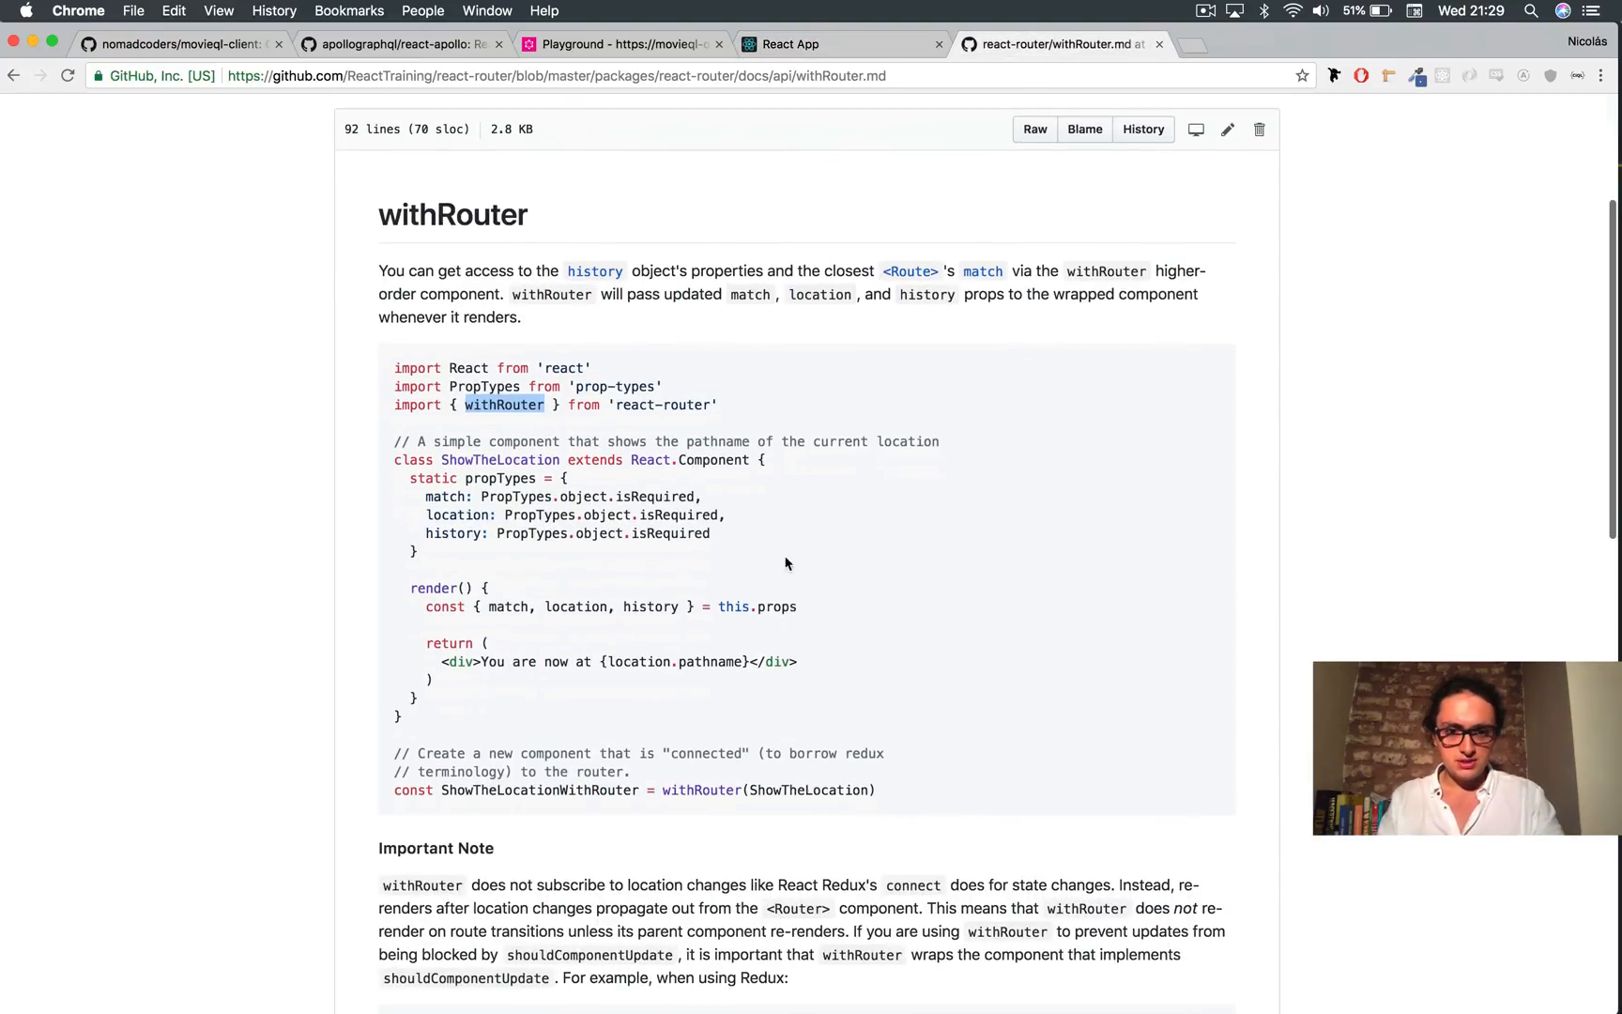
Step: Scroll the withRouter example and change Detail's parameters to ({location})
scroll("down", 3)
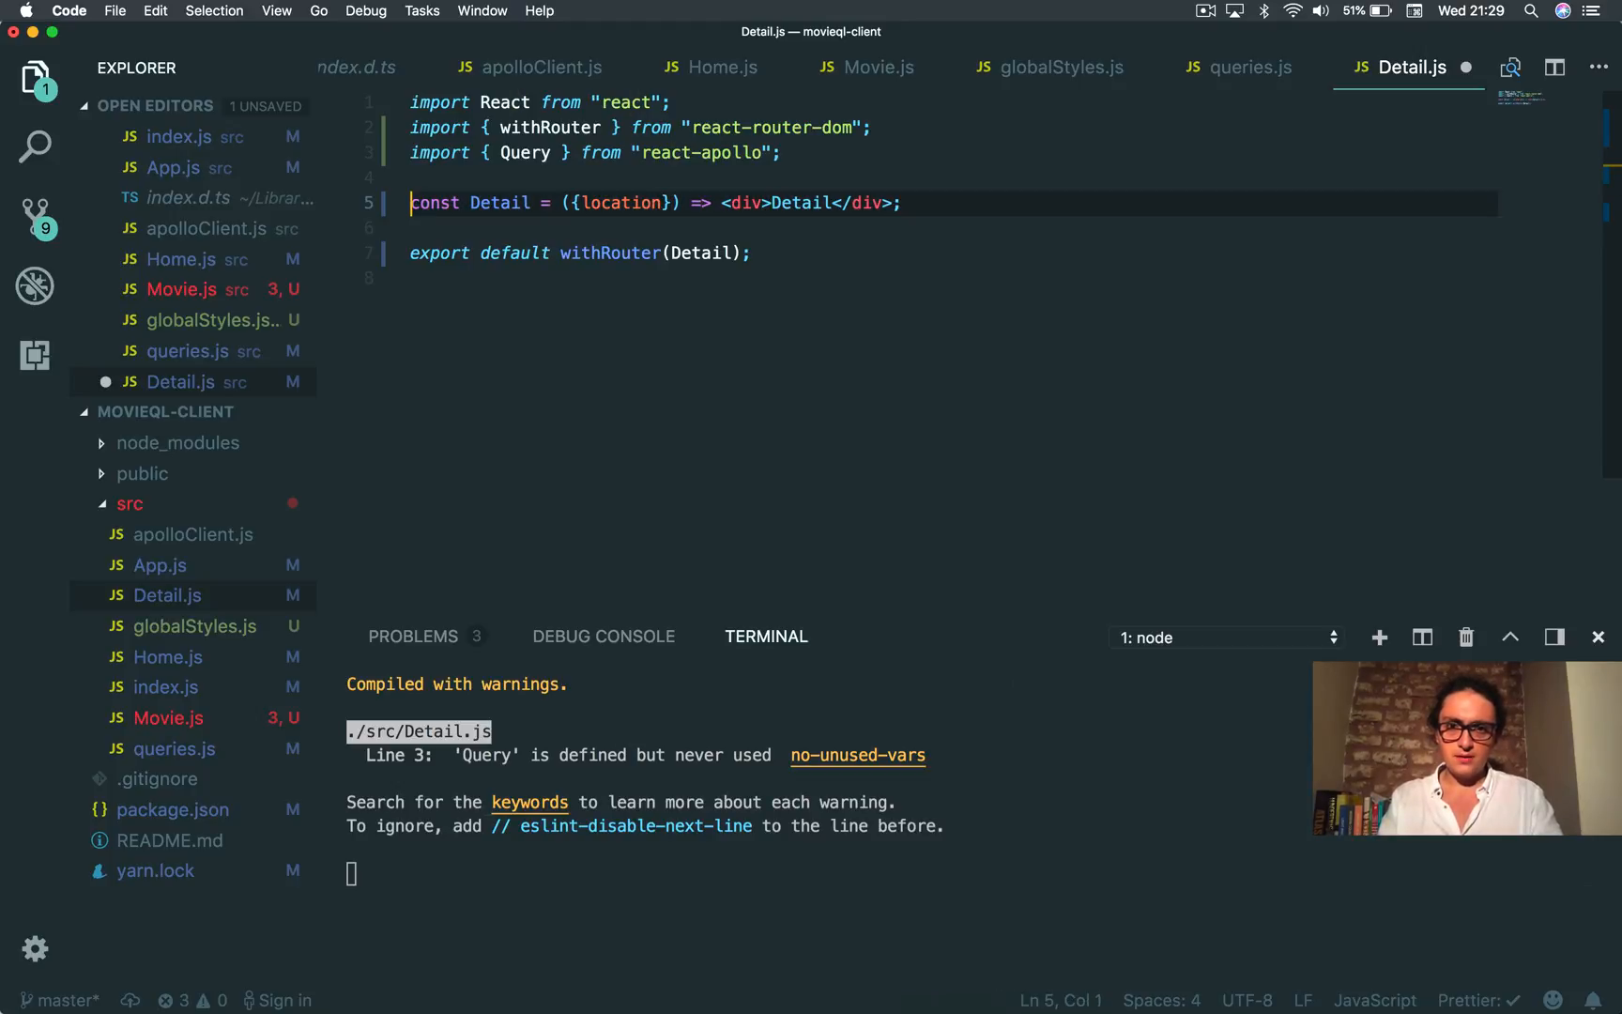
Step: Give Detail a block body with console.log(location) and return <div>Detail</div>
type("{")
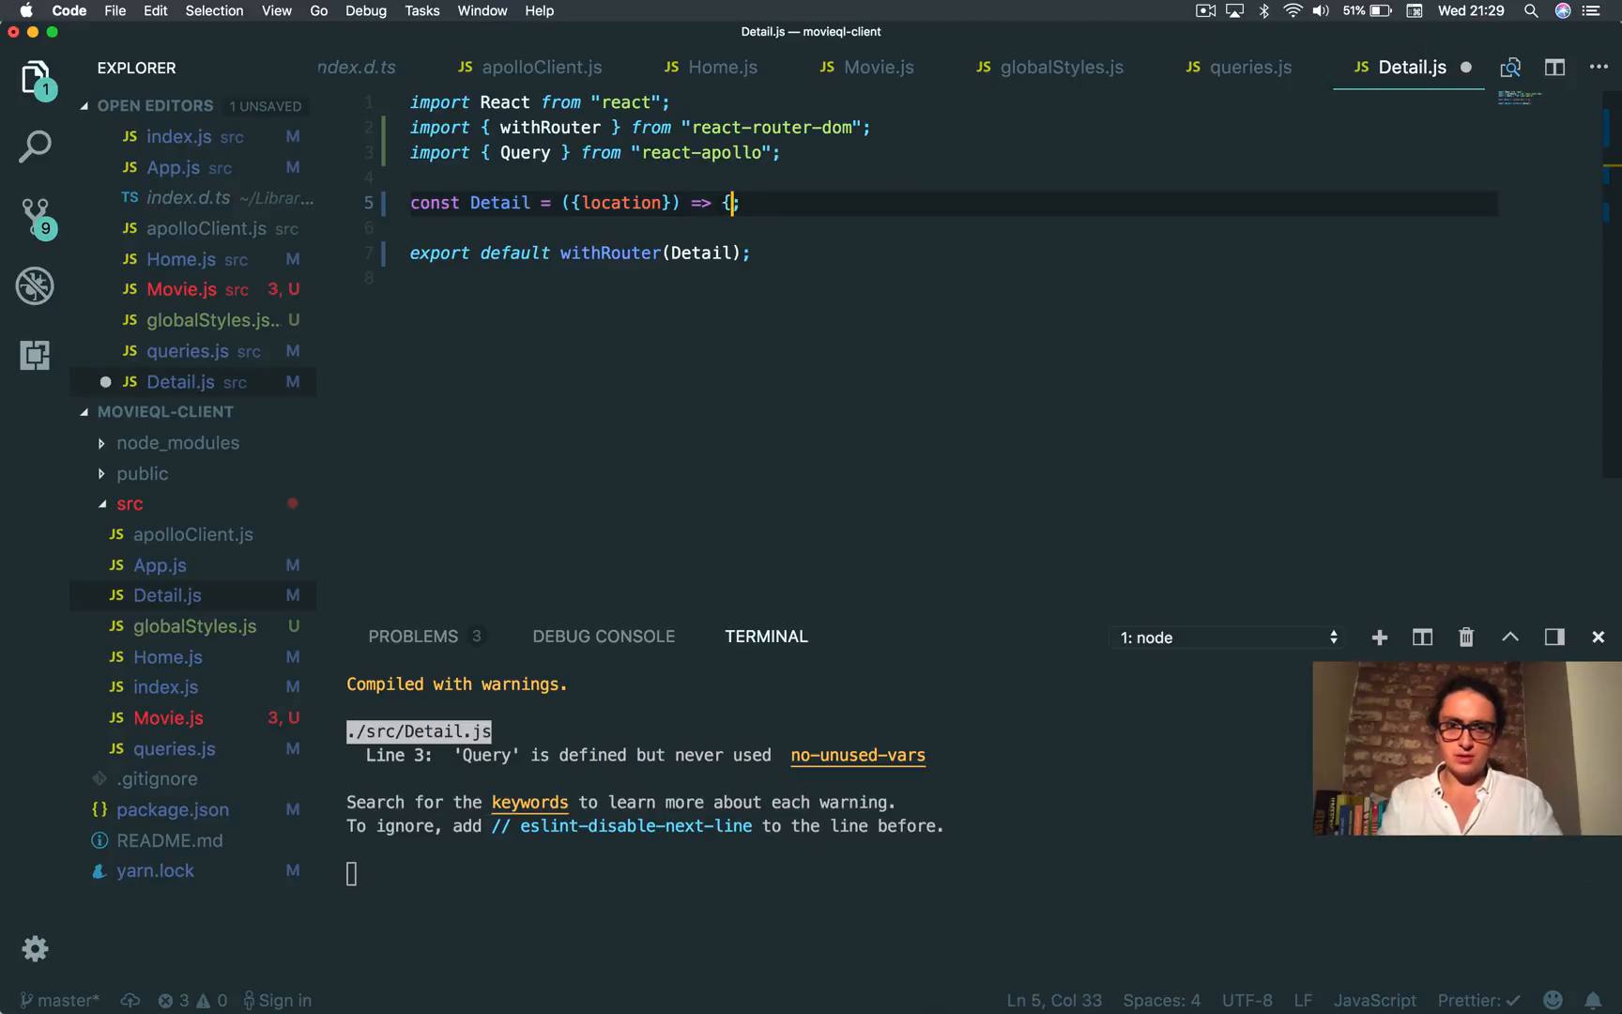
type("console.log(")
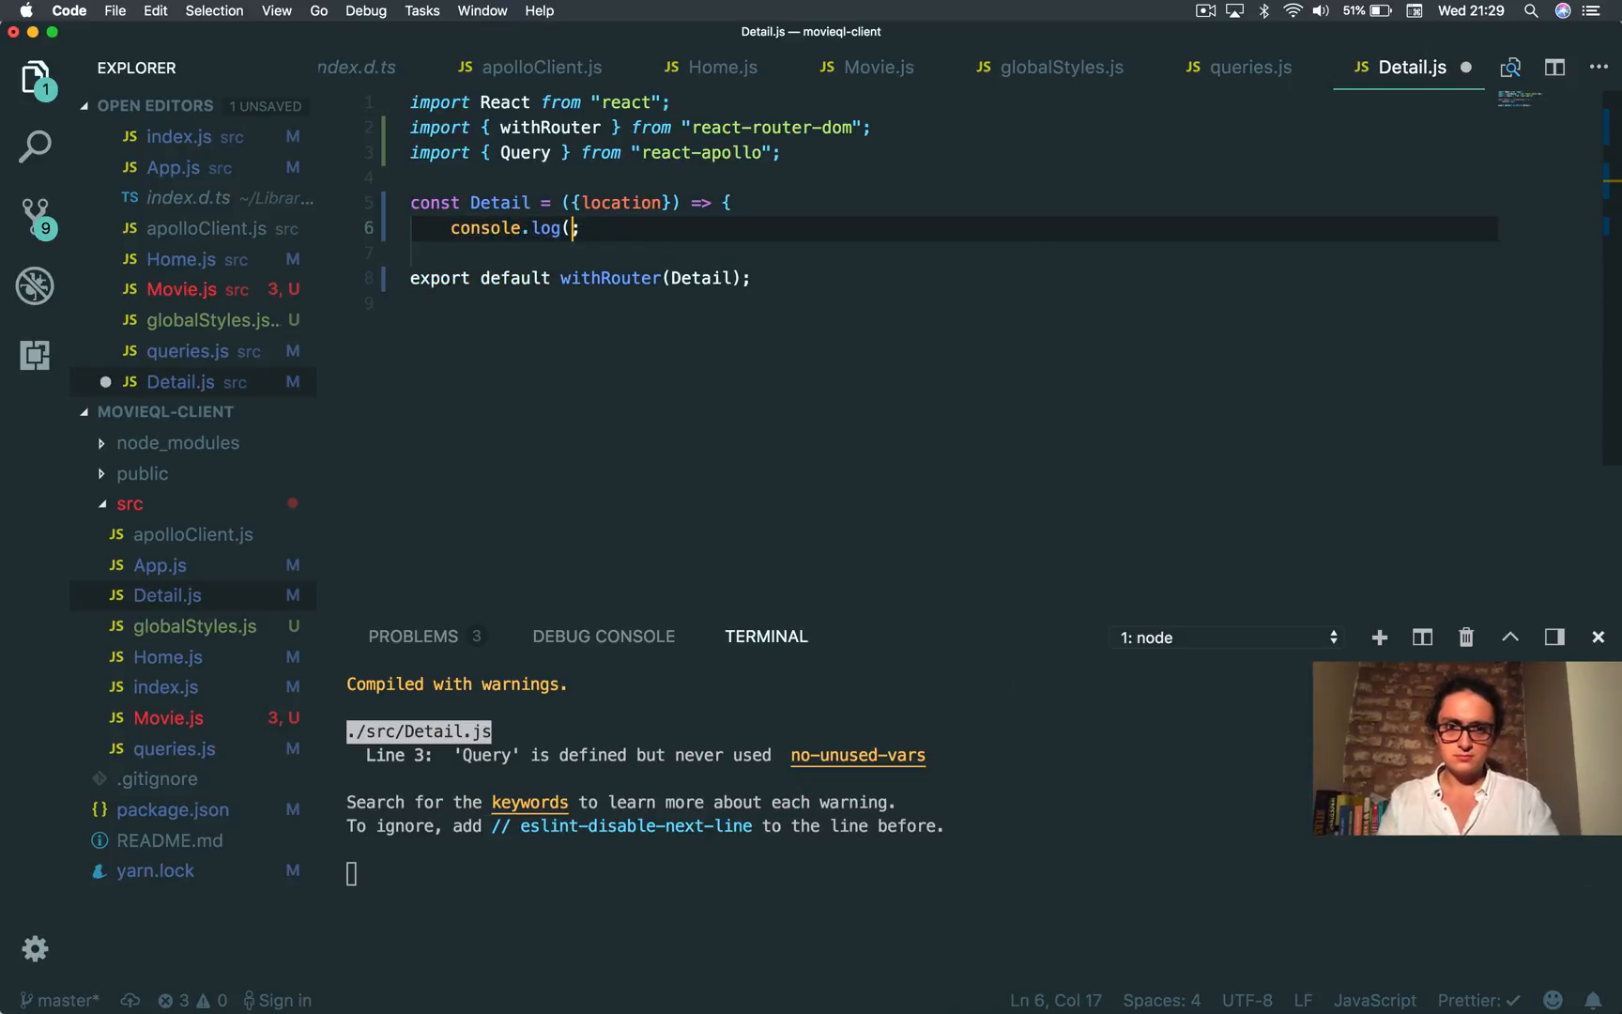
type("location")
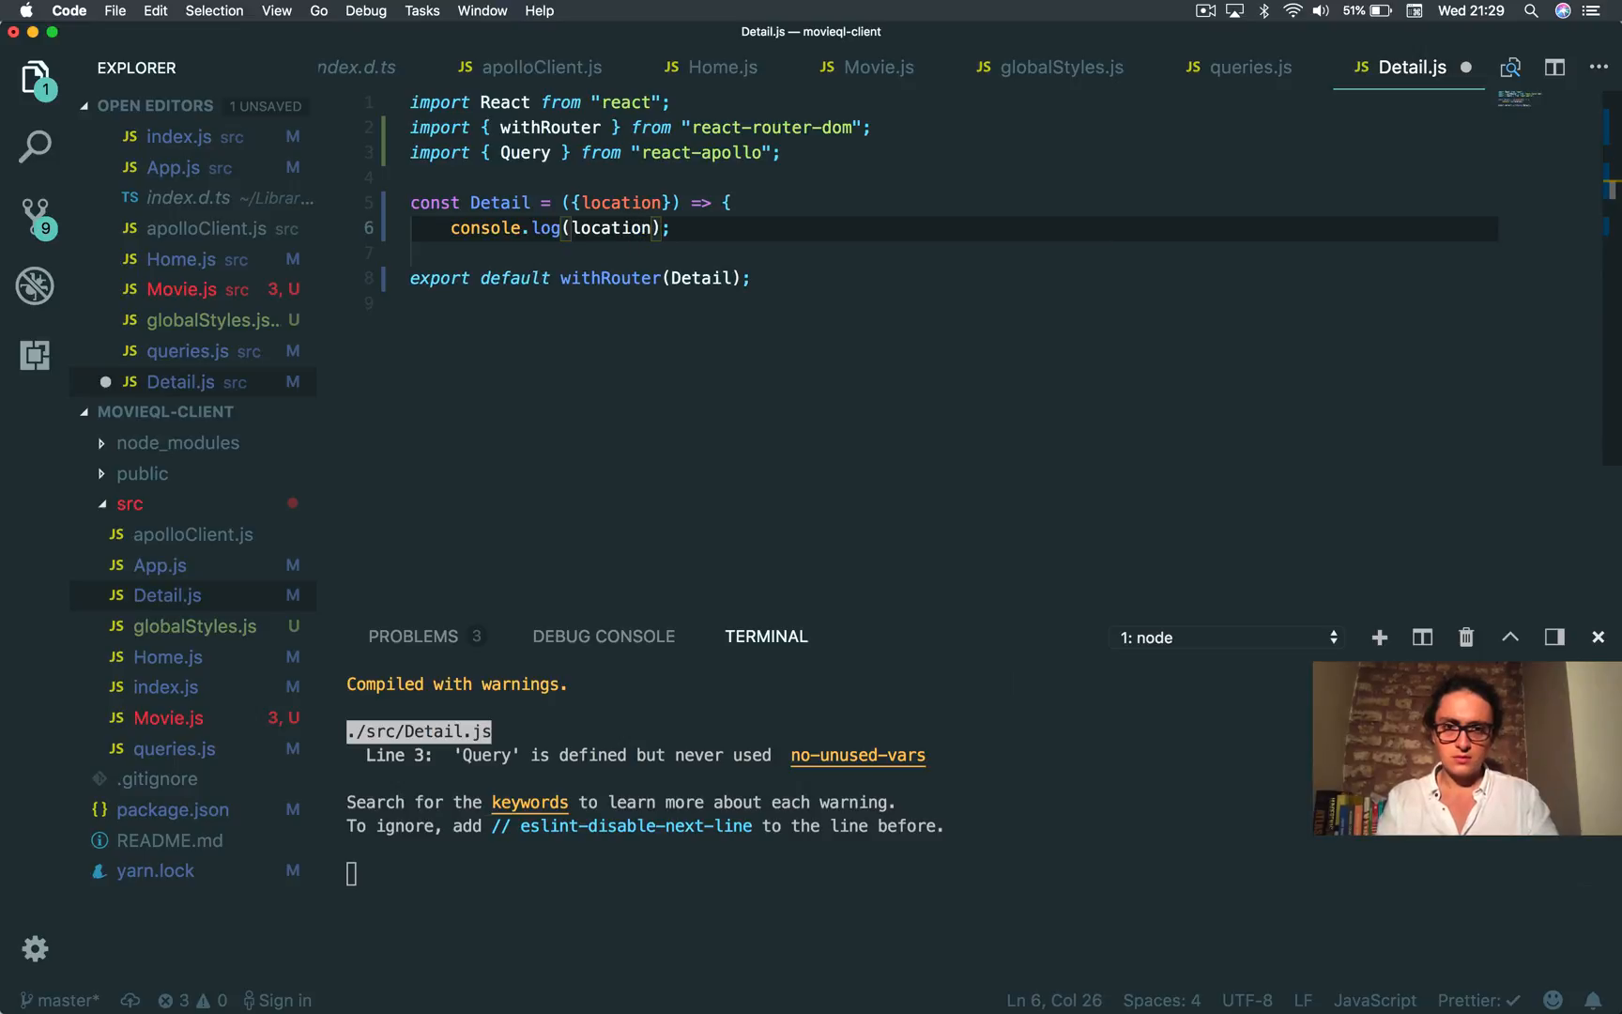
type("ret;")
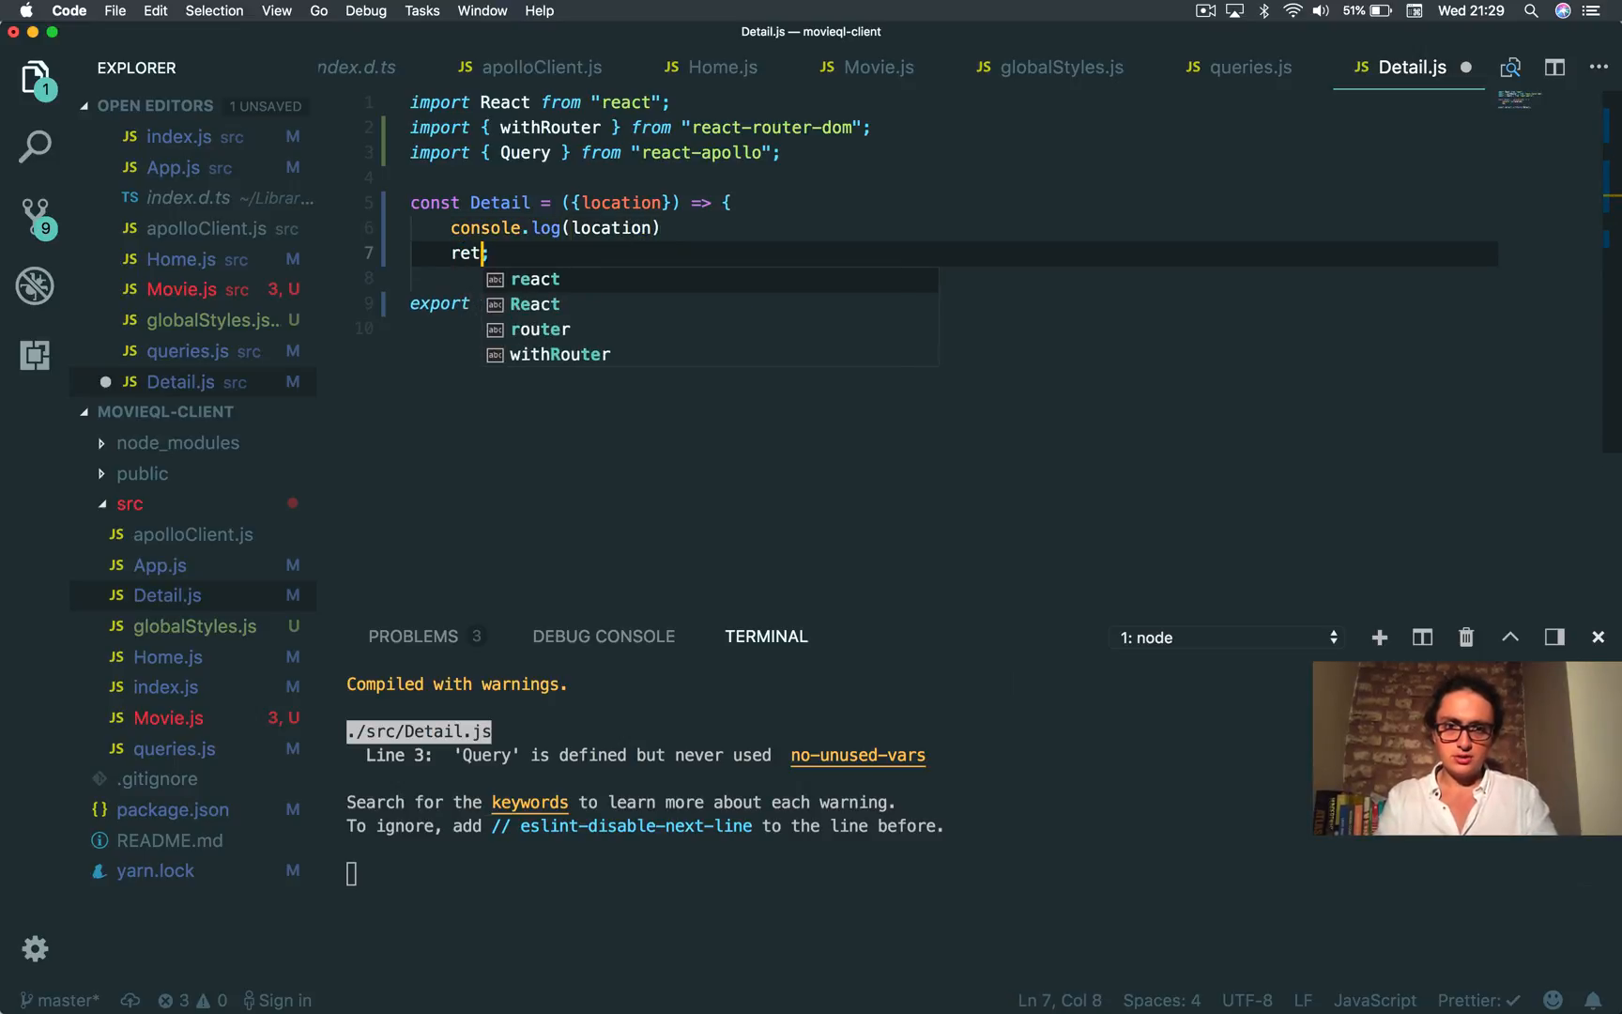
type("urn <div>Detail</div>;")
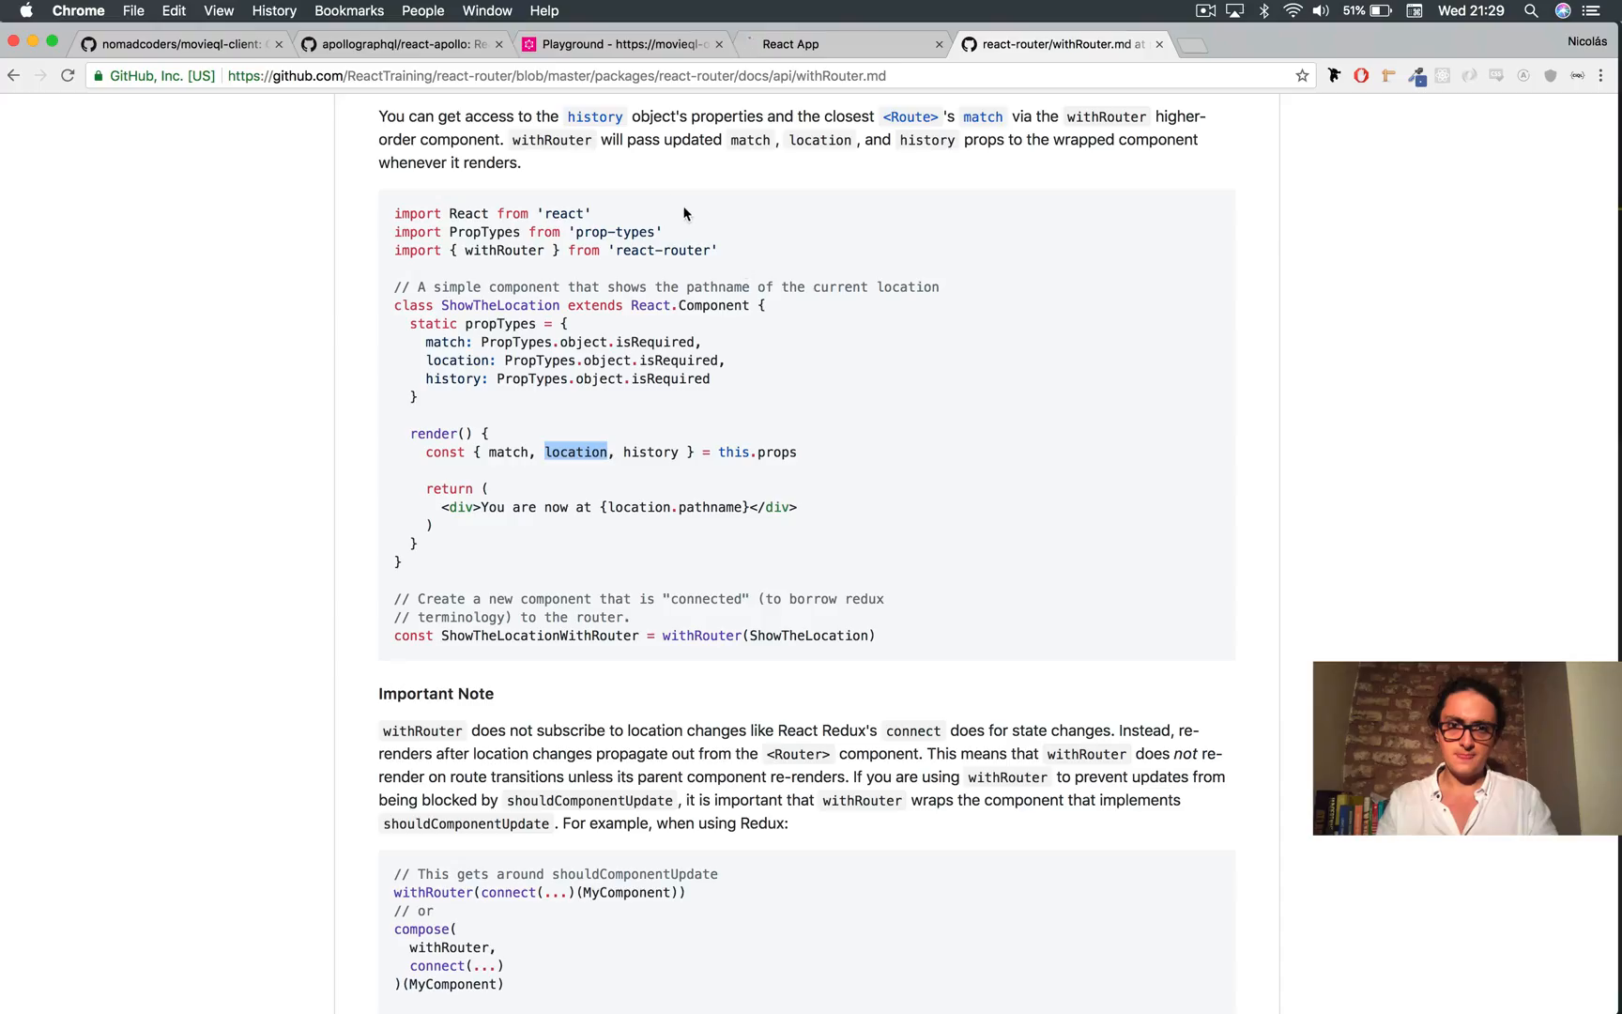
Step: Inspect the React App detail page and expand the logged match object showing movieId 8076
left_click(838, 44)
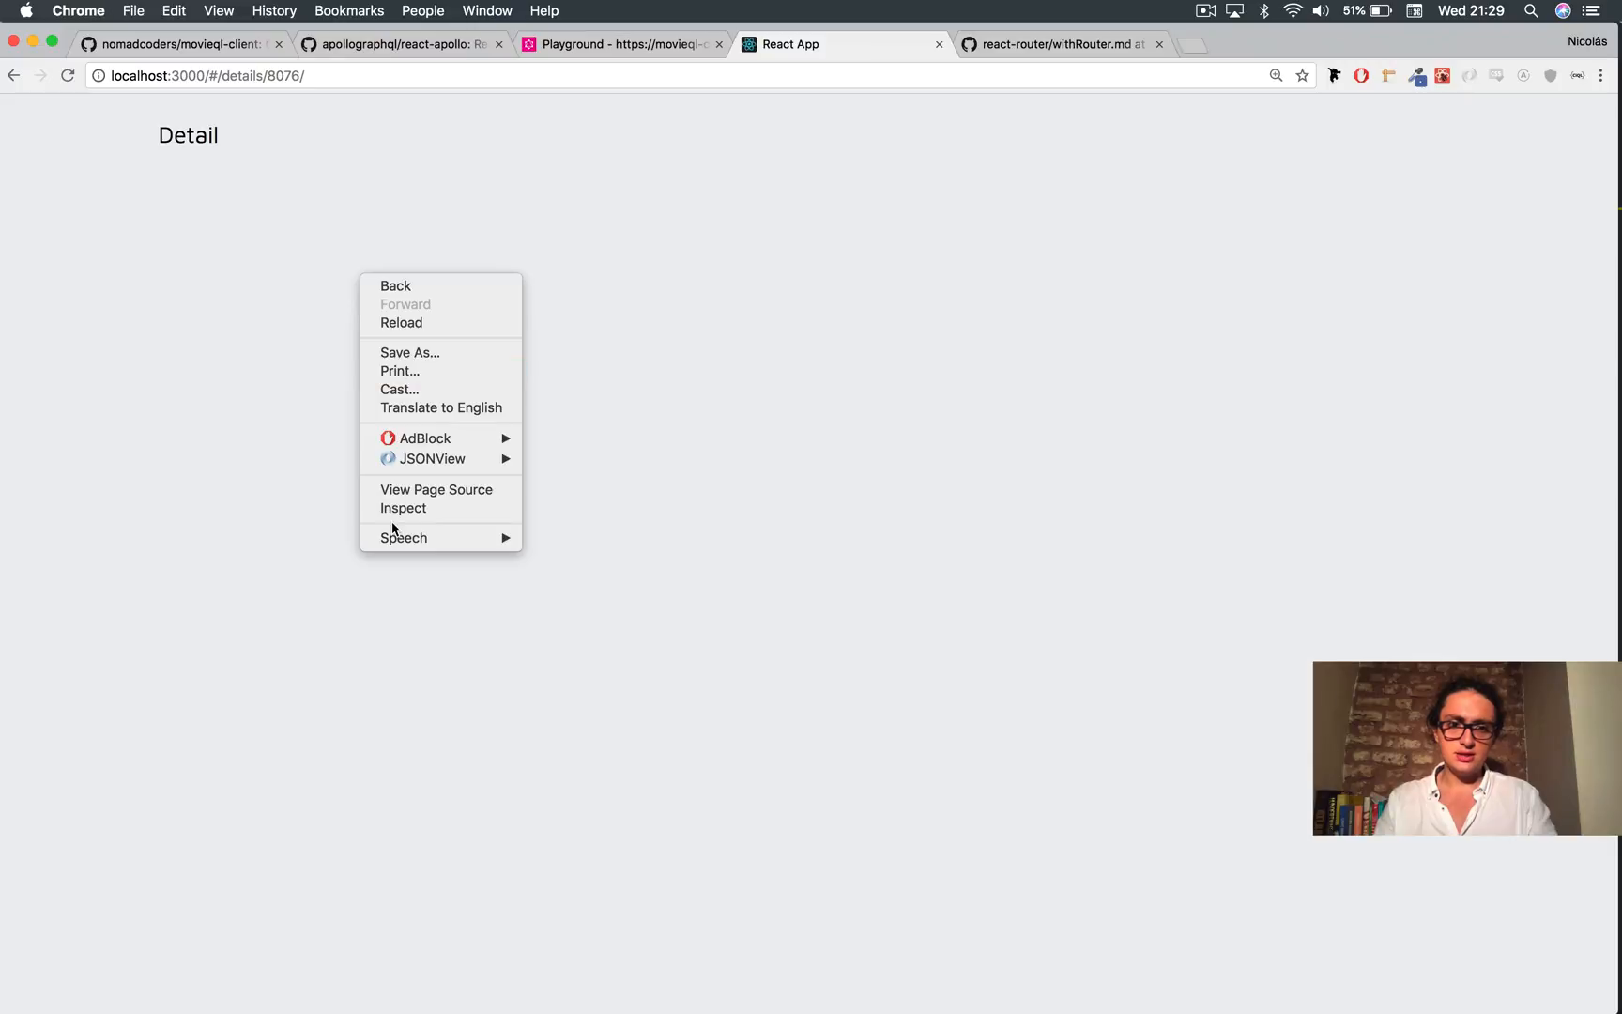
left_click(404, 507)
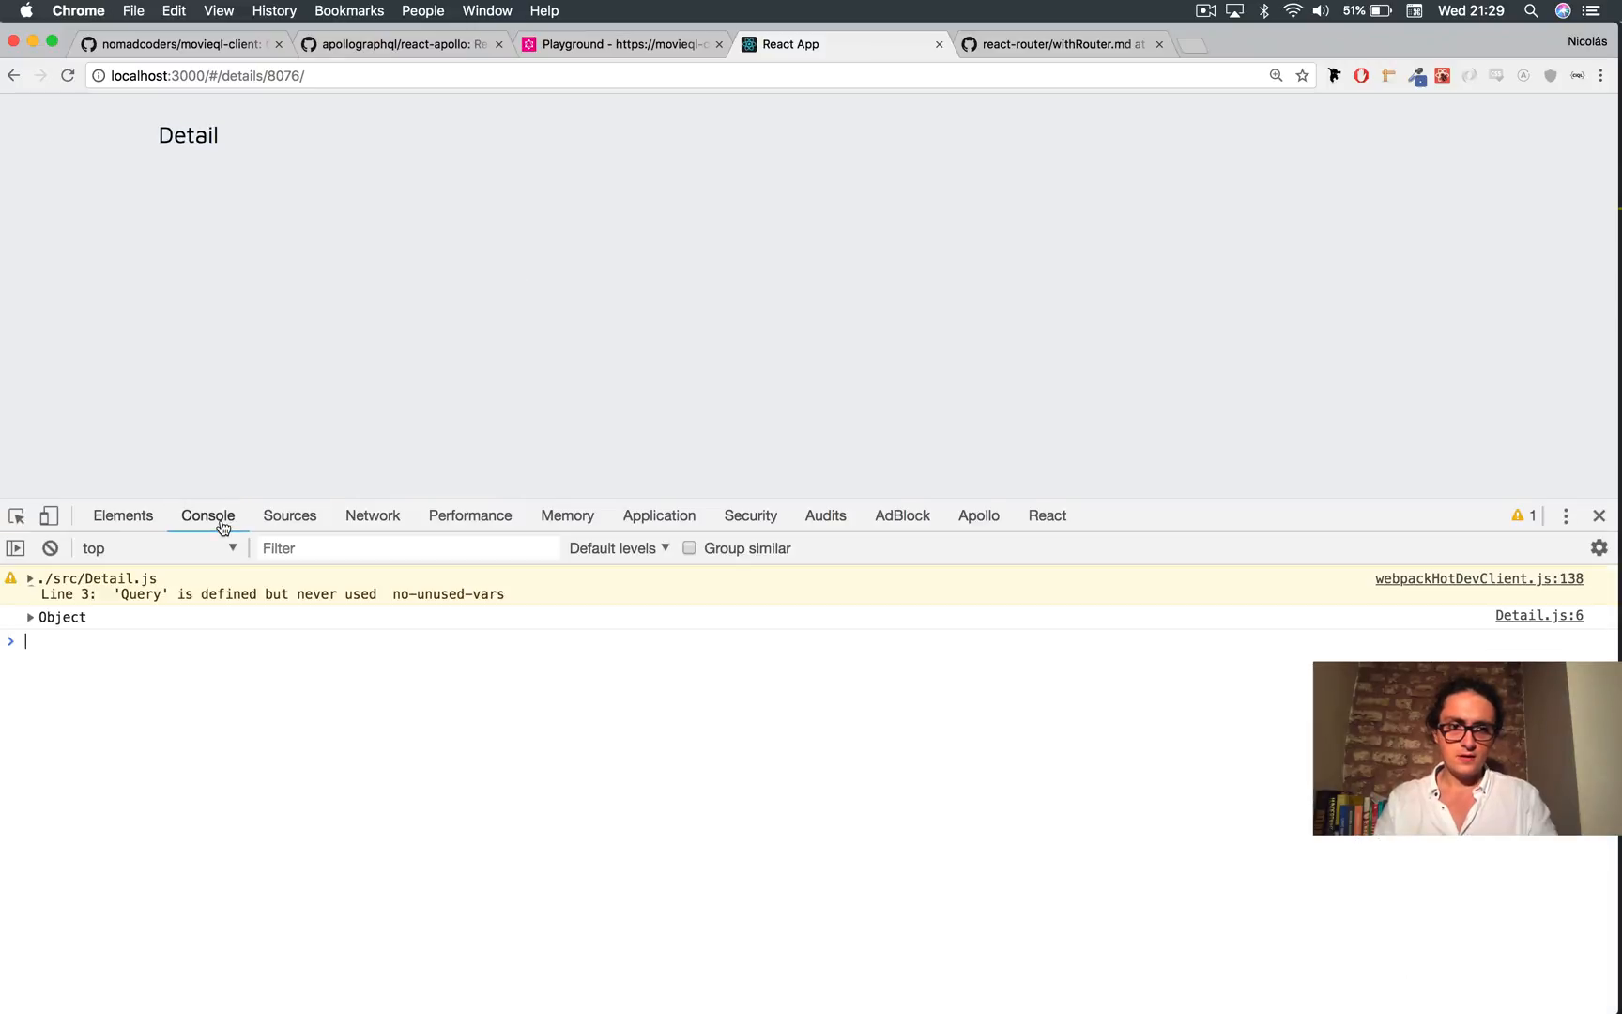
left_click(30, 616)
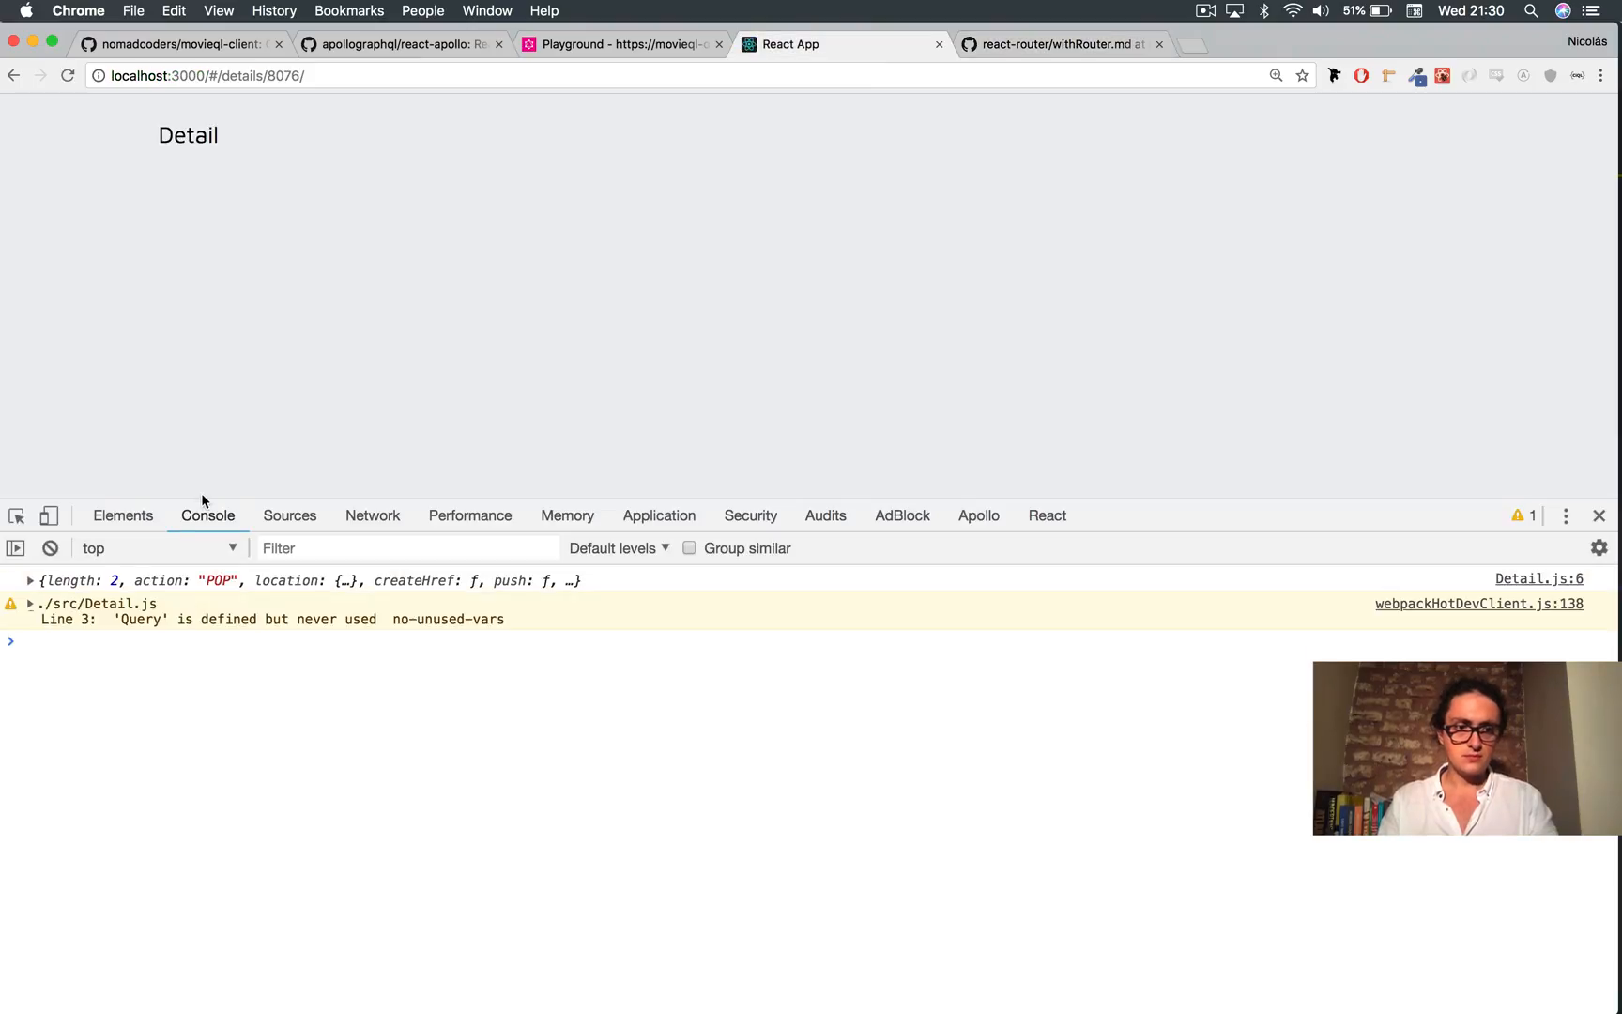
left_click(31, 580)
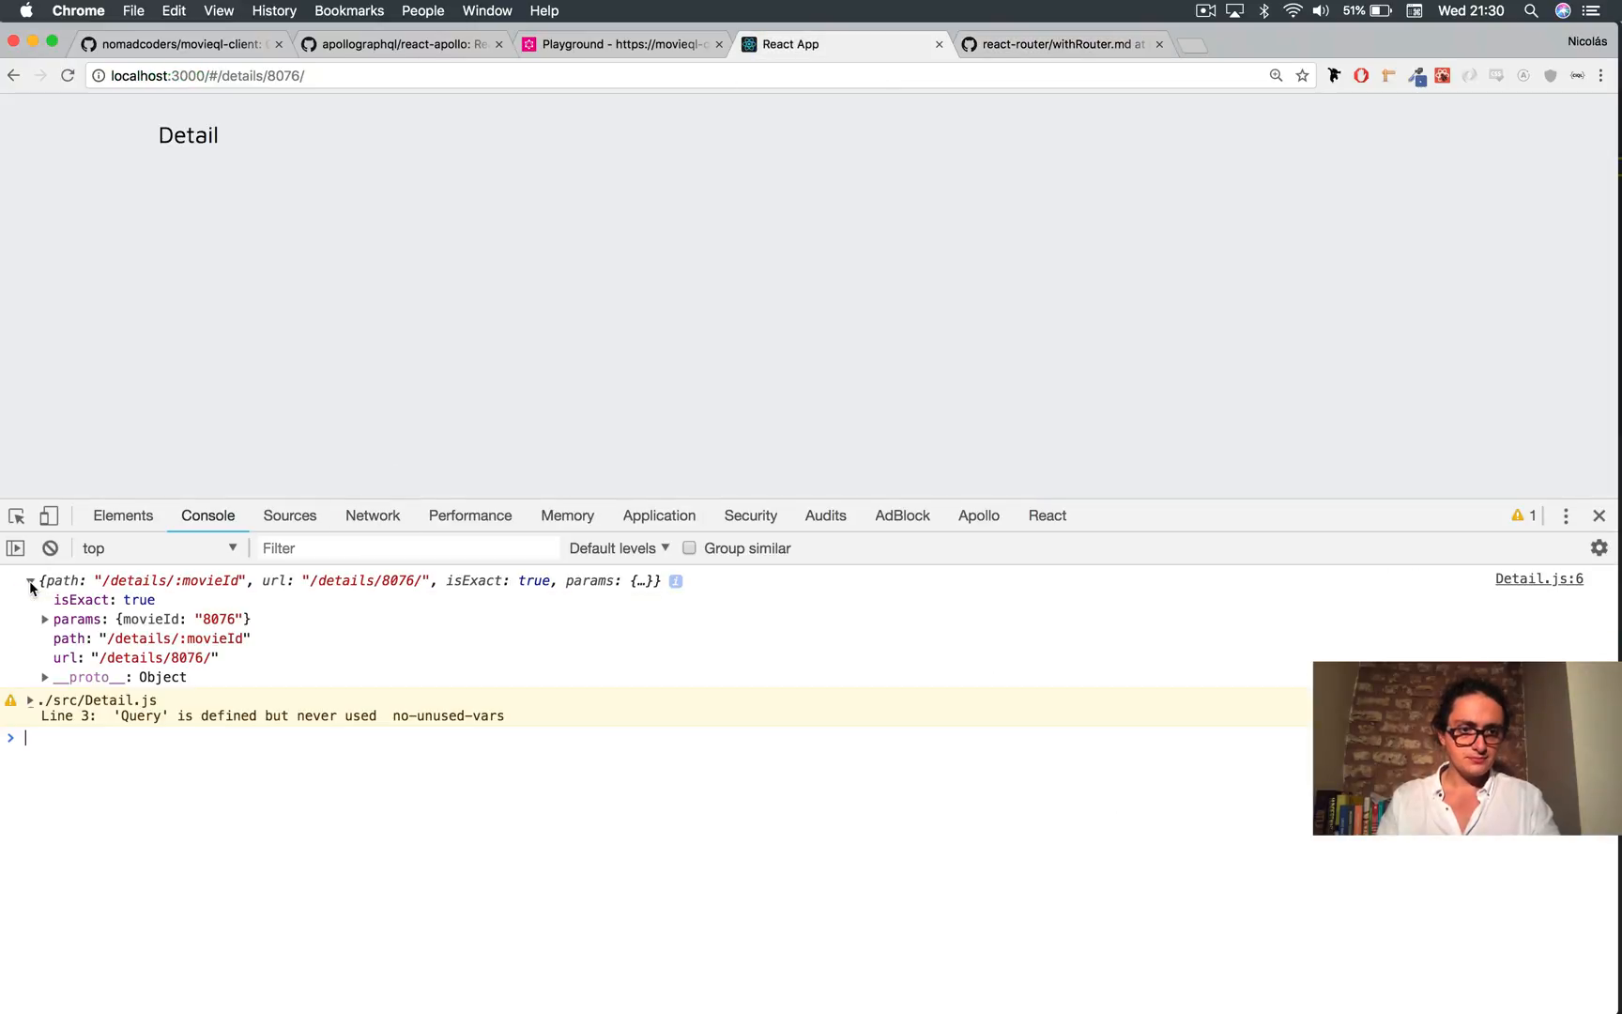
left_click(45, 619)
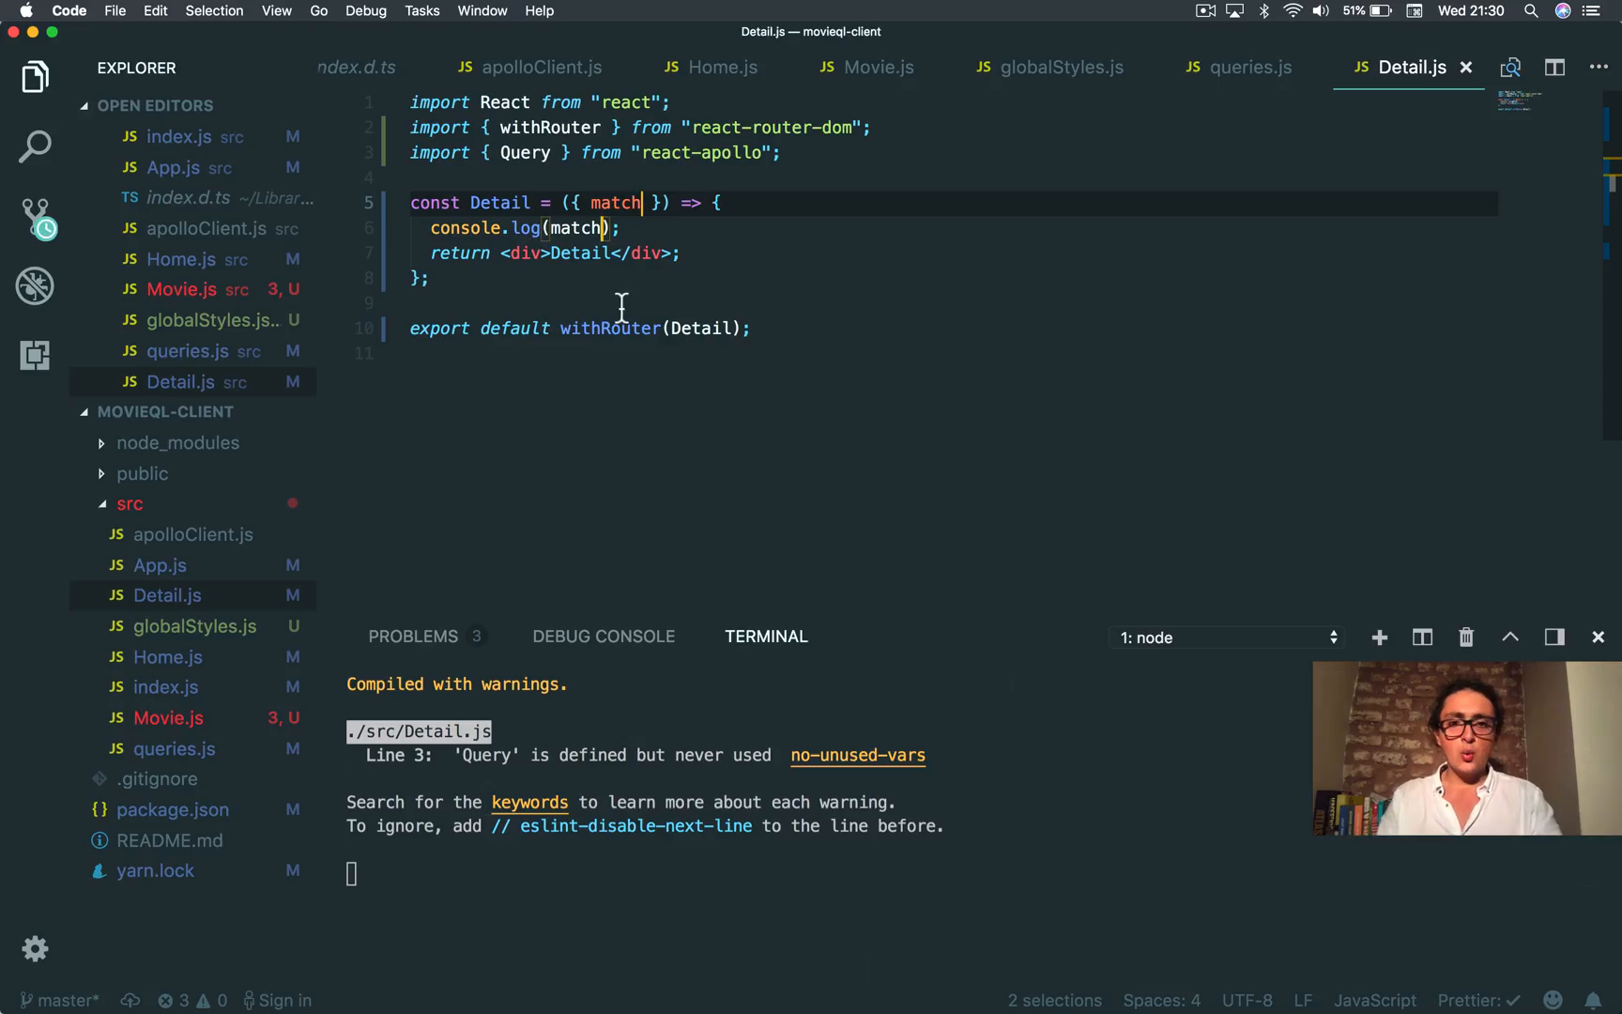
Step: Destructure match.params.movieId in Detail.js, log it, and confirm the console shows 8076
double_click(608, 327)
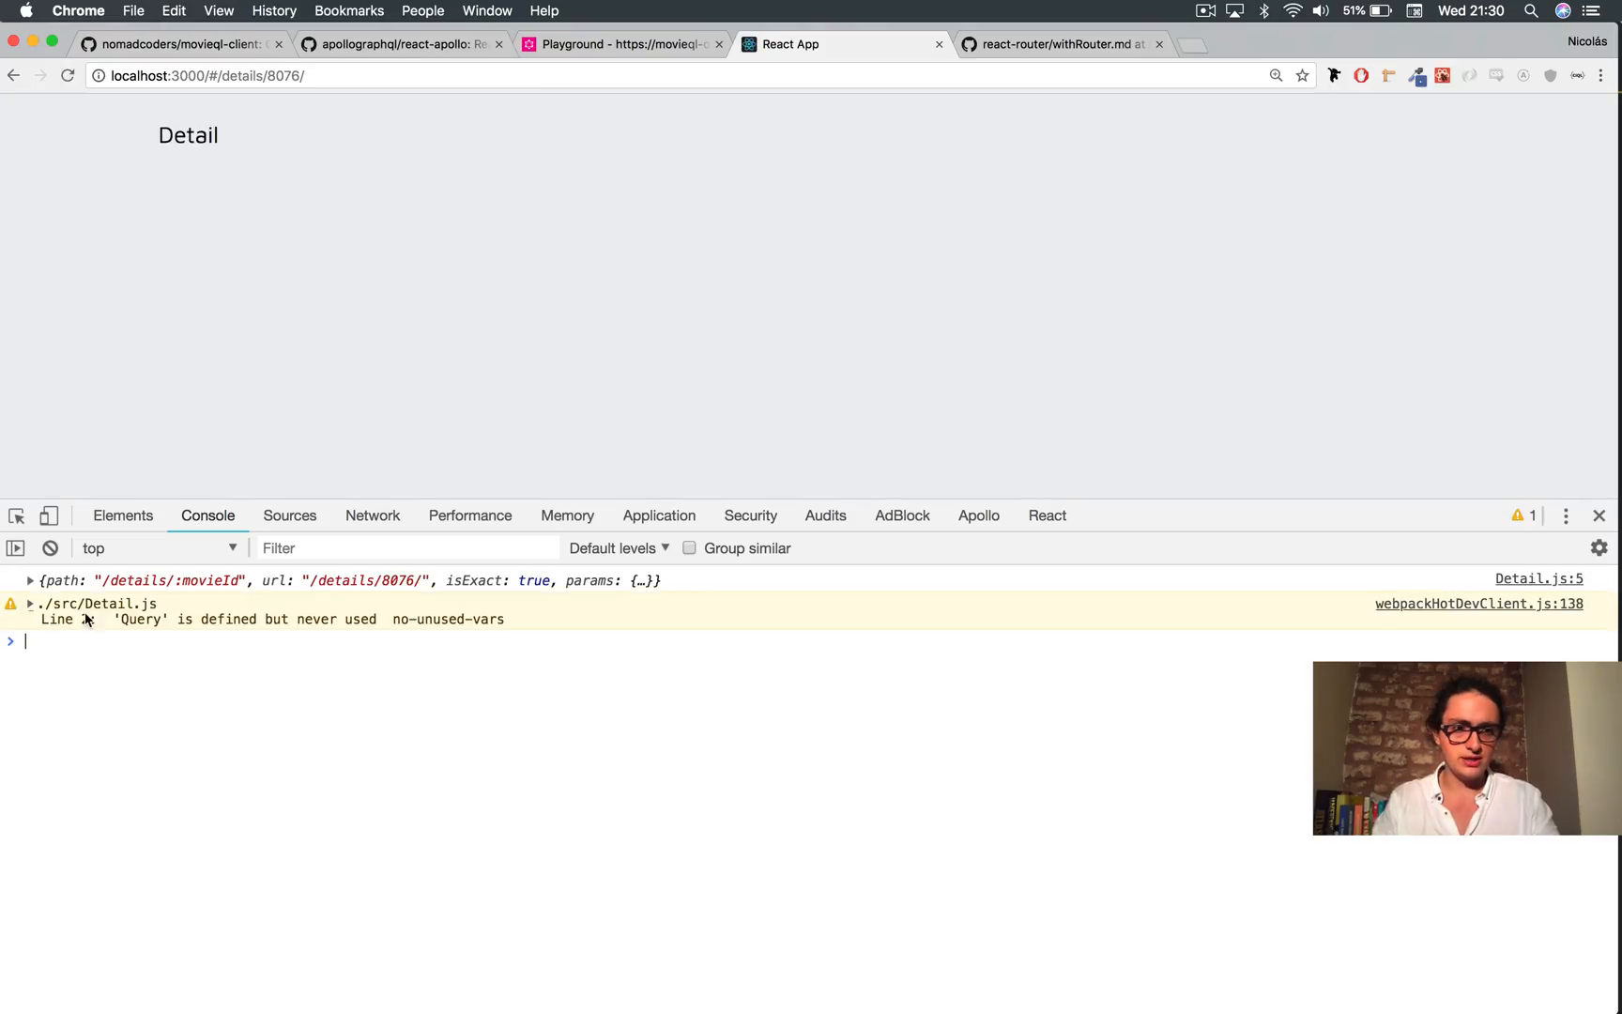
left_click(30, 580)
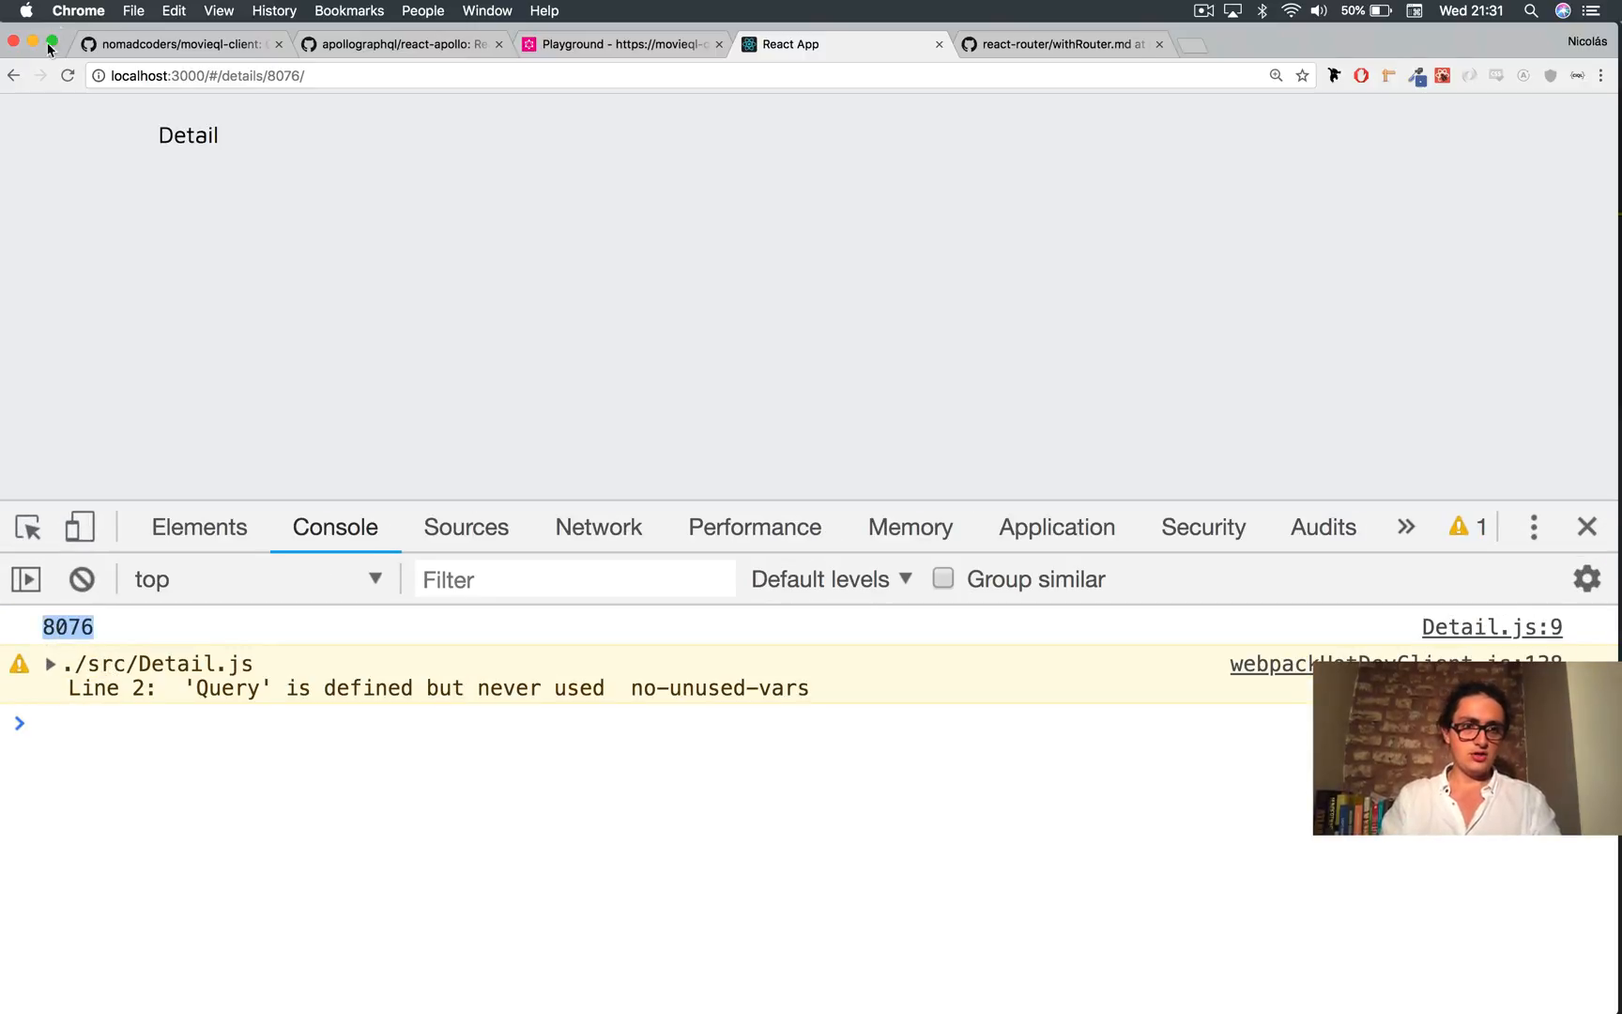
Step: Open several movie detail pages, including Deep Red, logging ids like 8026, 8071 and 8015
left_click(13, 75)
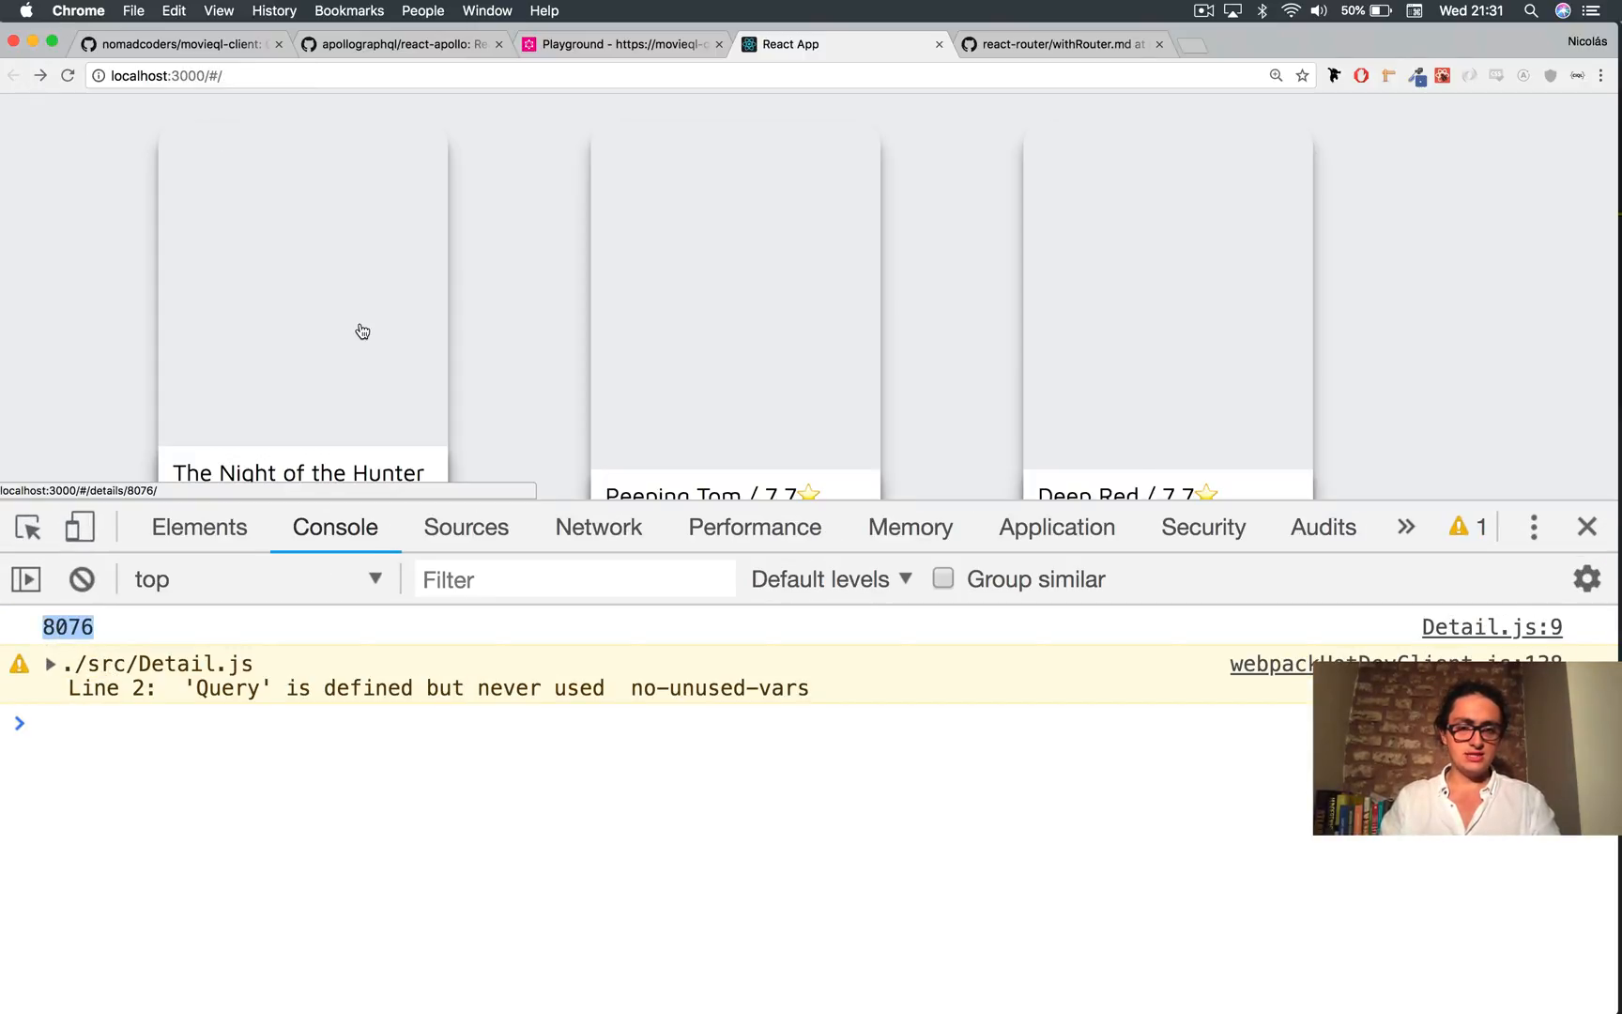
scroll("down", 3)
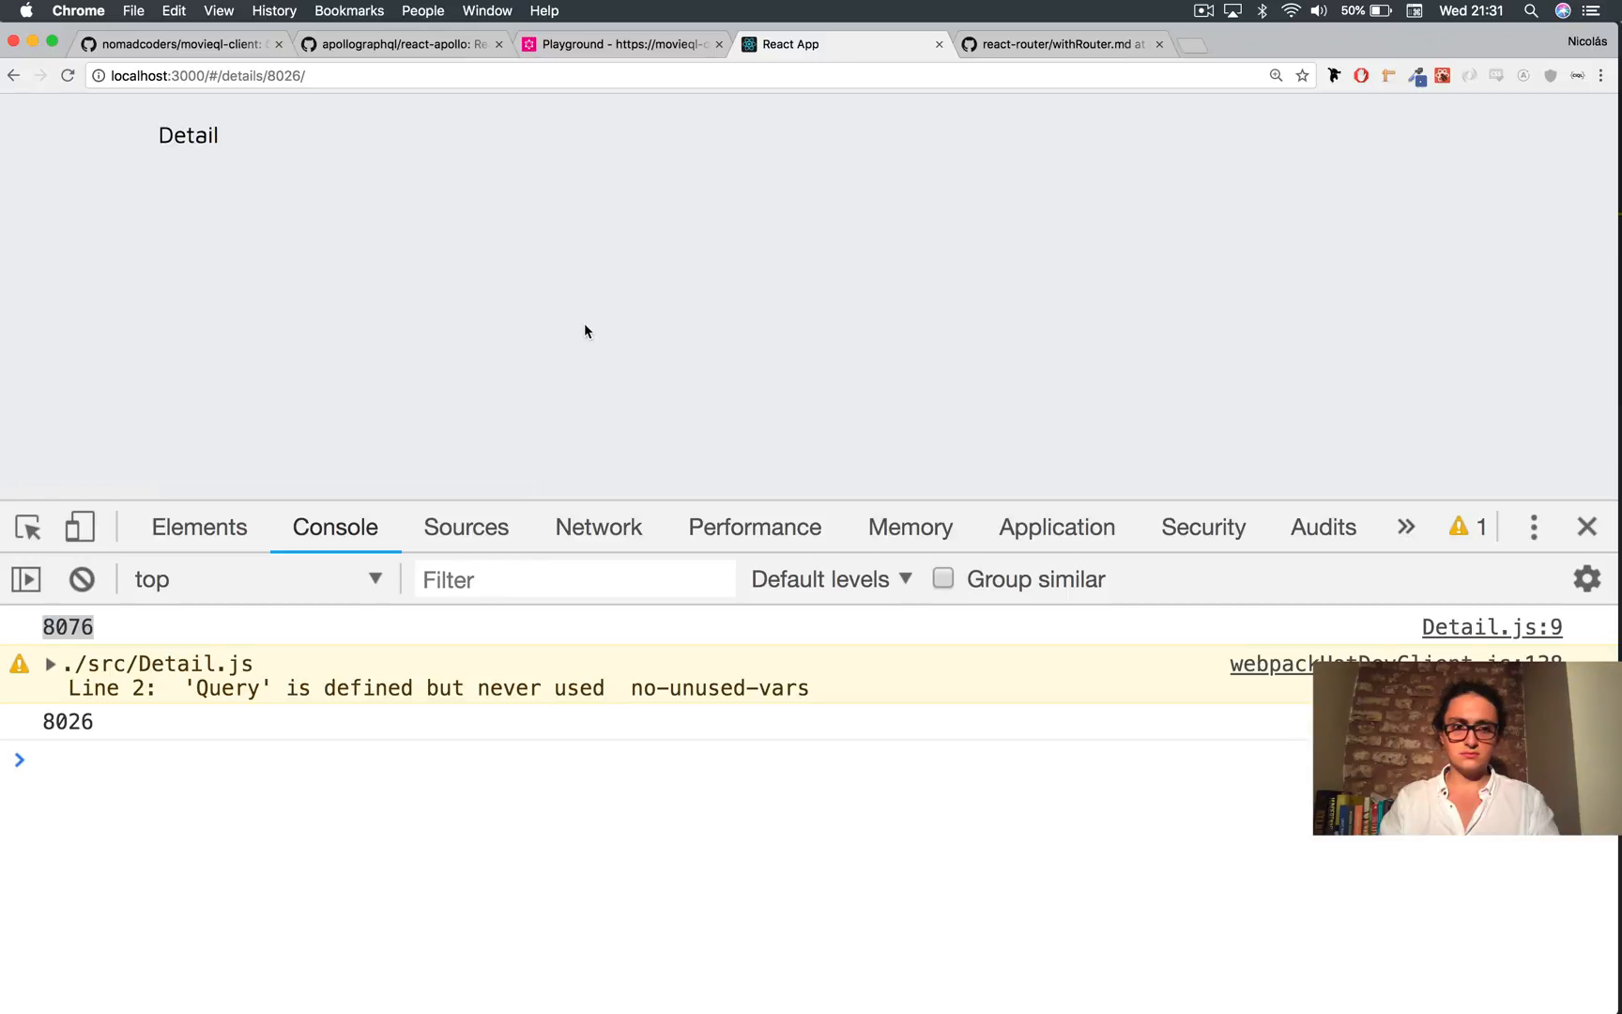
left_click(13, 74)
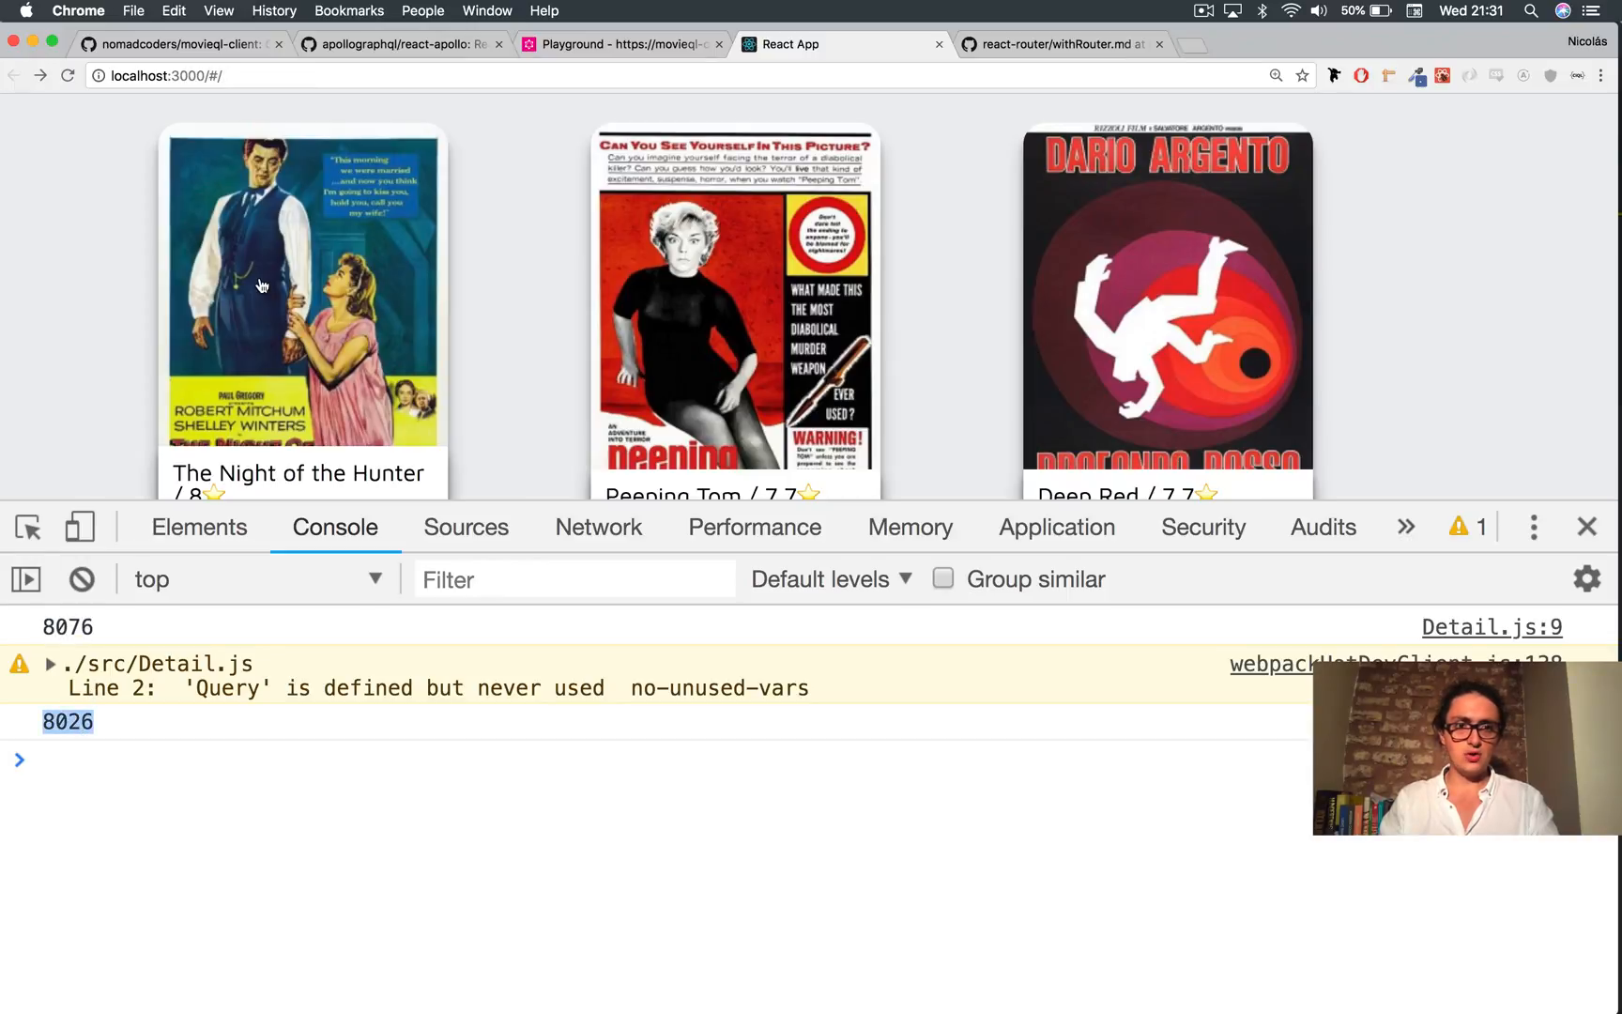
left_click(303, 284)
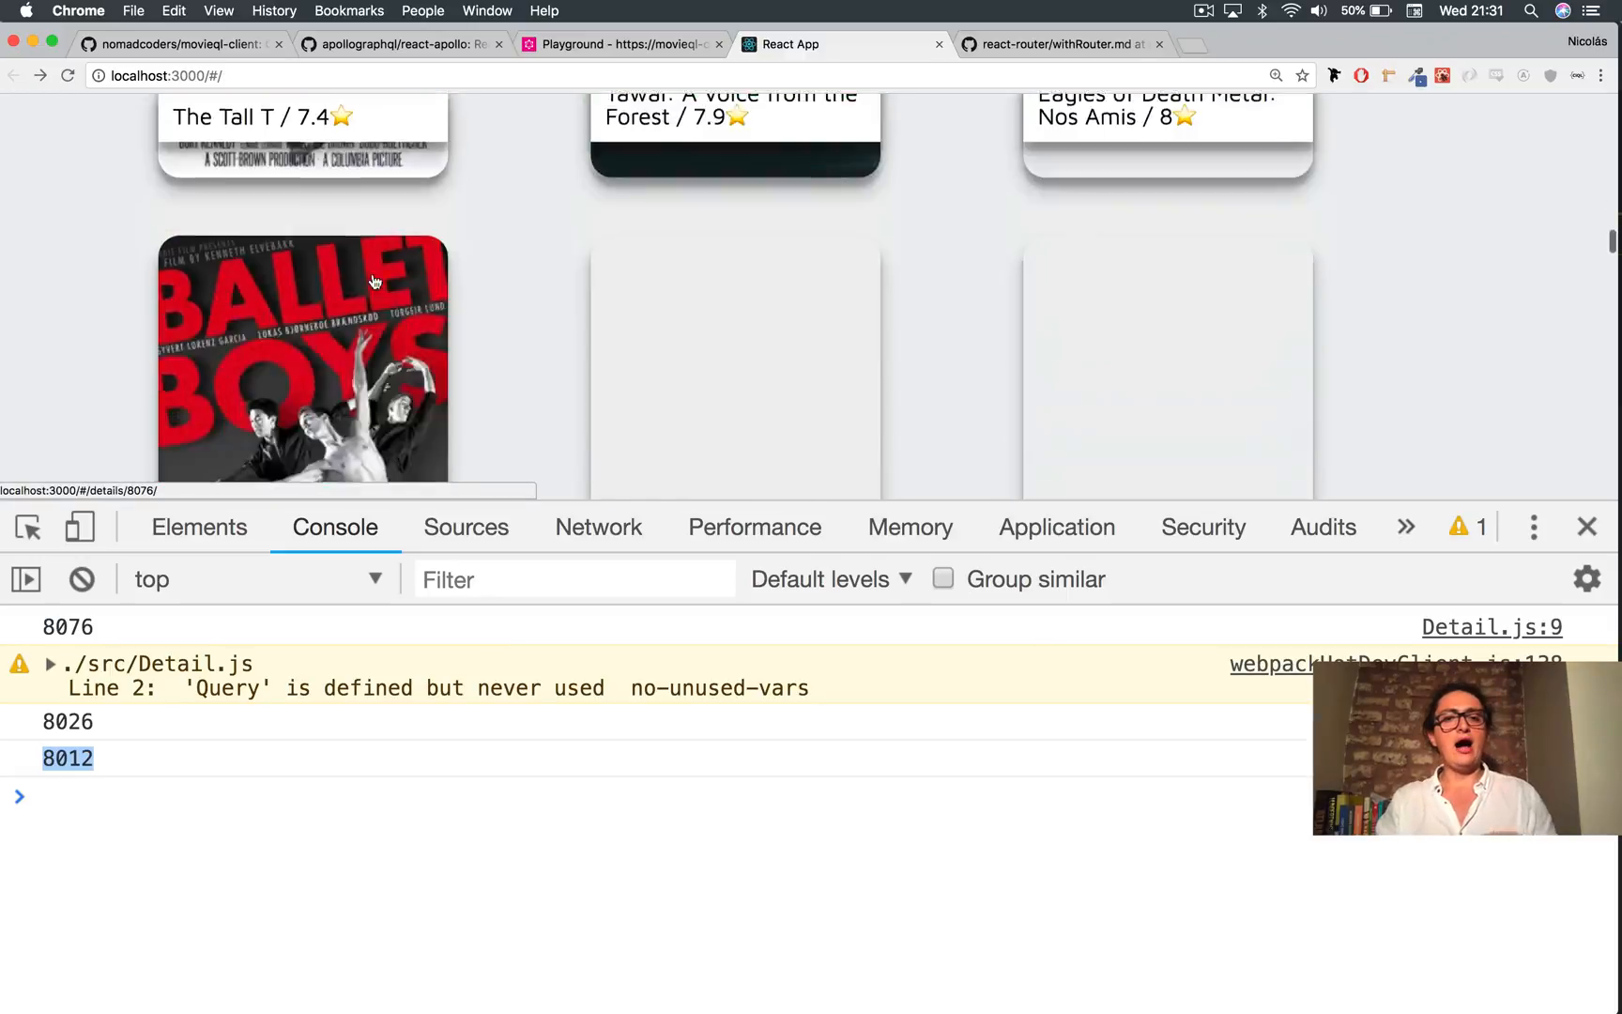
left_click(301, 362)
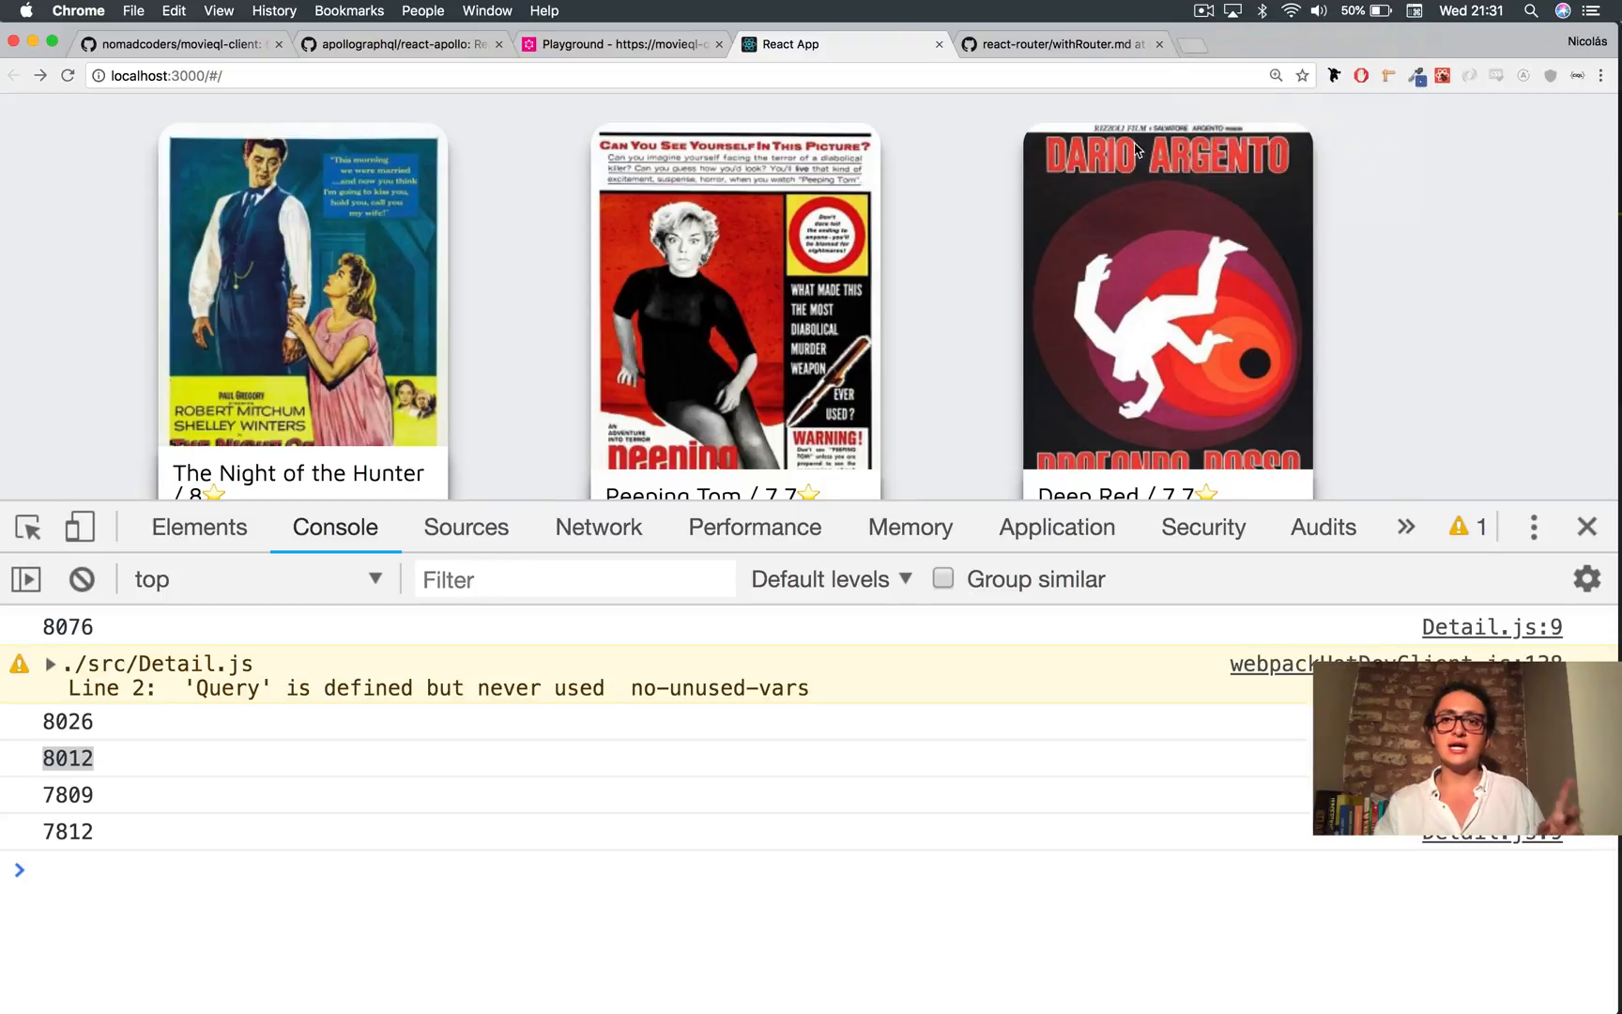
left_click(1166, 301)
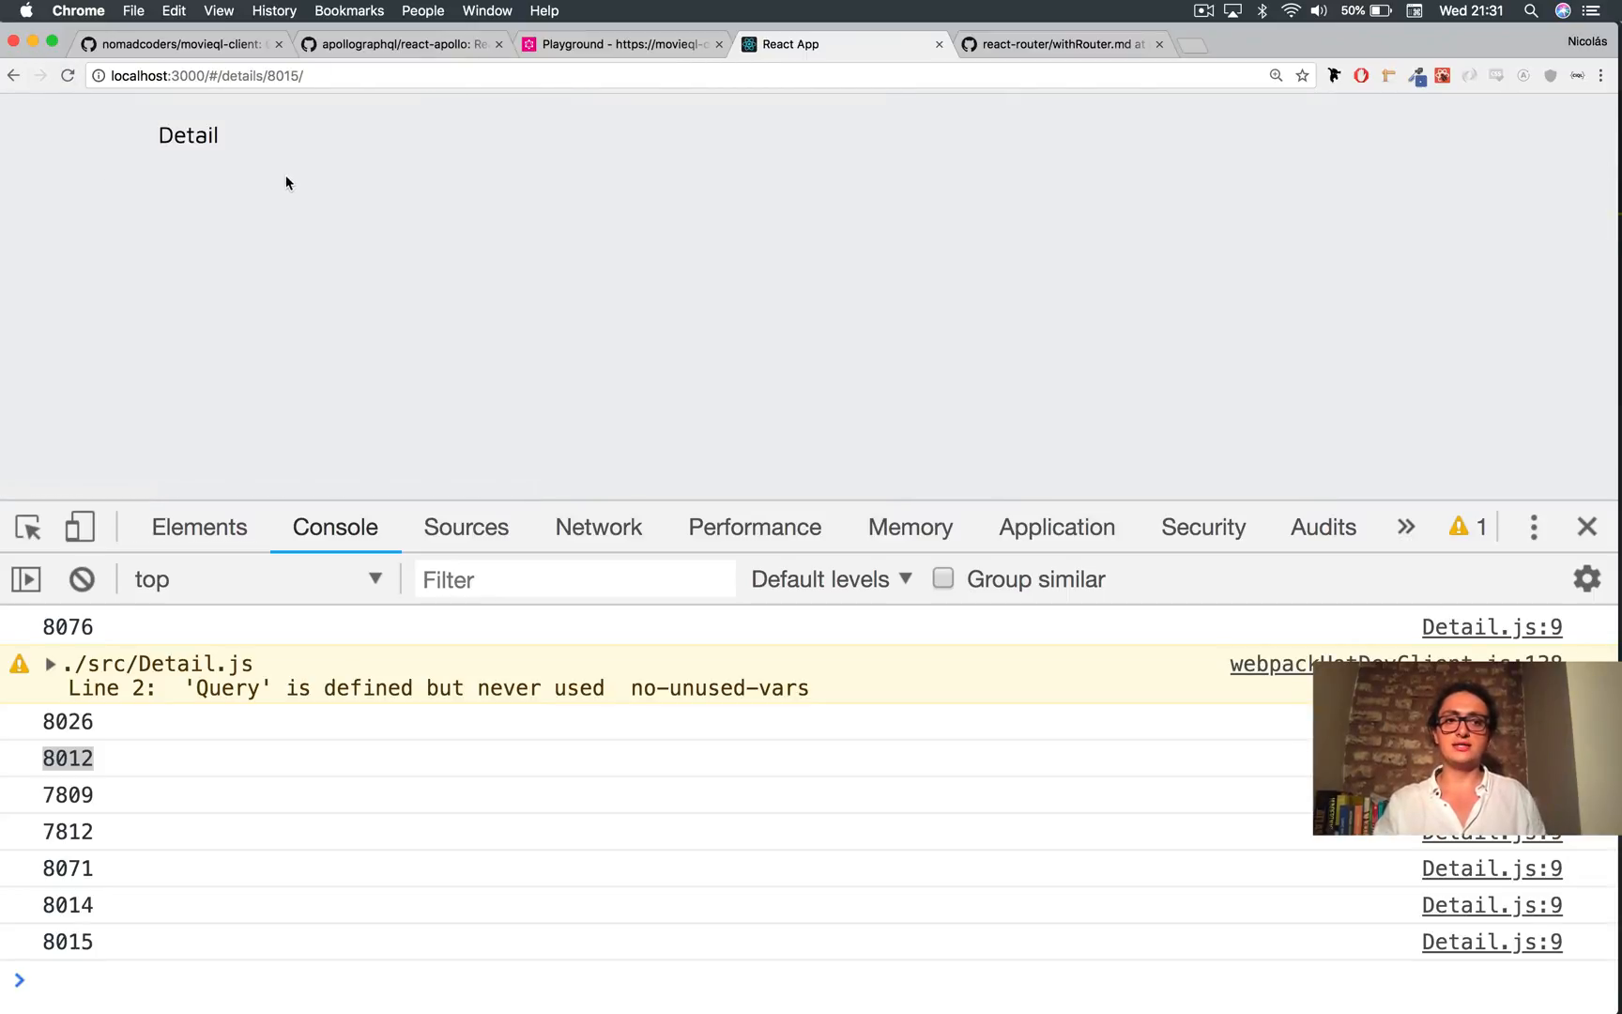
left_click(13, 74)
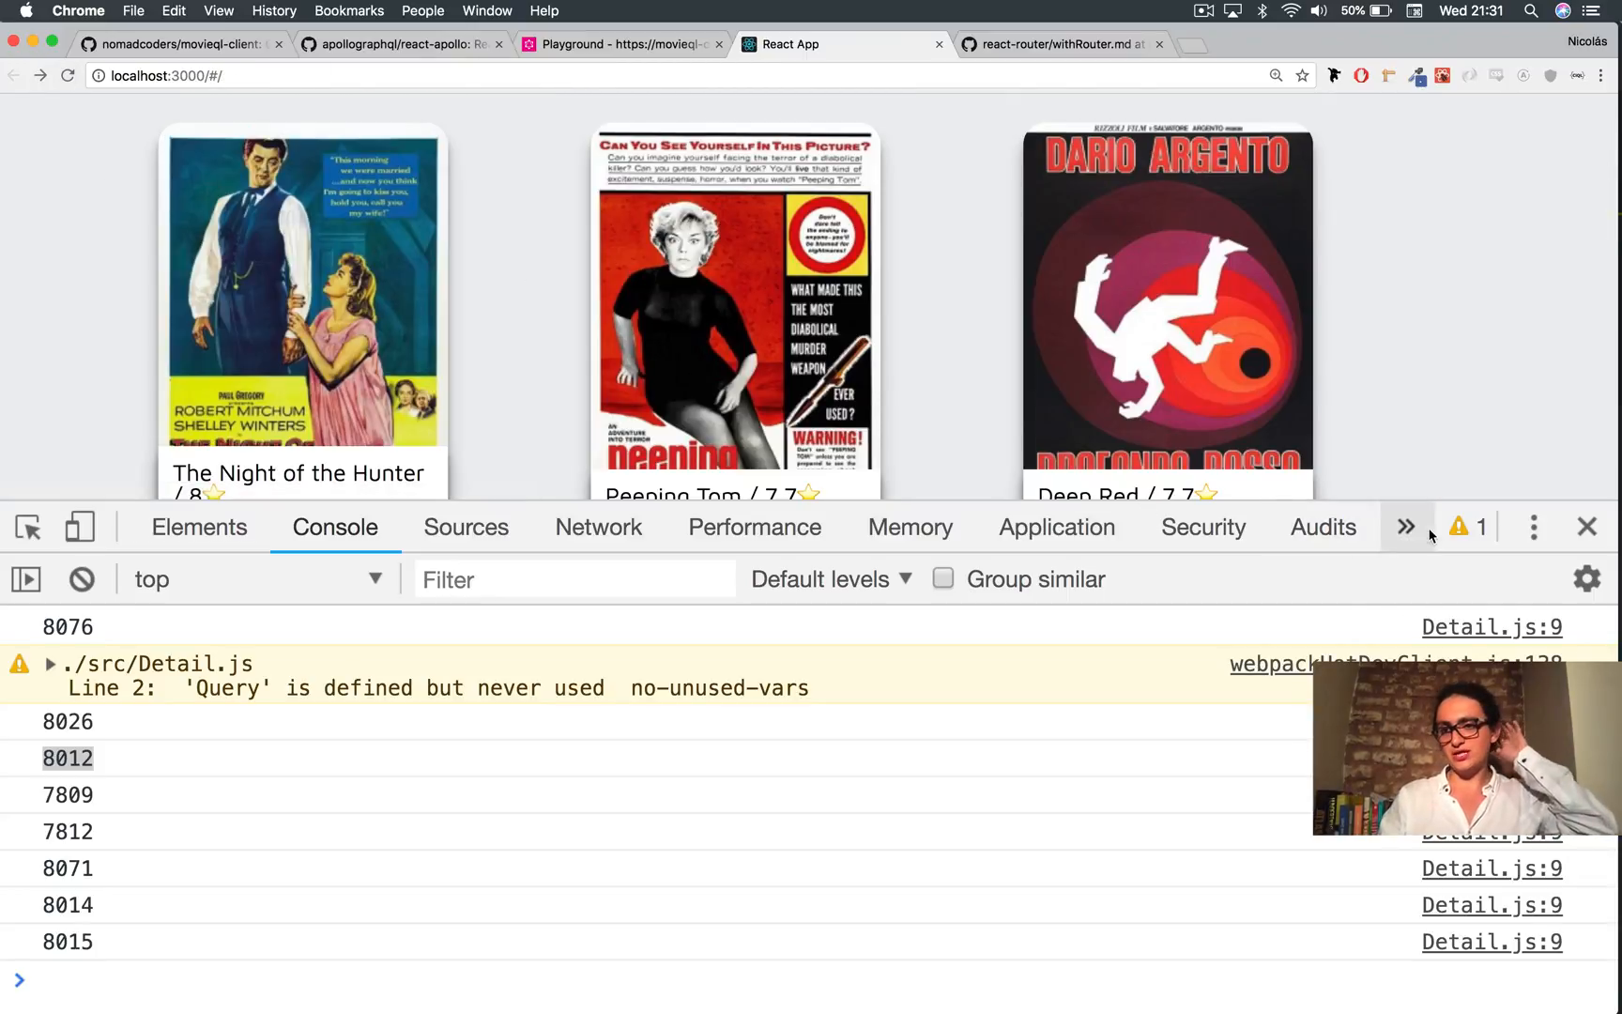
Step: Switch DevTools to the Apollo panel and inspect cached Movie entries such as Deep Red (8071)
left_click(1406, 526)
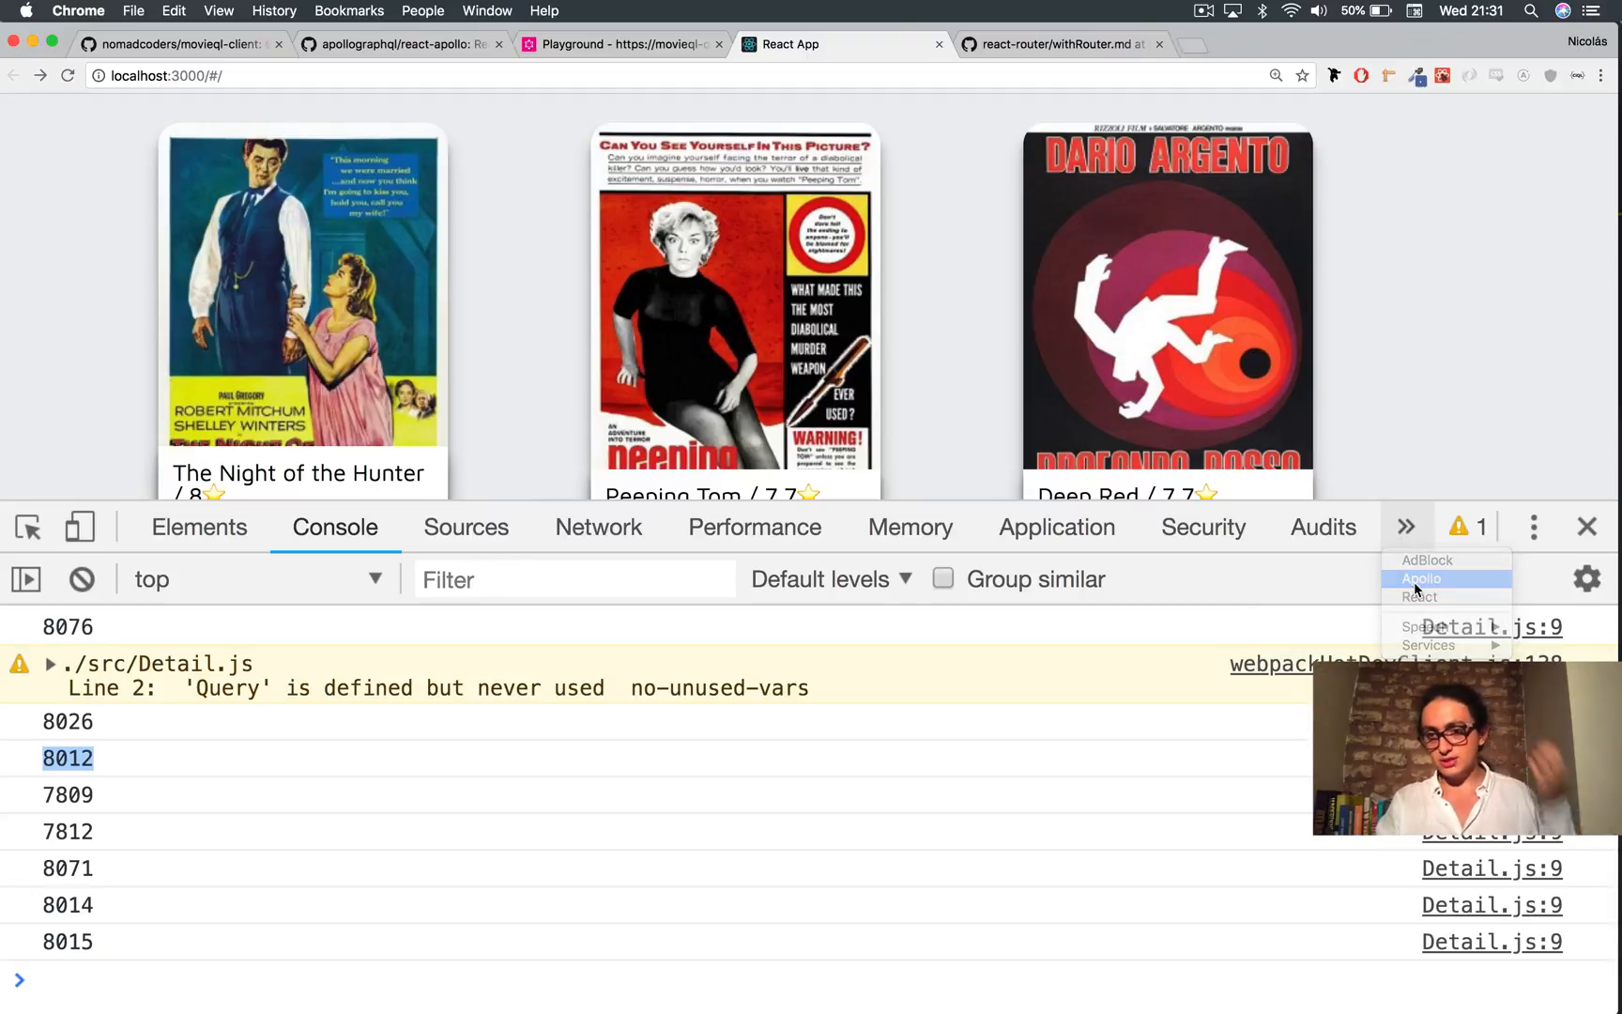
left_click(1422, 578)
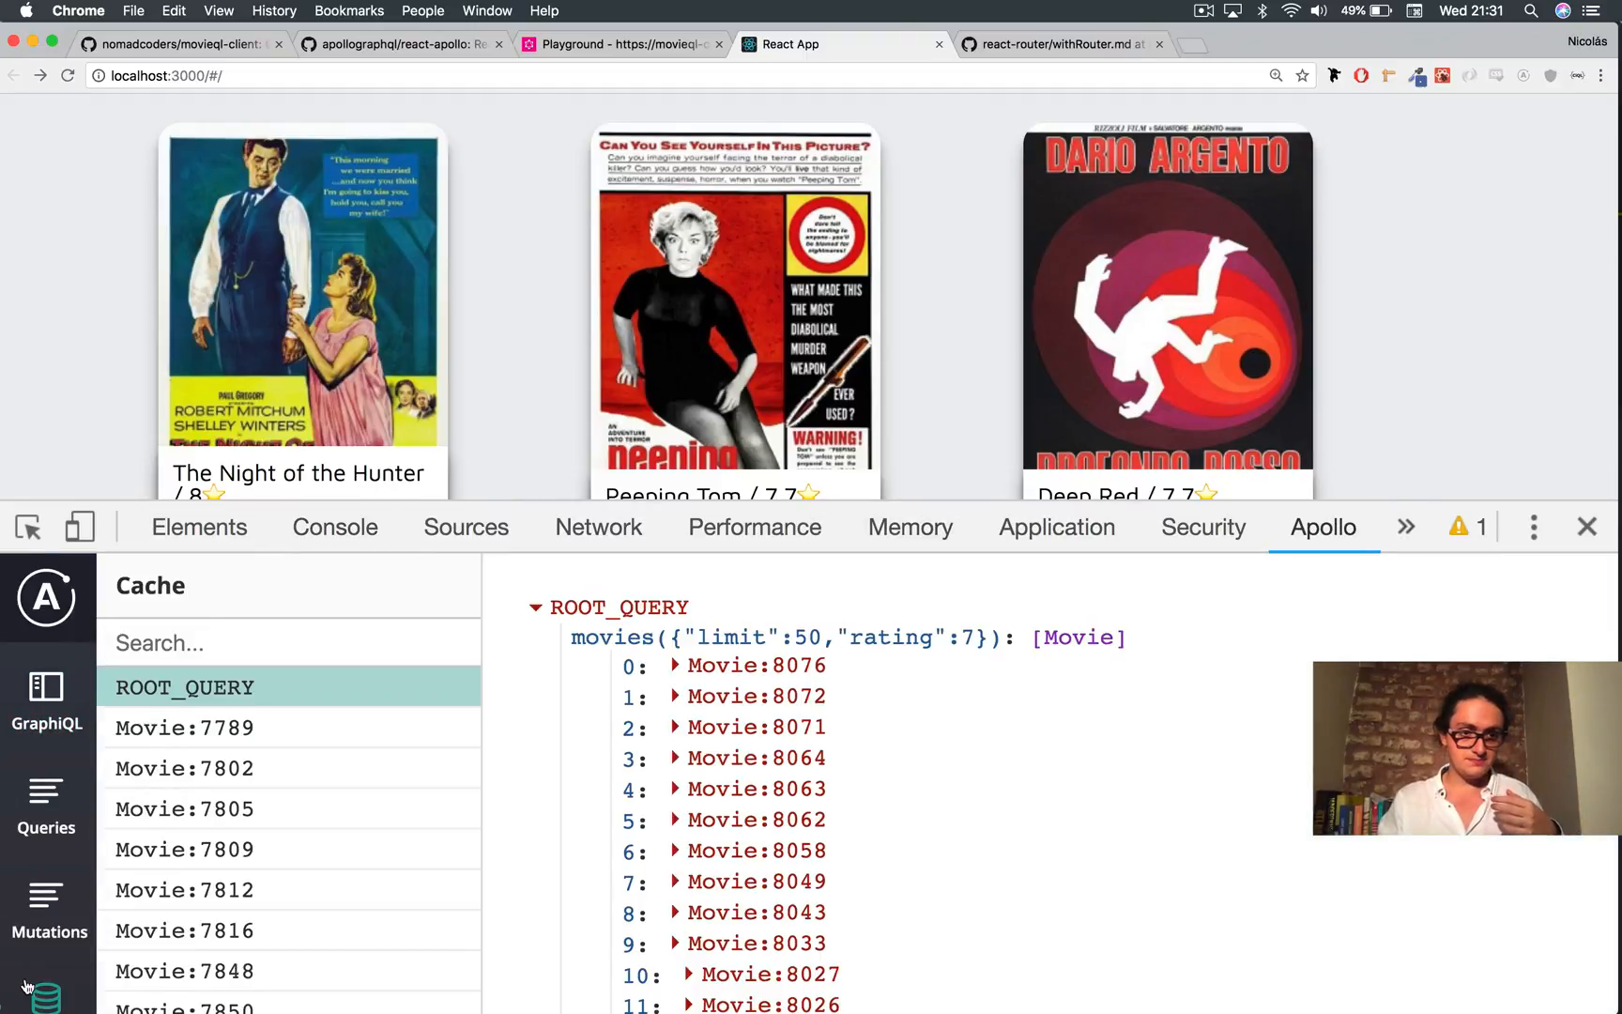
left_click(184, 832)
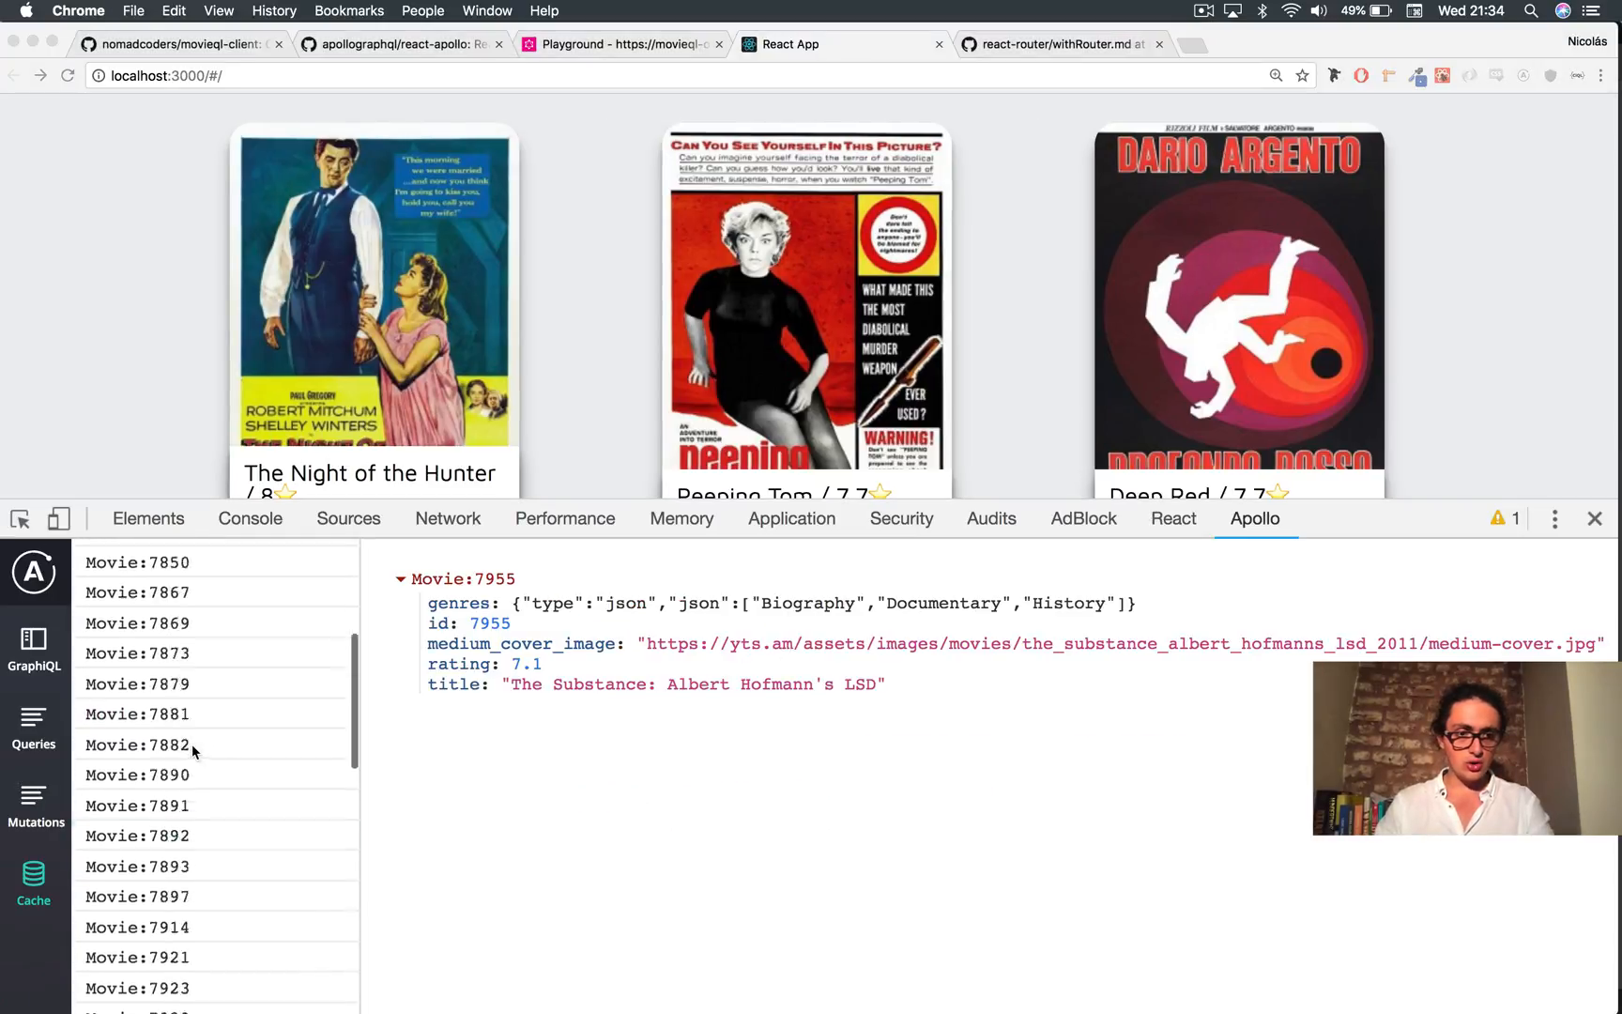
left_click(136, 730)
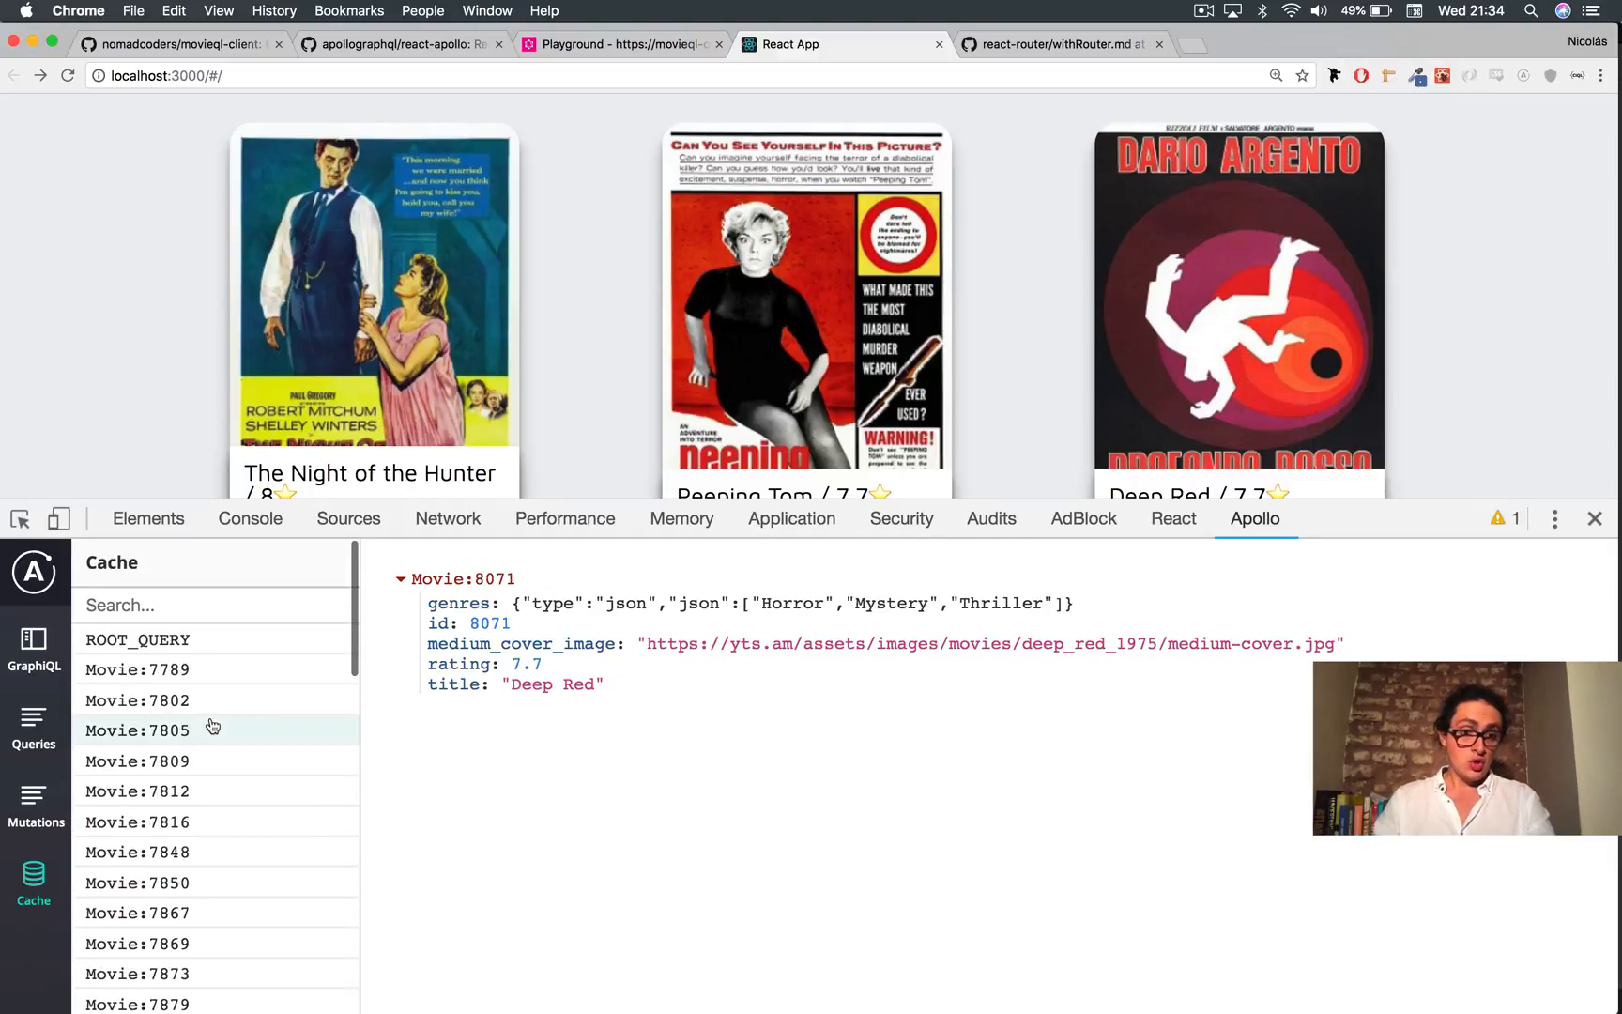
left_click(138, 639)
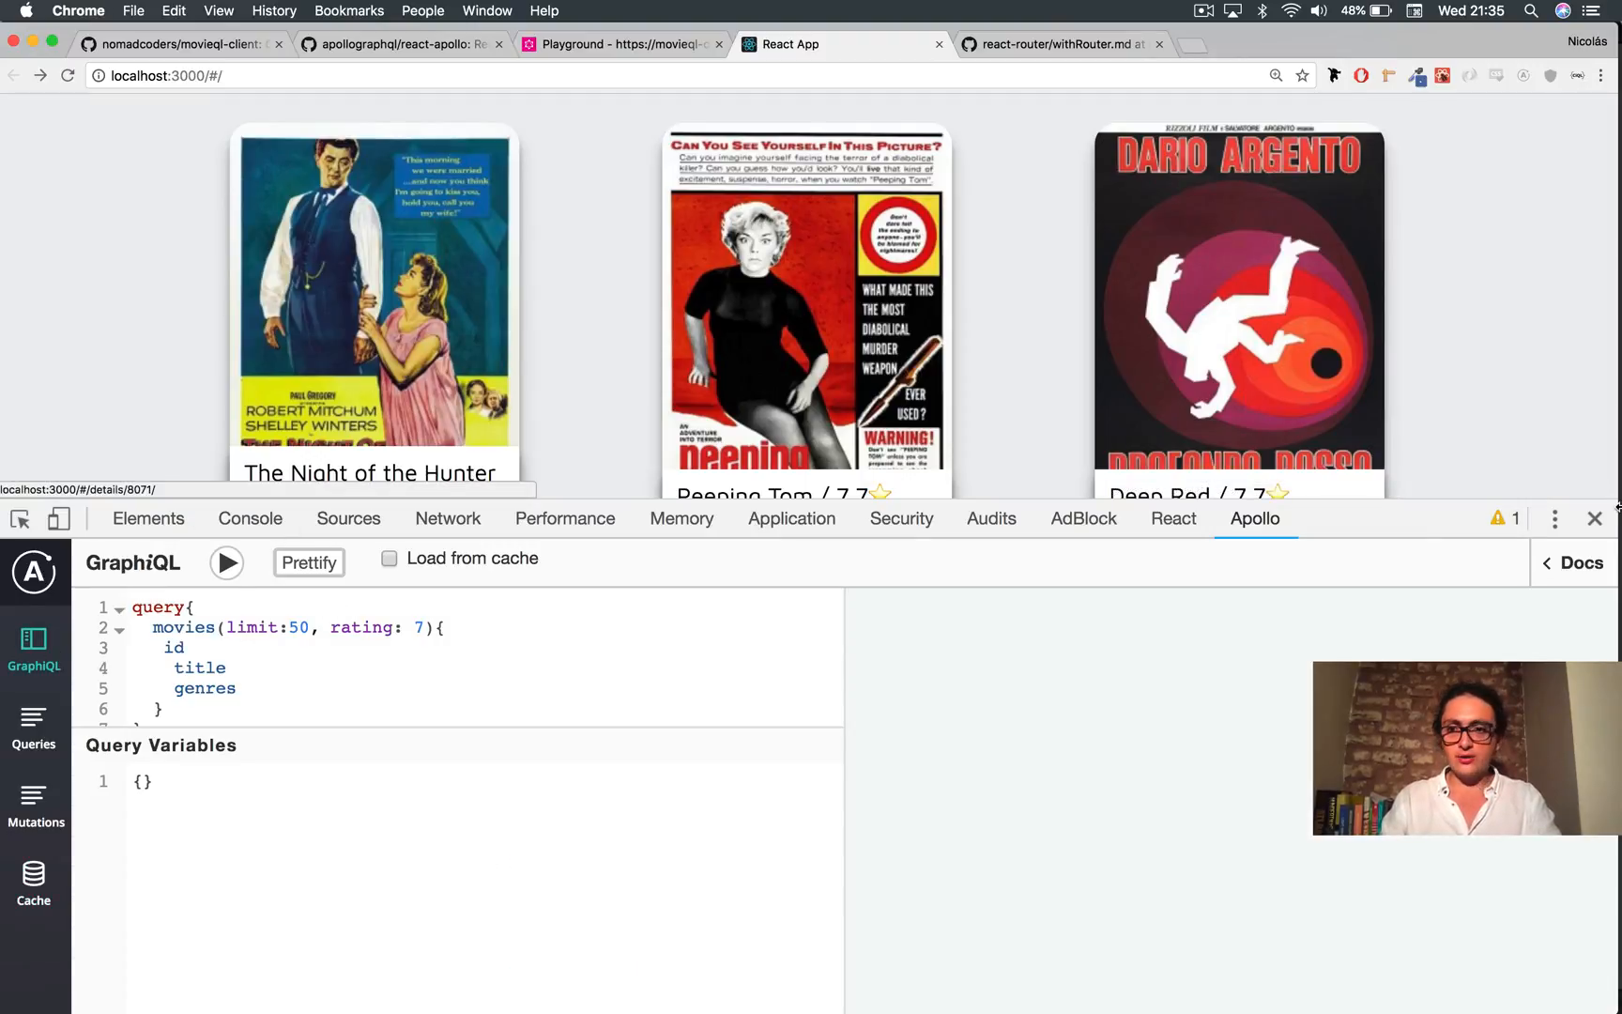
Step: Close DevTools and scroll through the full movie poster grid
left_click(1594, 518)
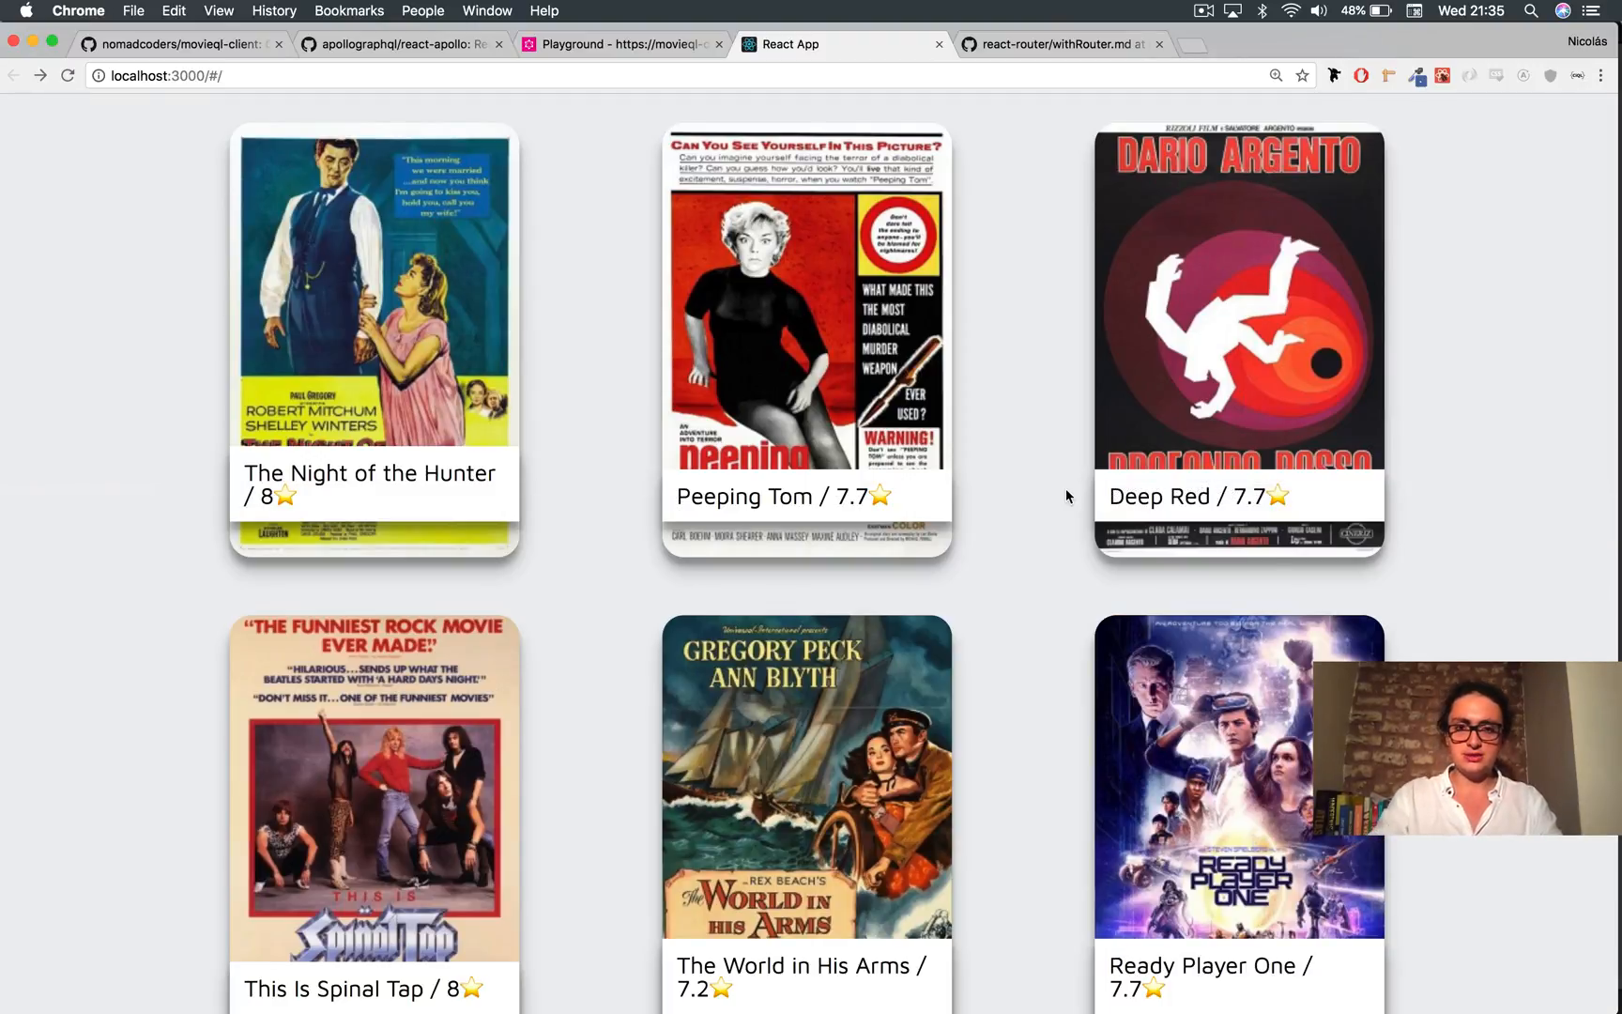
scroll("down", 3)
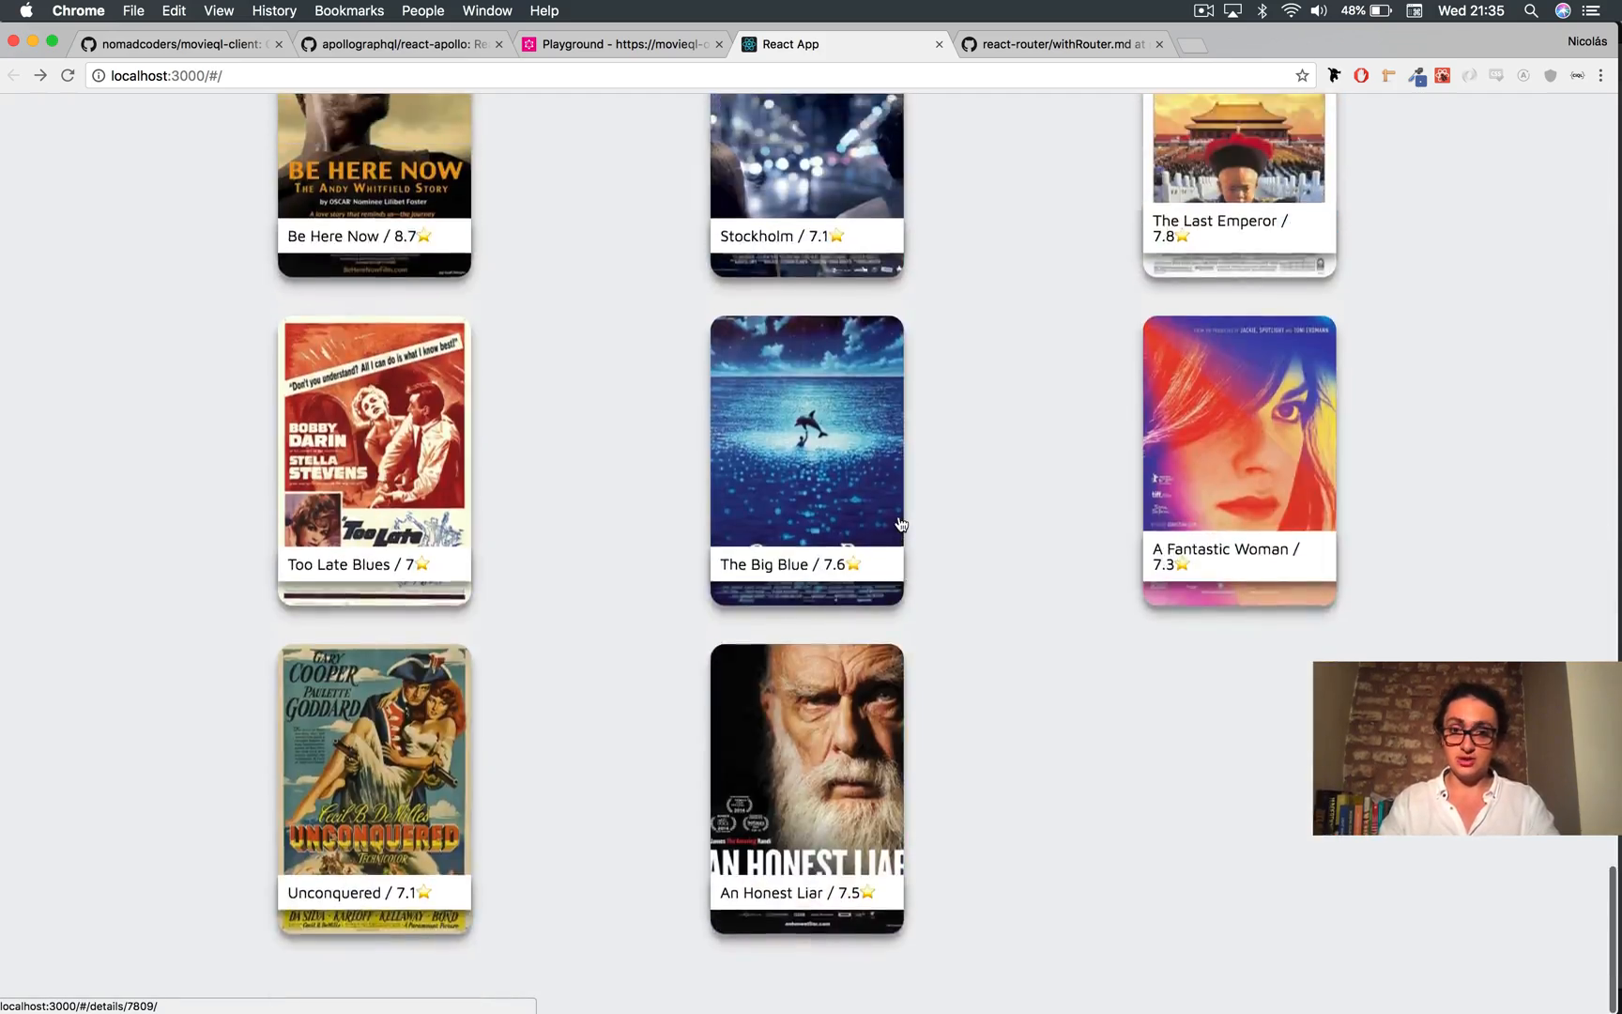
scroll("up", 3)
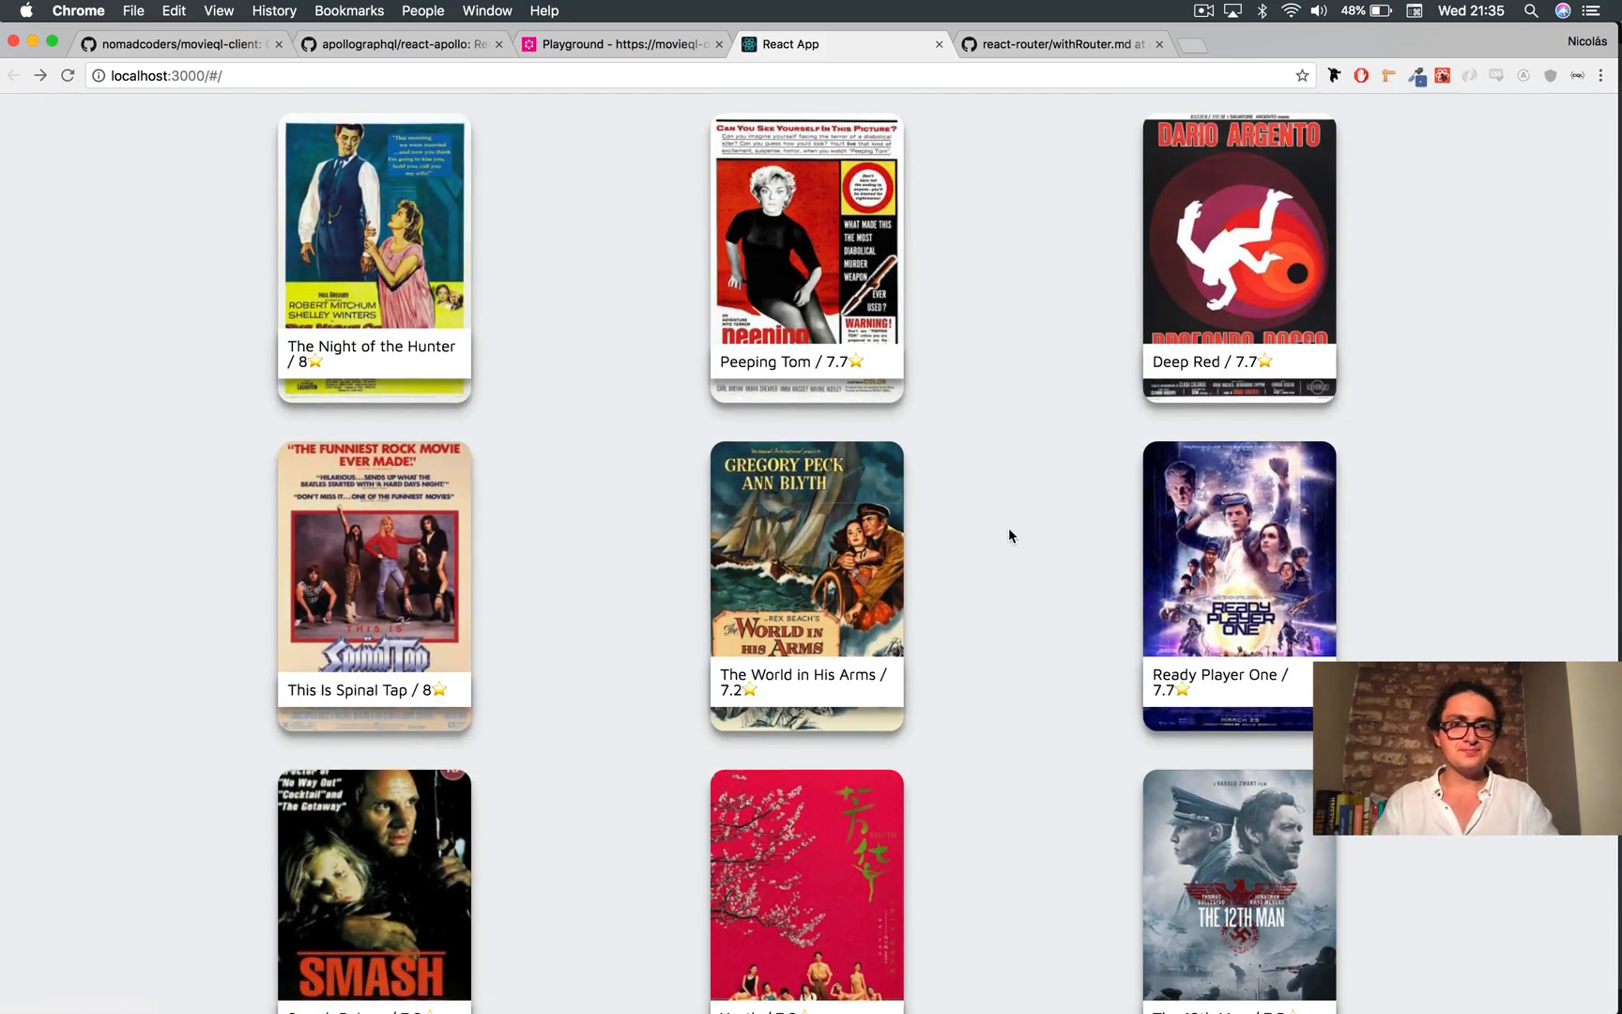
mouse_move(672, 515)
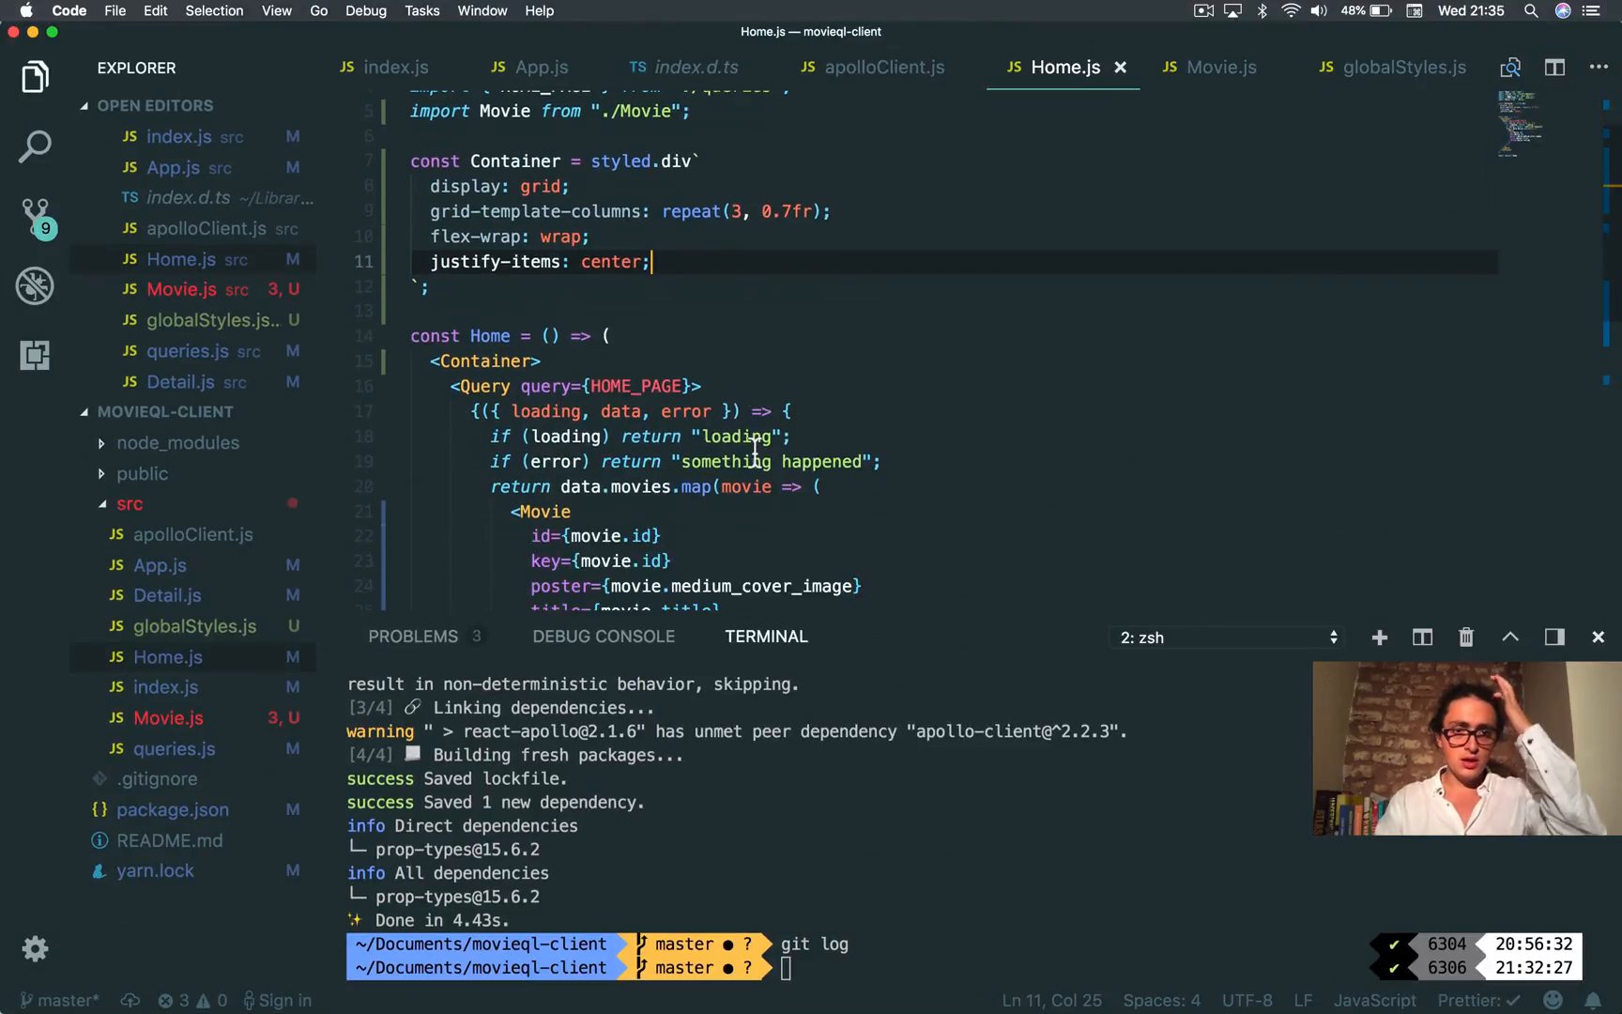
Step: Review the movieId route in App.js, then view Detail.js
left_click(161, 565)
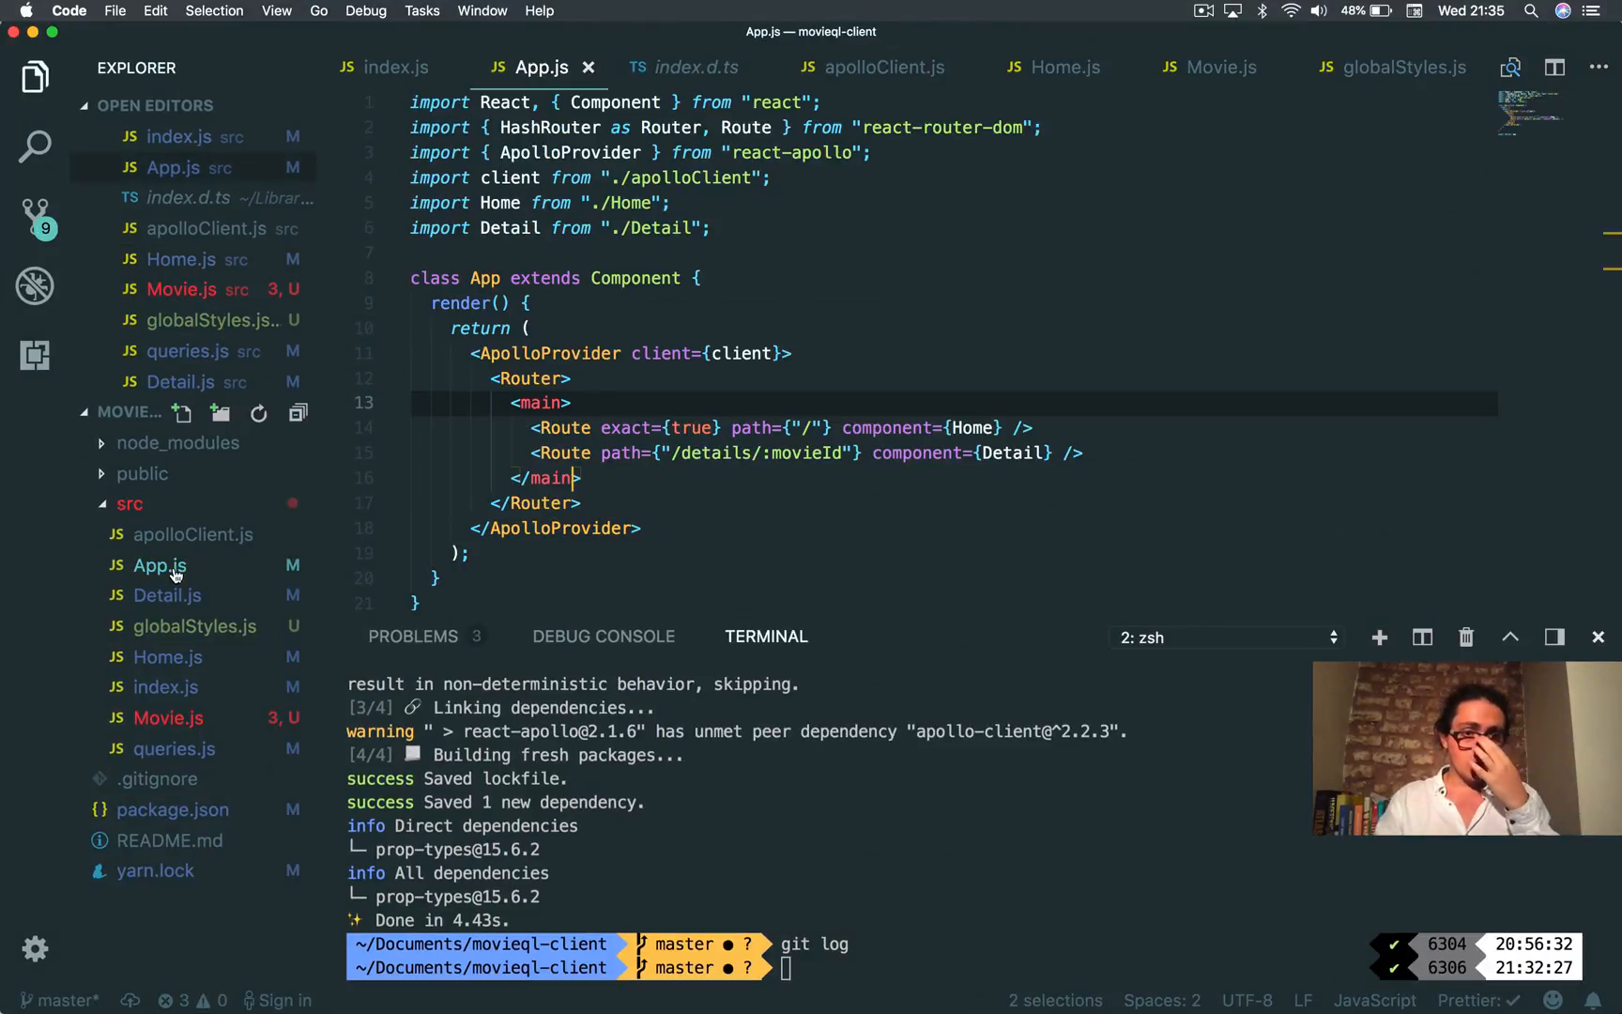
left_click(166, 595)
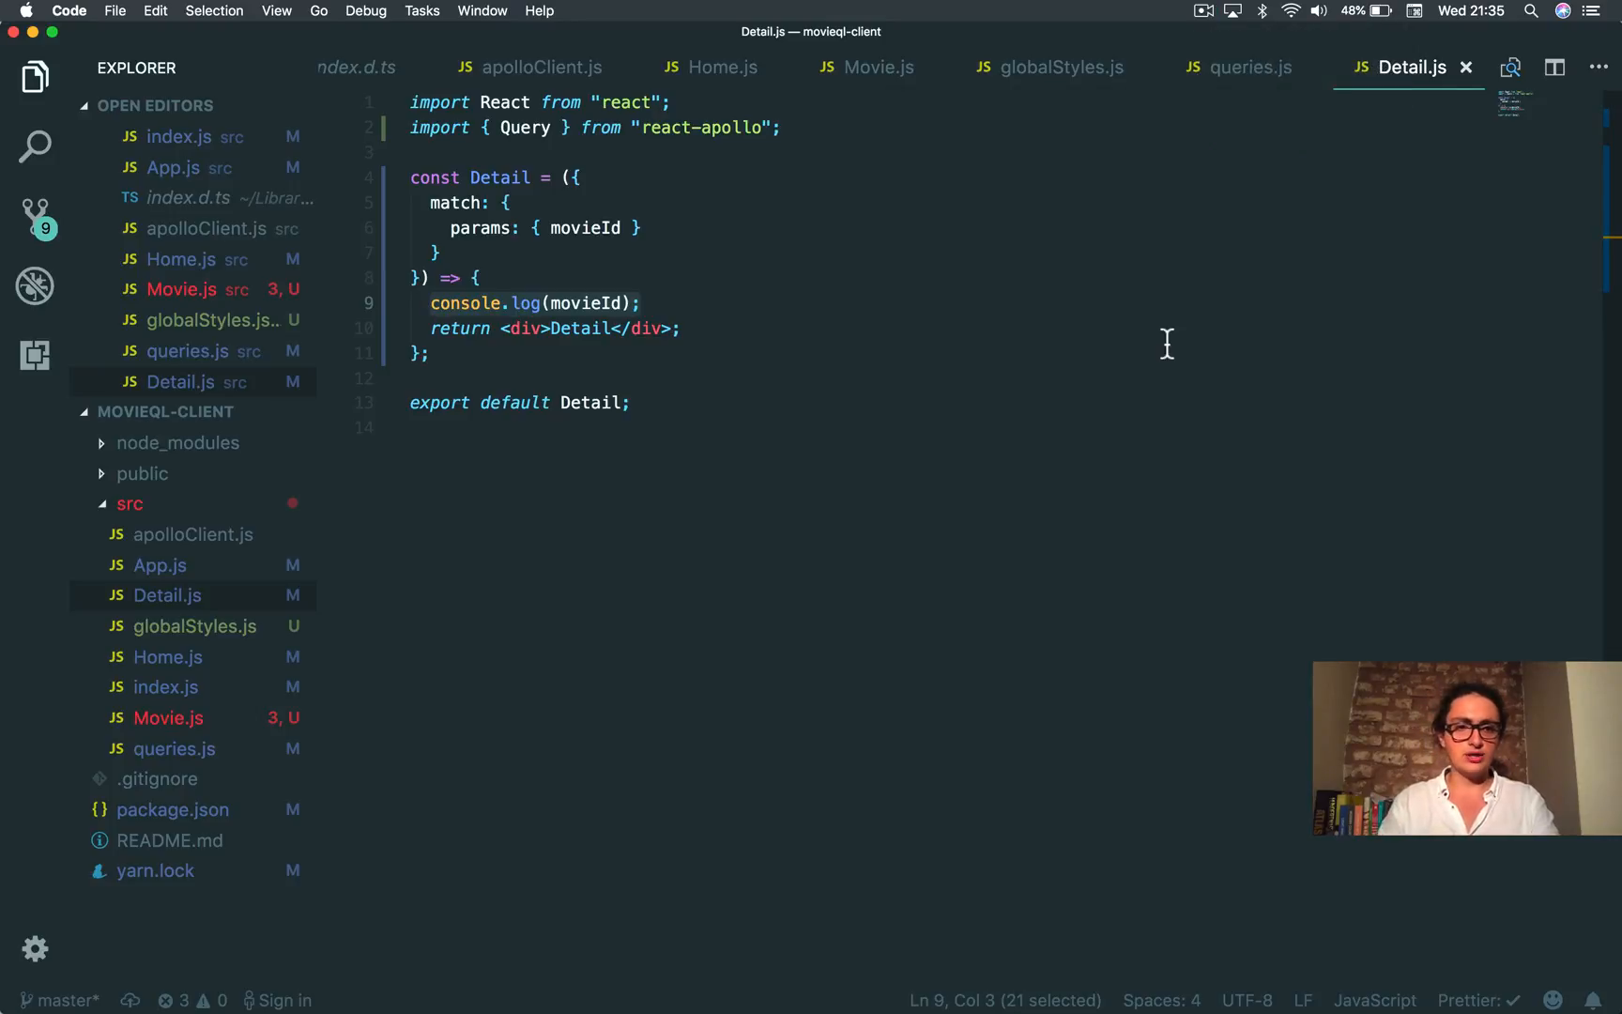
mouse_move(150, 755)
type("export const MOVIE_D")
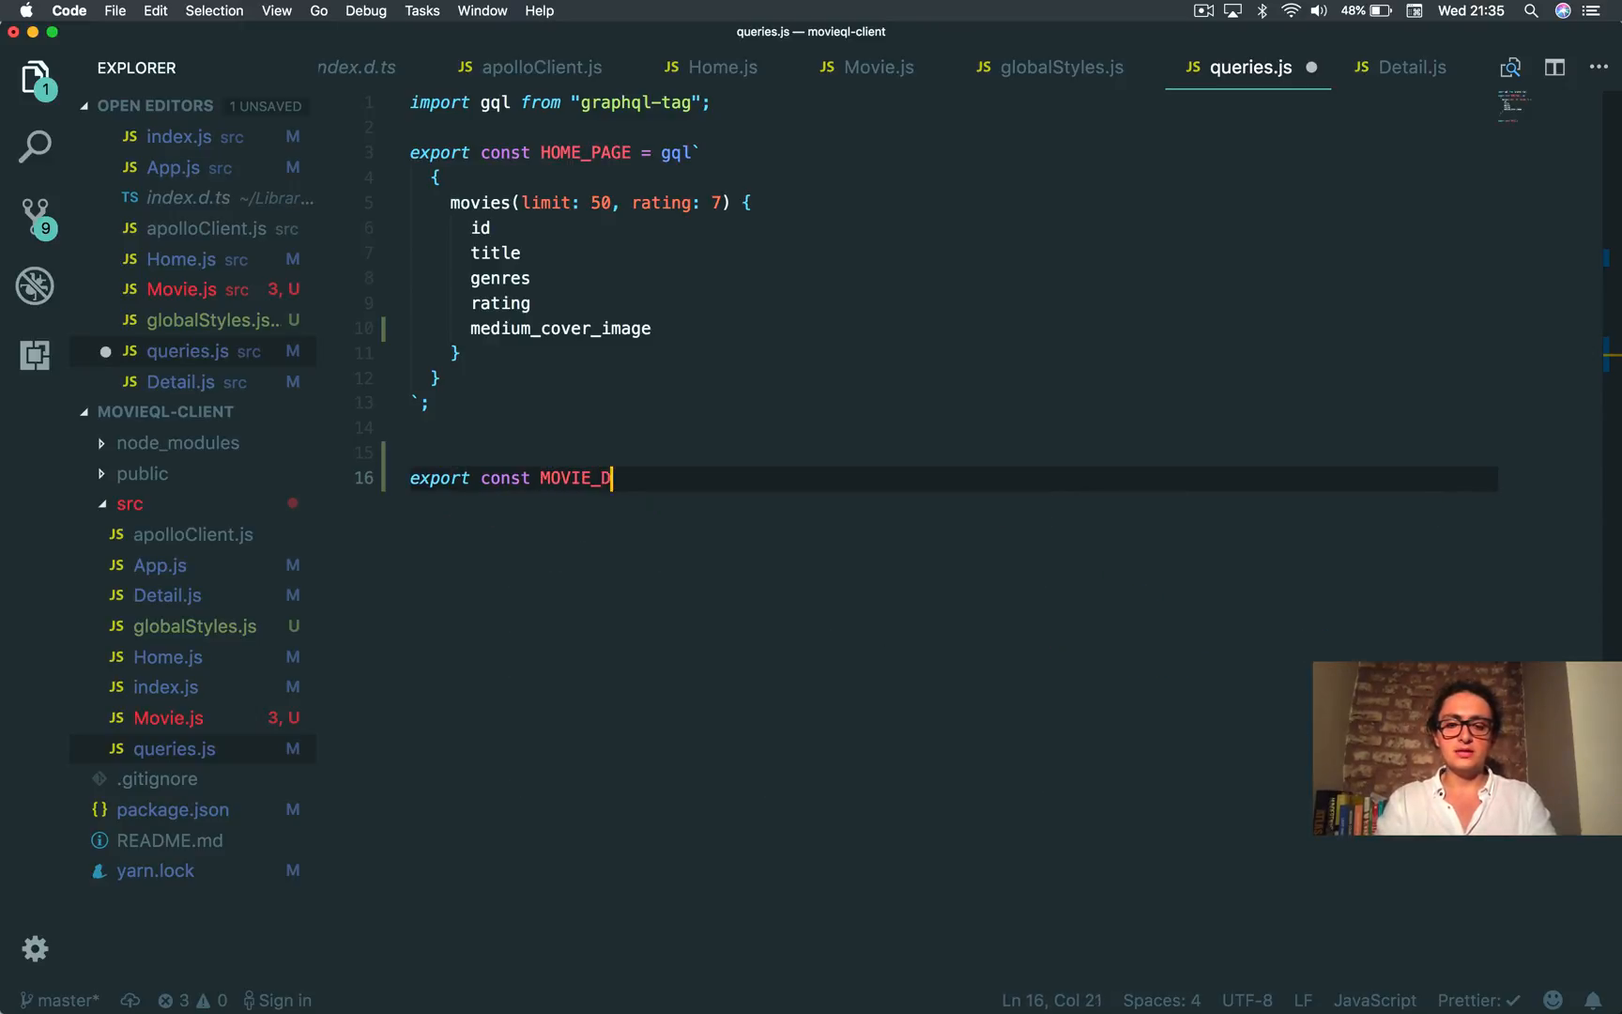
Step: Type 'export const MOVIE_DETAILS = gql' below HOME_PAGE in queries.js
type("ETAILS = geql")
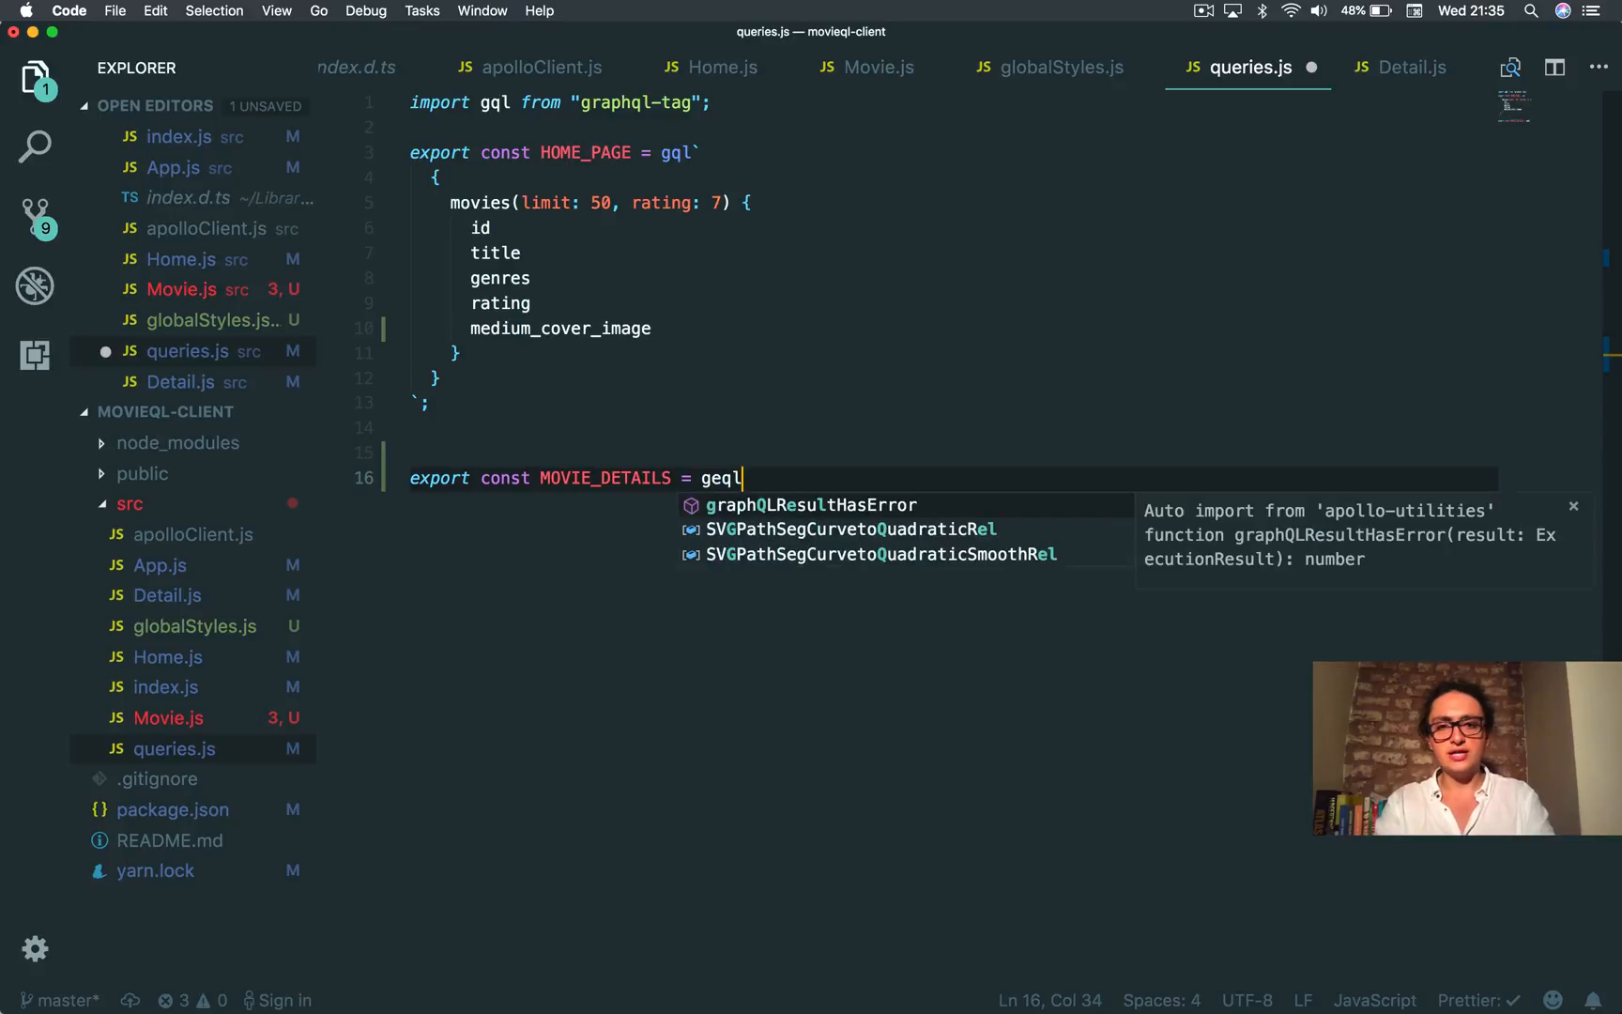